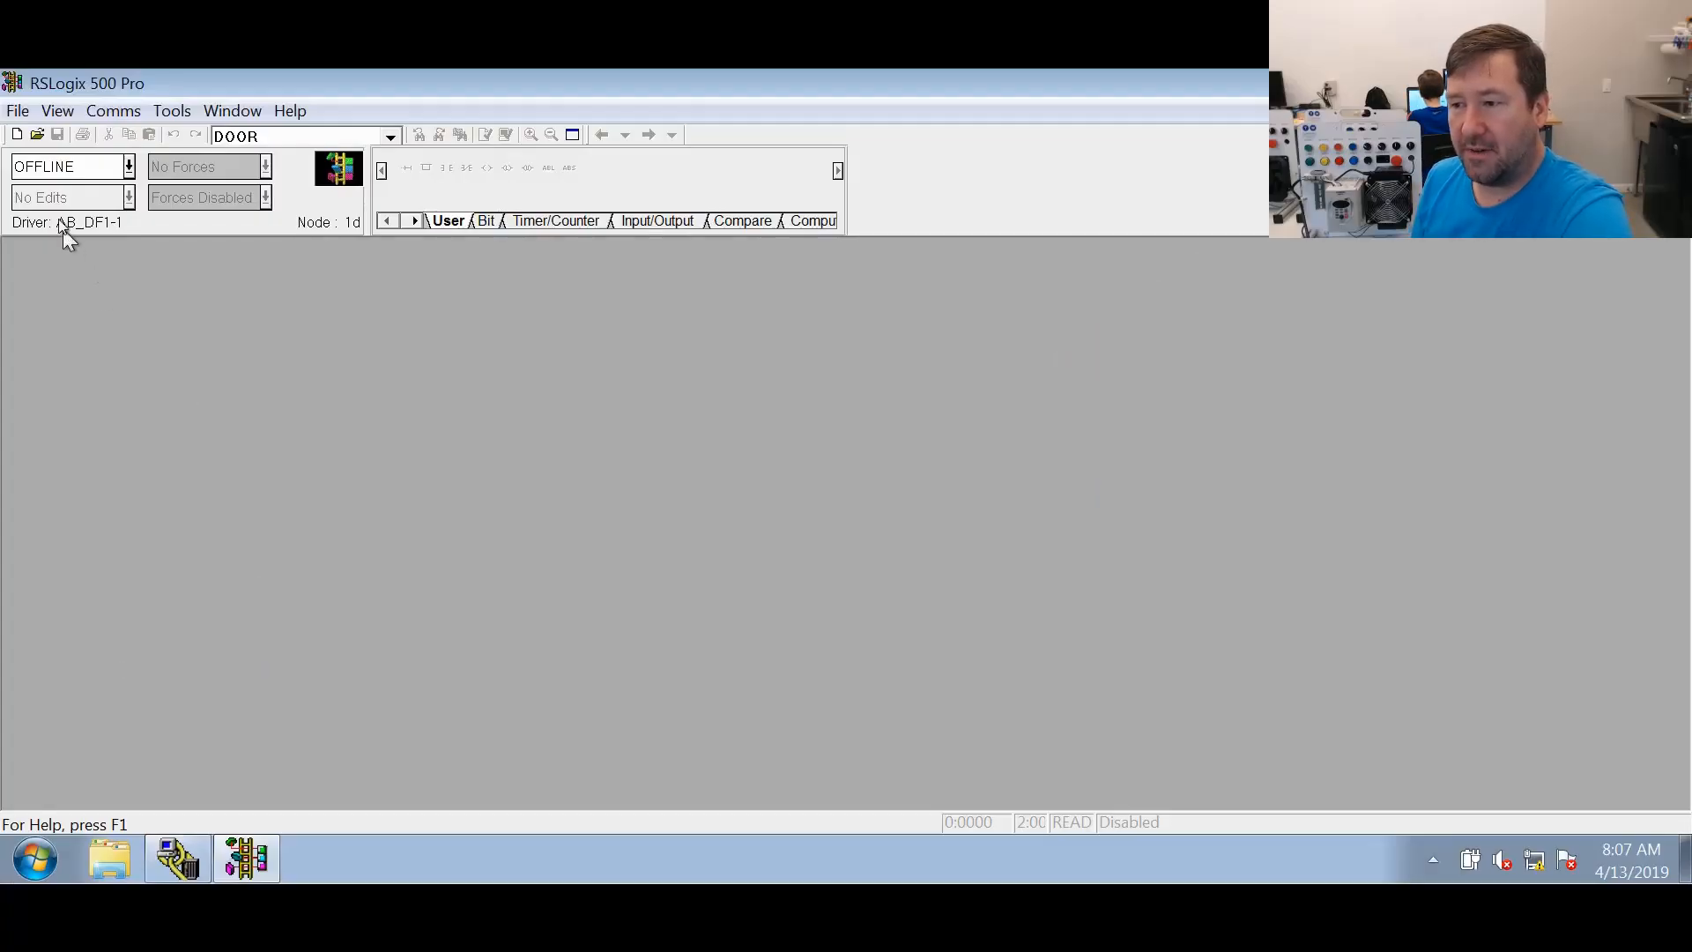
# Create a new MicroLogix 1100 Series B processor project named COUNT
pyautogui.click(16, 134)
pyautogui.write('COUNT')
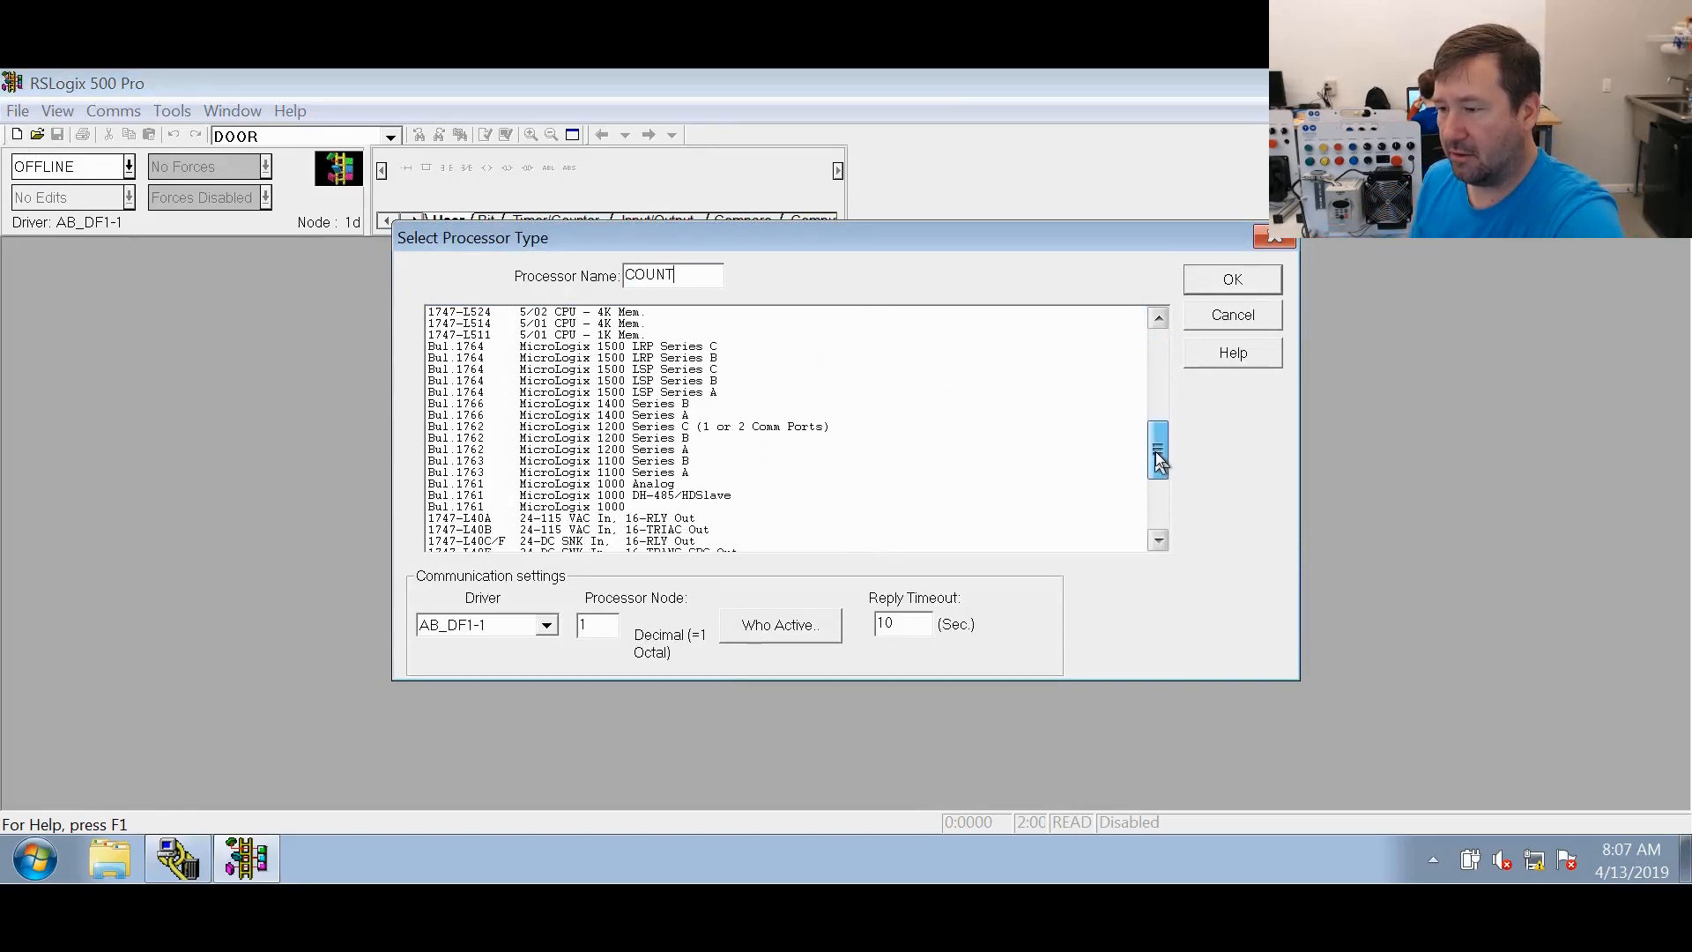
pyautogui.click(1231, 278)
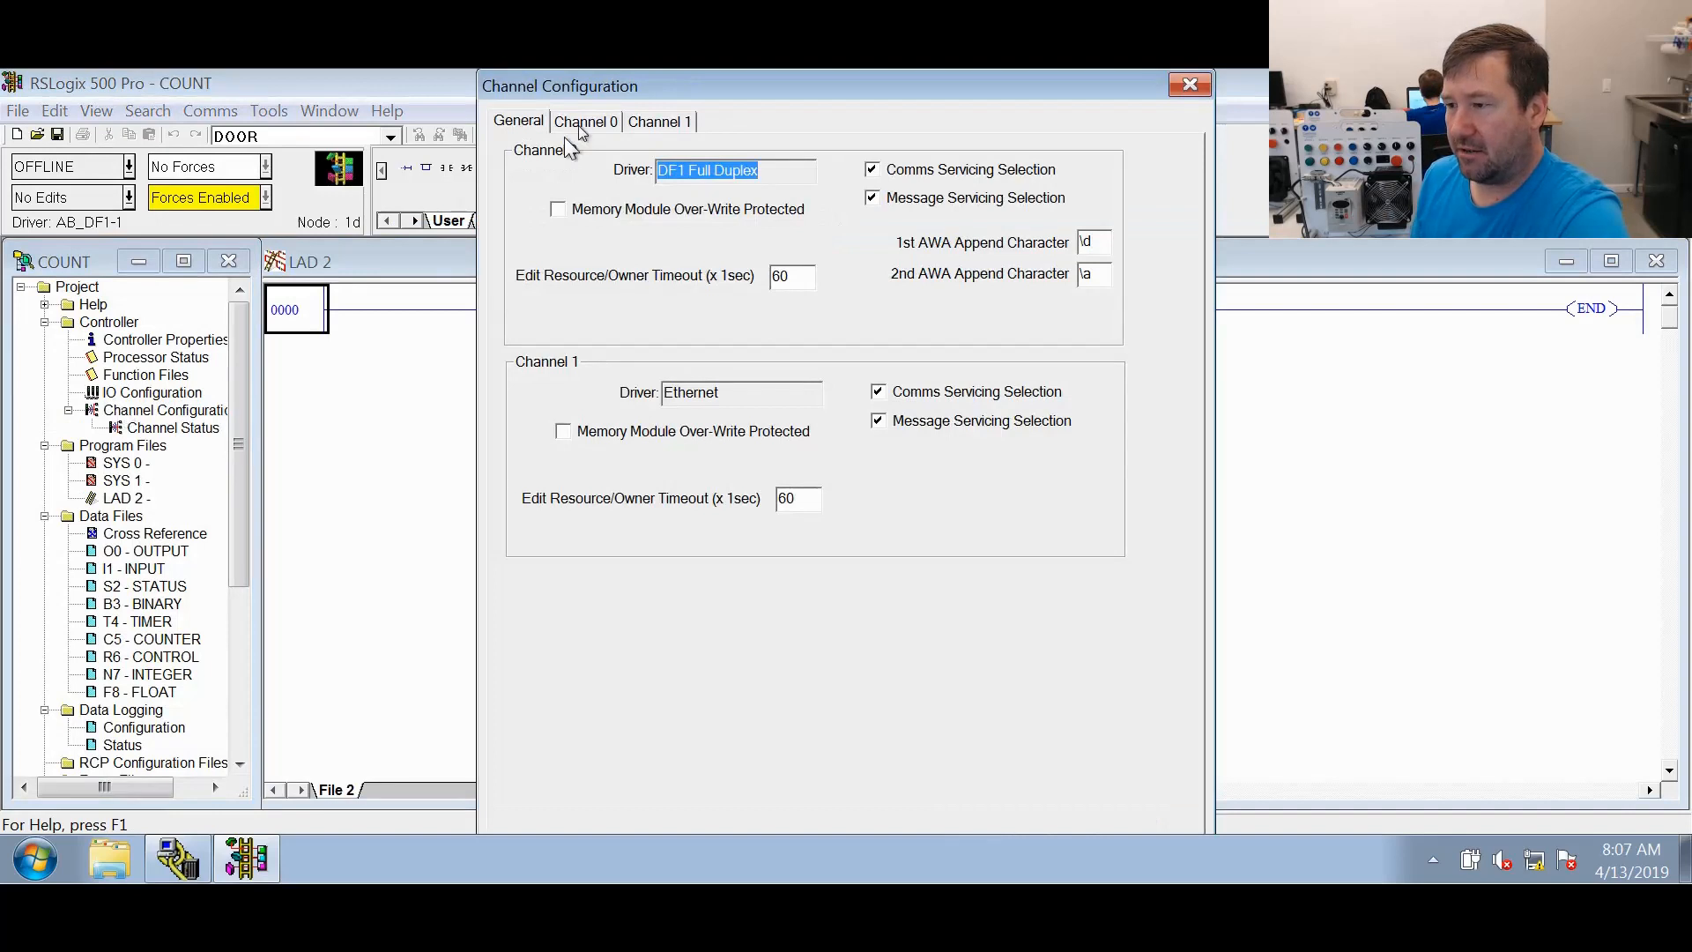
# Give Channel 1 (Ethernet) IP address 192.168.1.10 and subnet mask 255.255.255.0
pyautogui.click(657, 121)
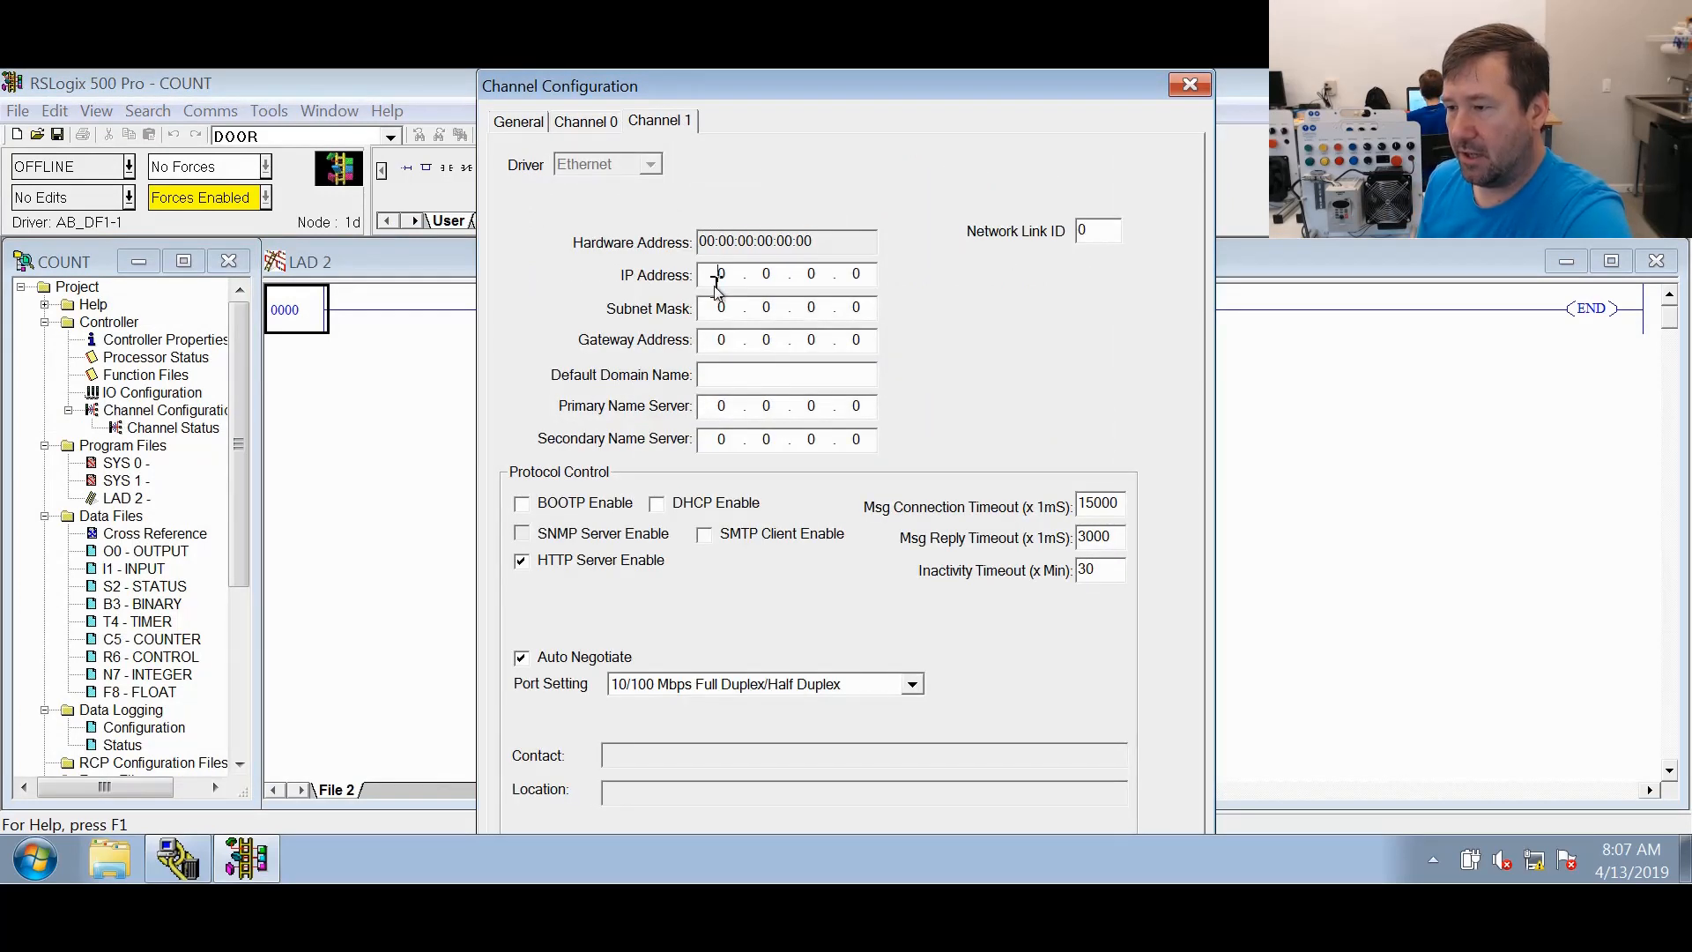
pyautogui.write('192.1')
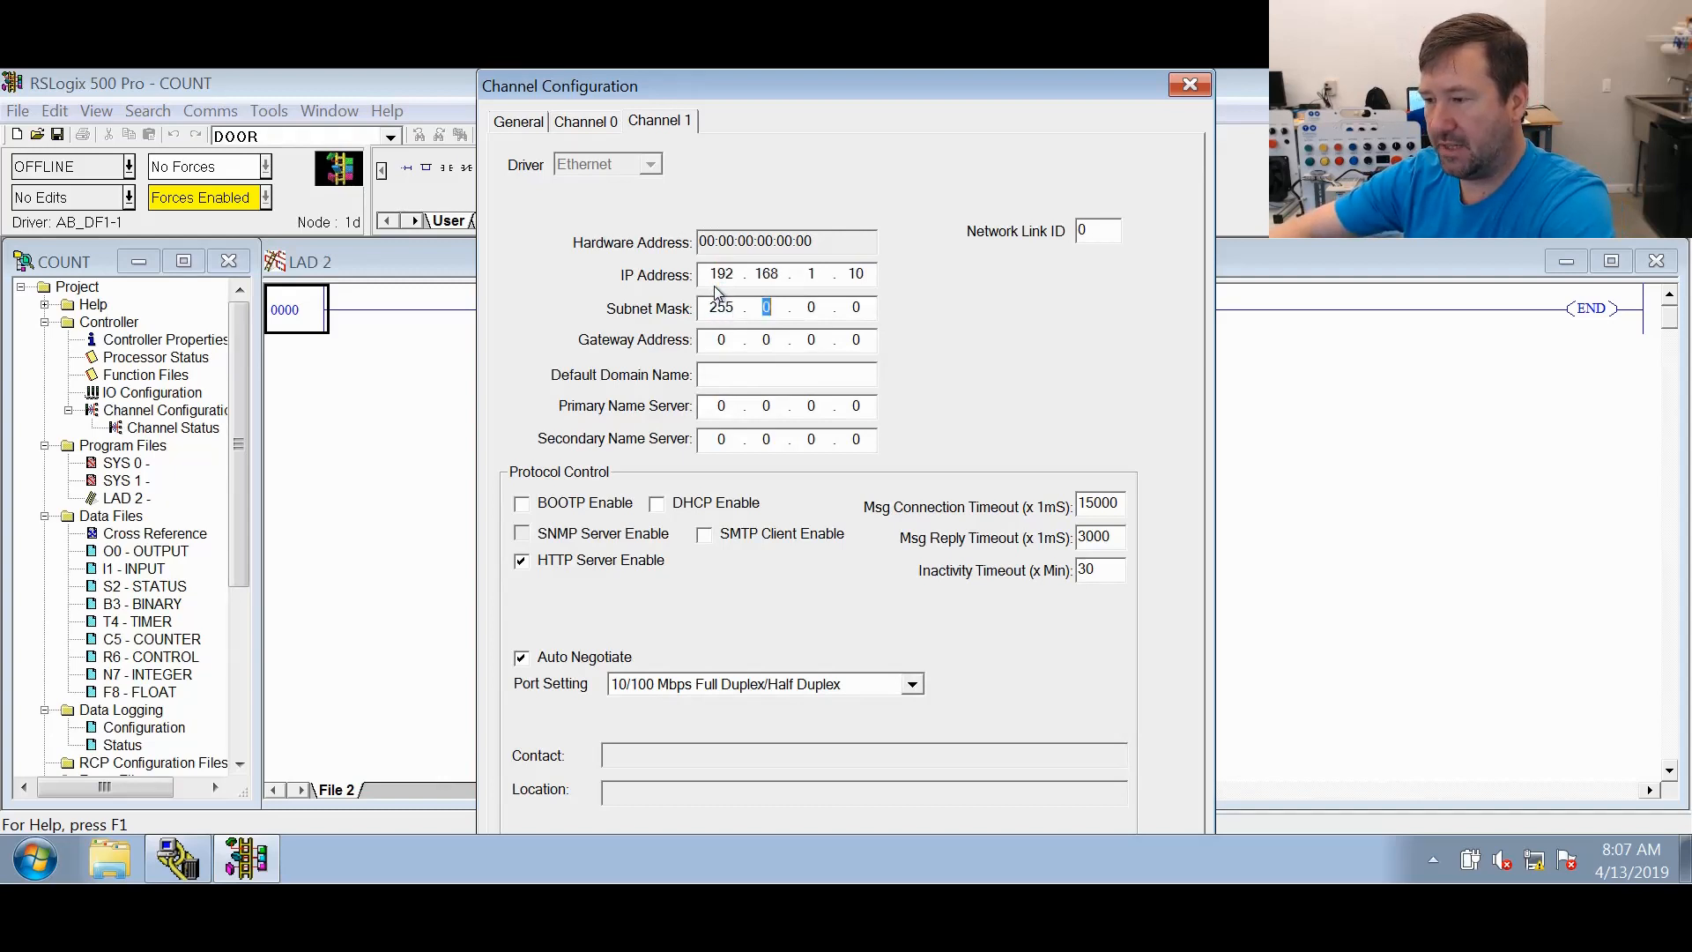
pyautogui.write('255 . 255 . 255 . 0')
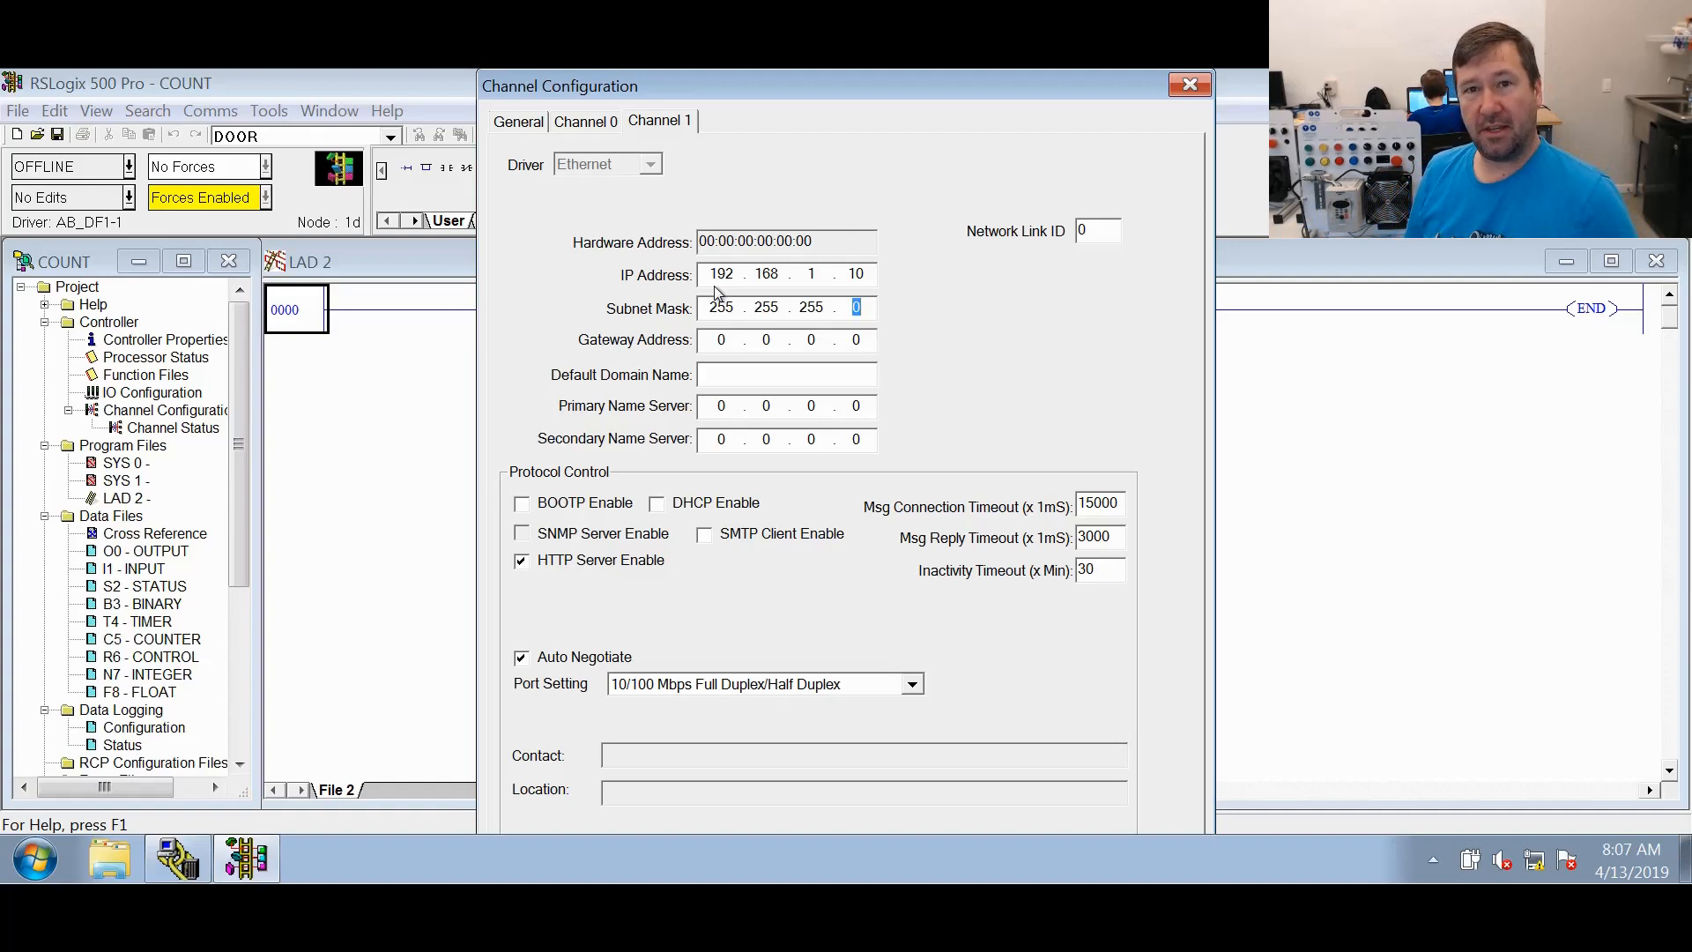
pyautogui.moveTo(677, 408)
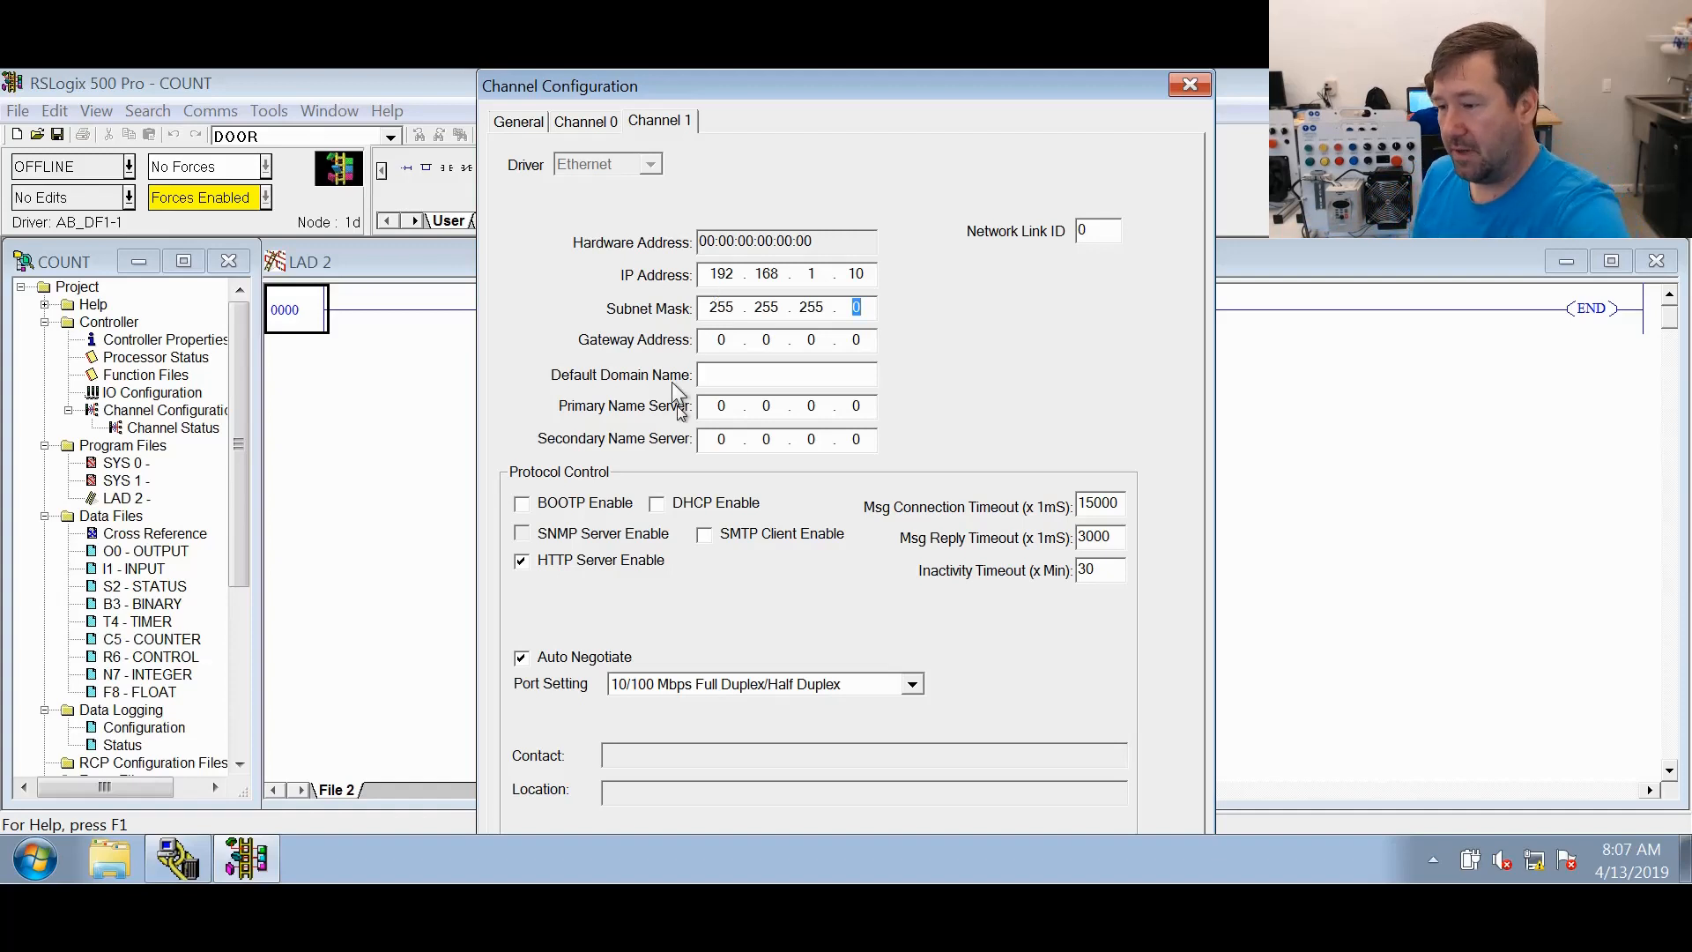
pyautogui.moveTo(731, 436)
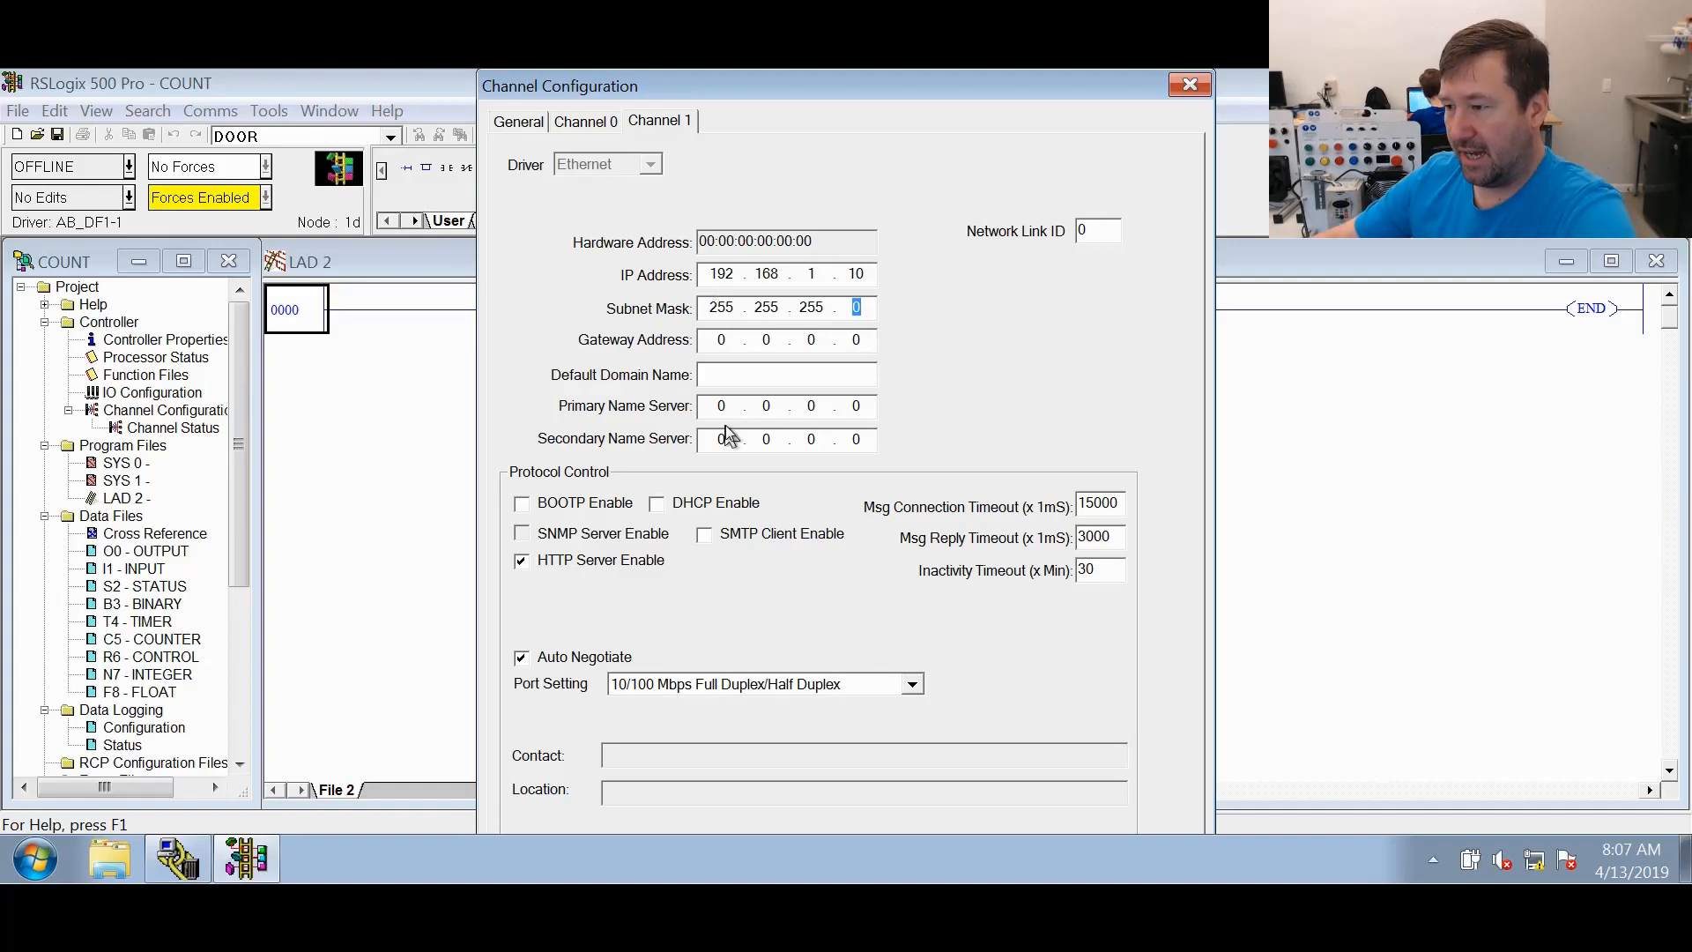
pyautogui.click(1191, 85)
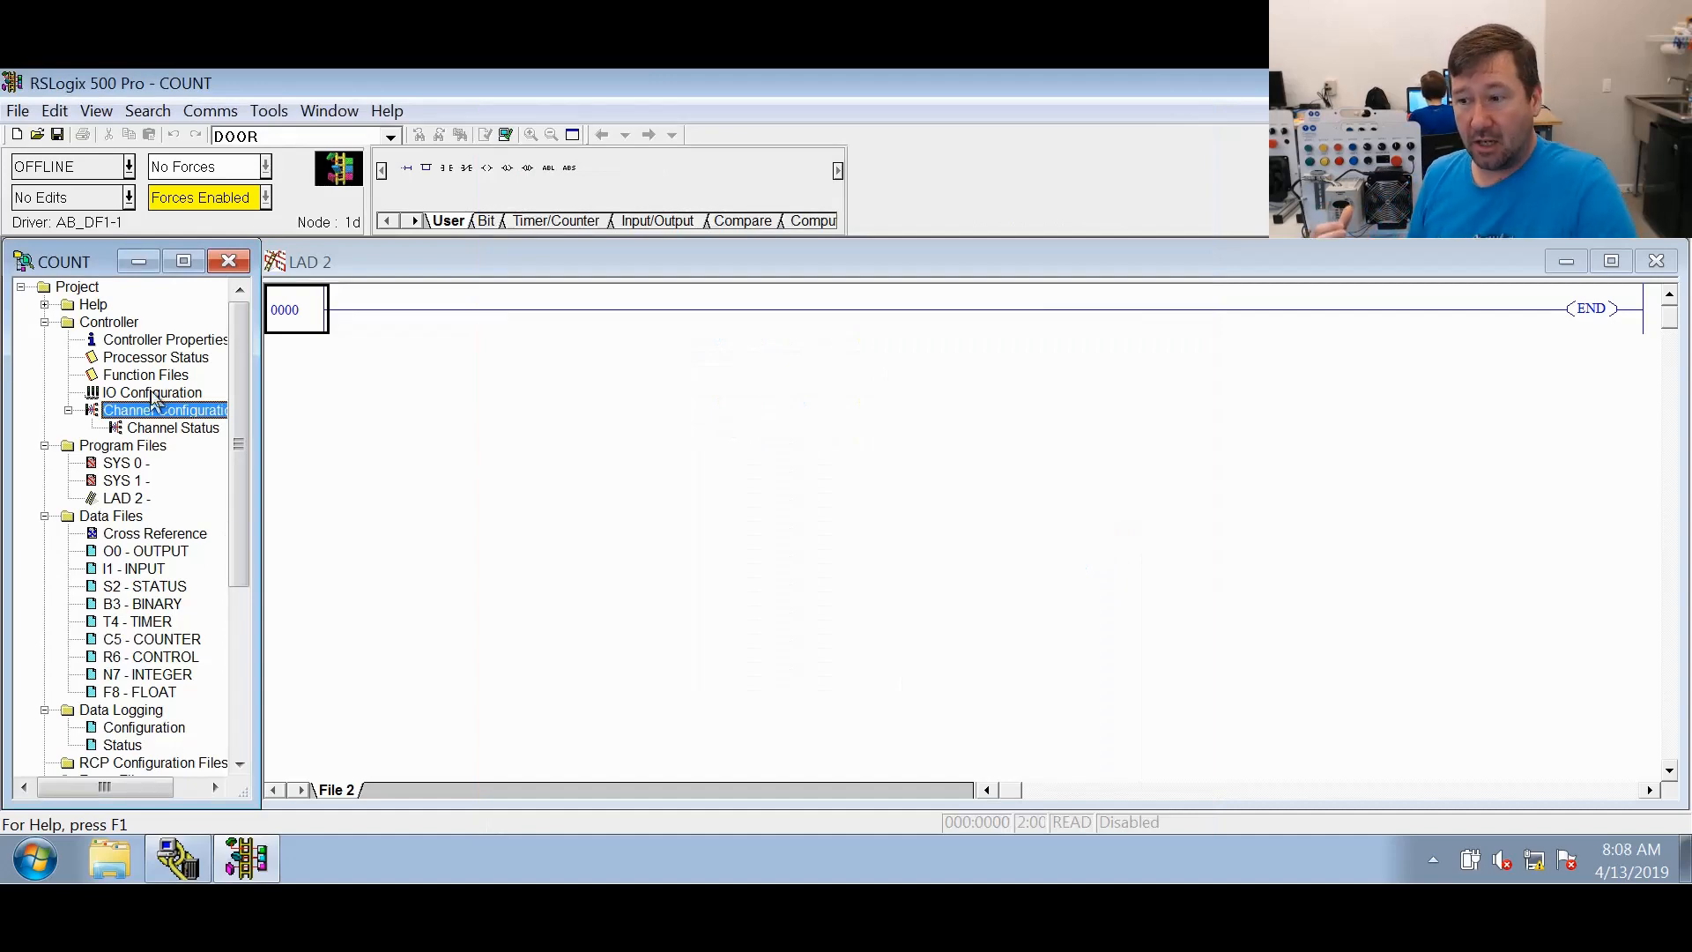
pyautogui.doubleClick(149, 391)
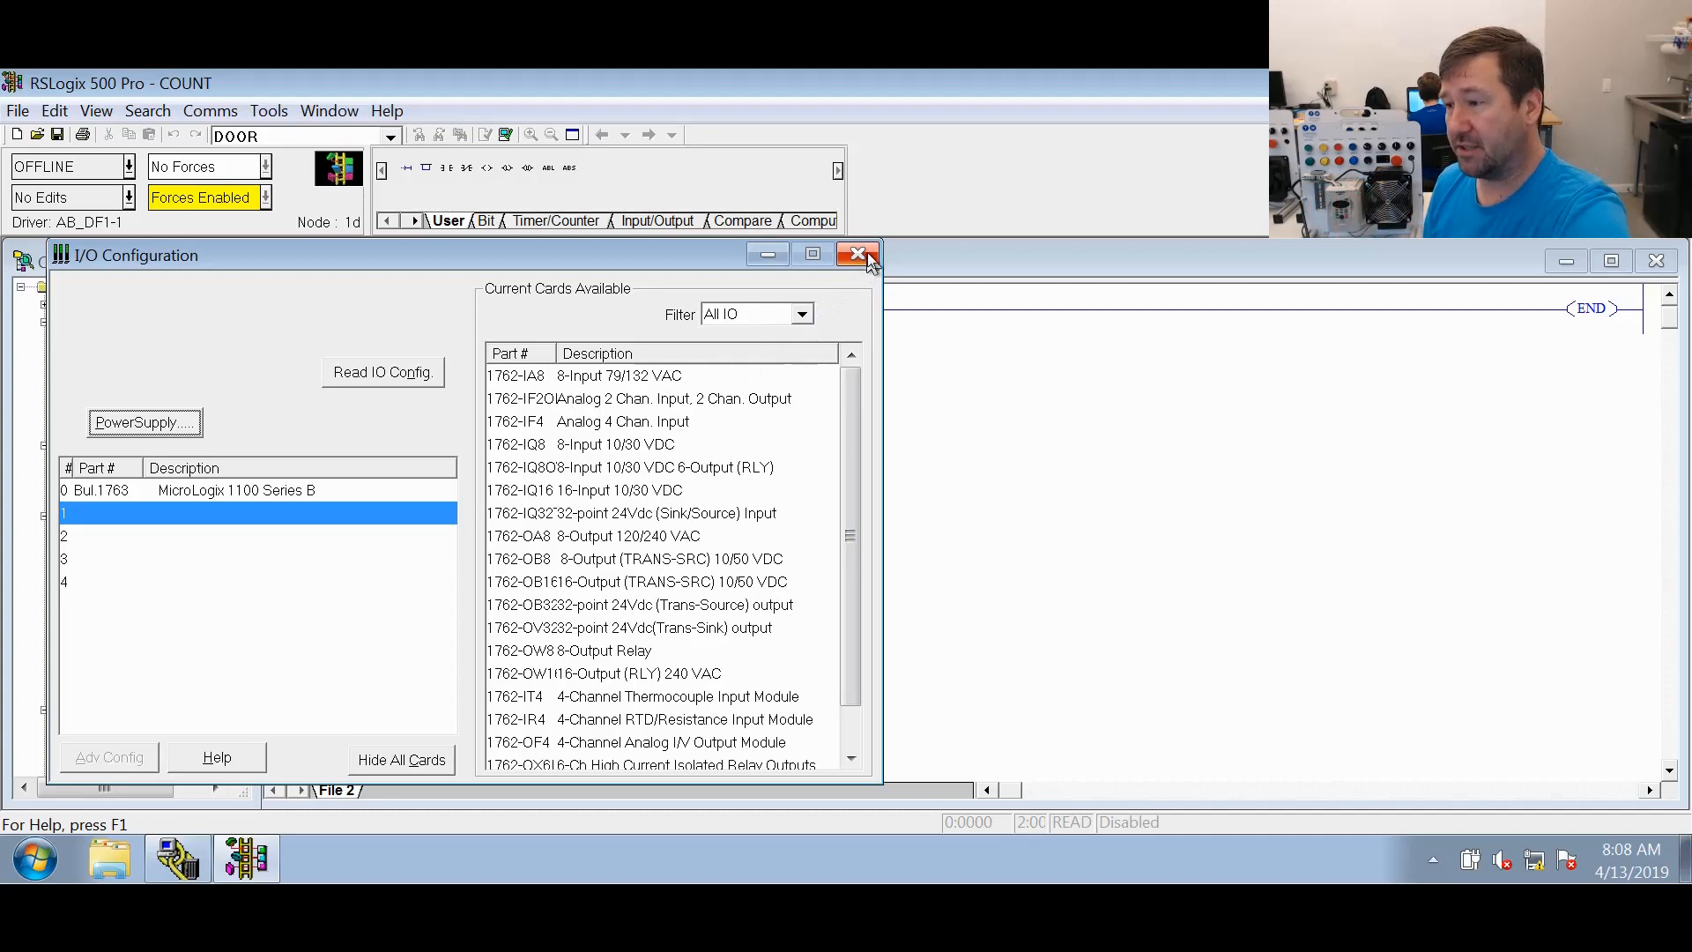
pyautogui.click(860, 255)
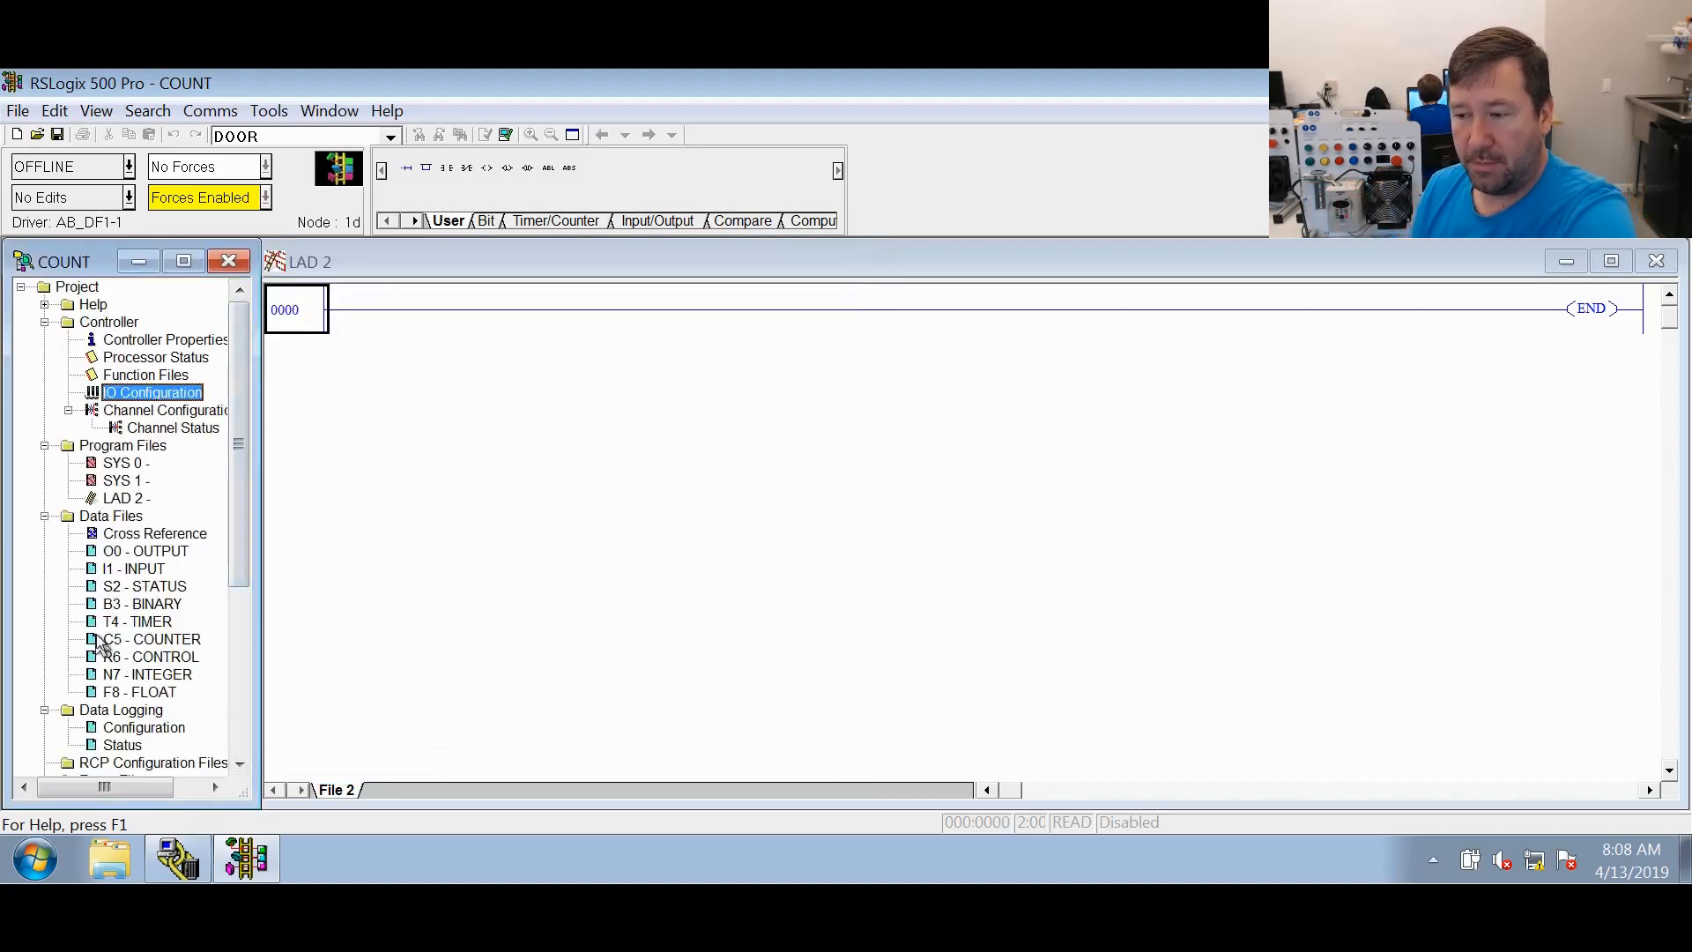
pyautogui.doubleClick(150, 639)
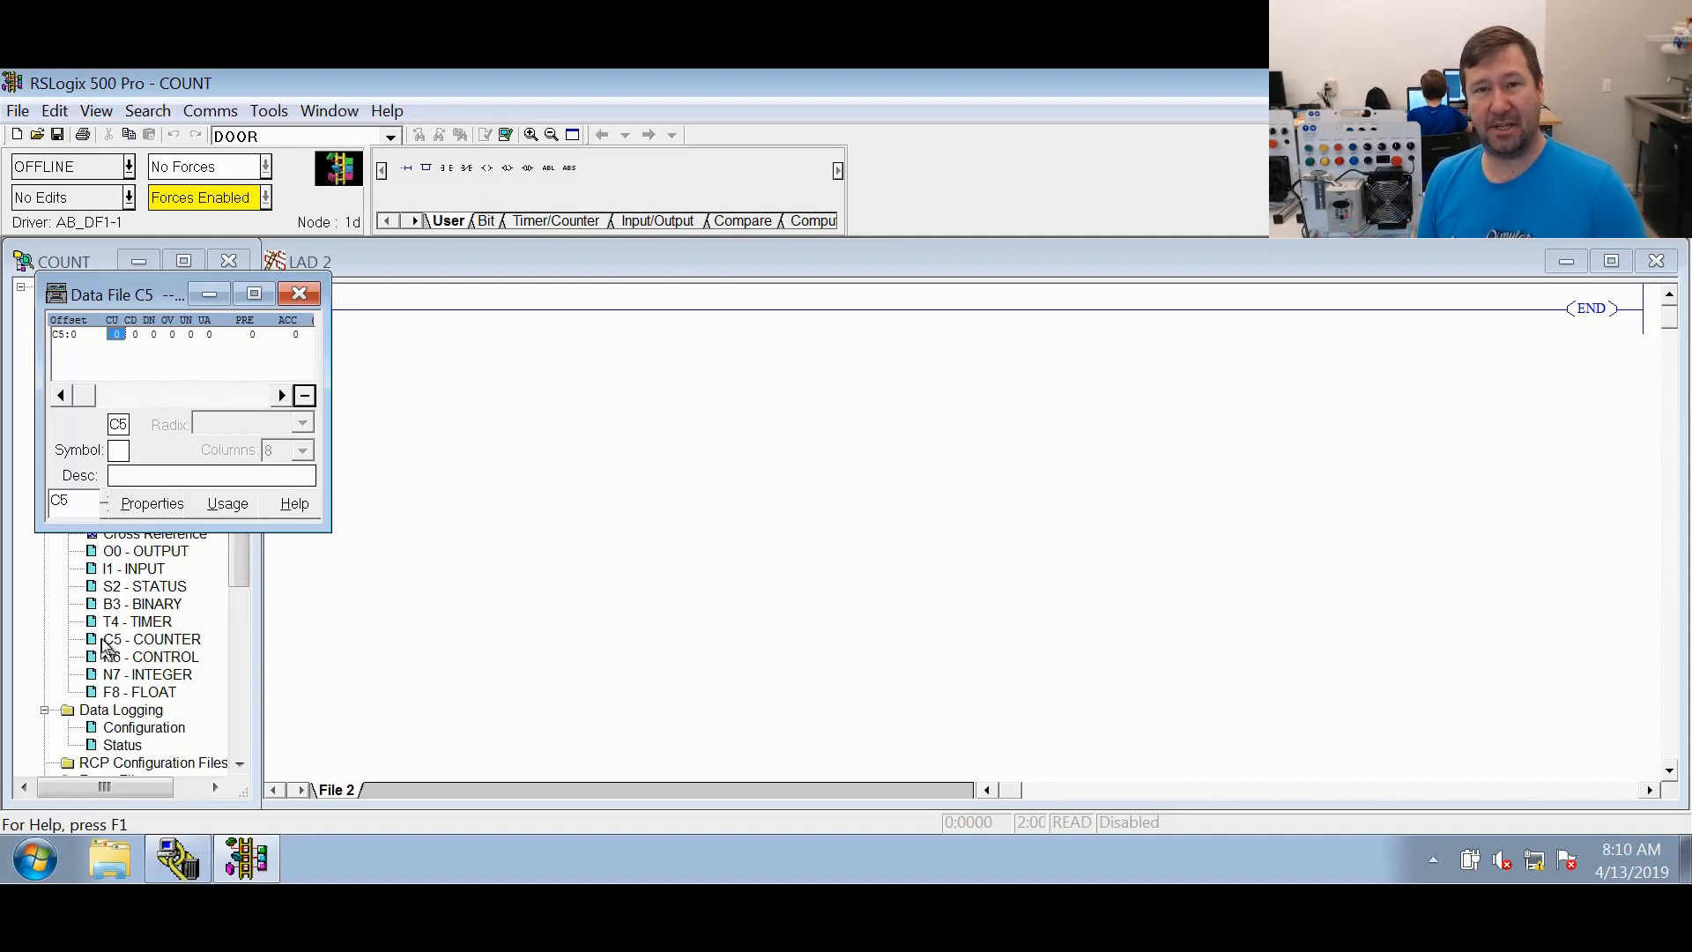
pyautogui.click(299, 293)
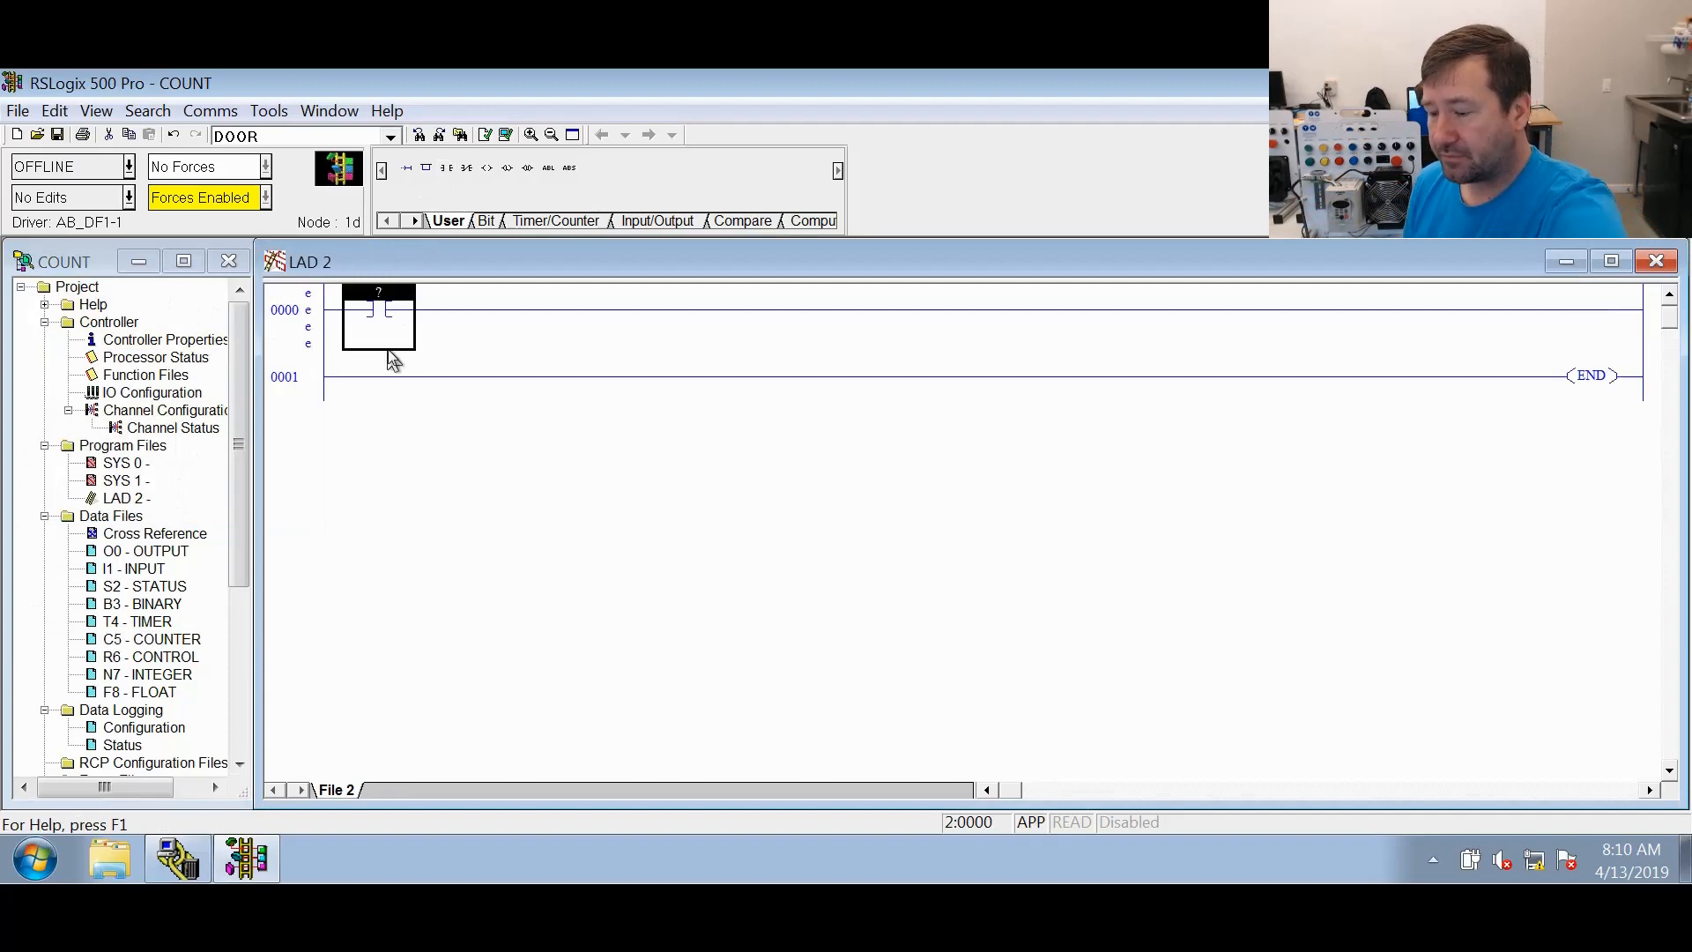
# Address rung 0000's contact as I:0/4 with the description 'Switch 1'
pyautogui.write('I:0.0/4')
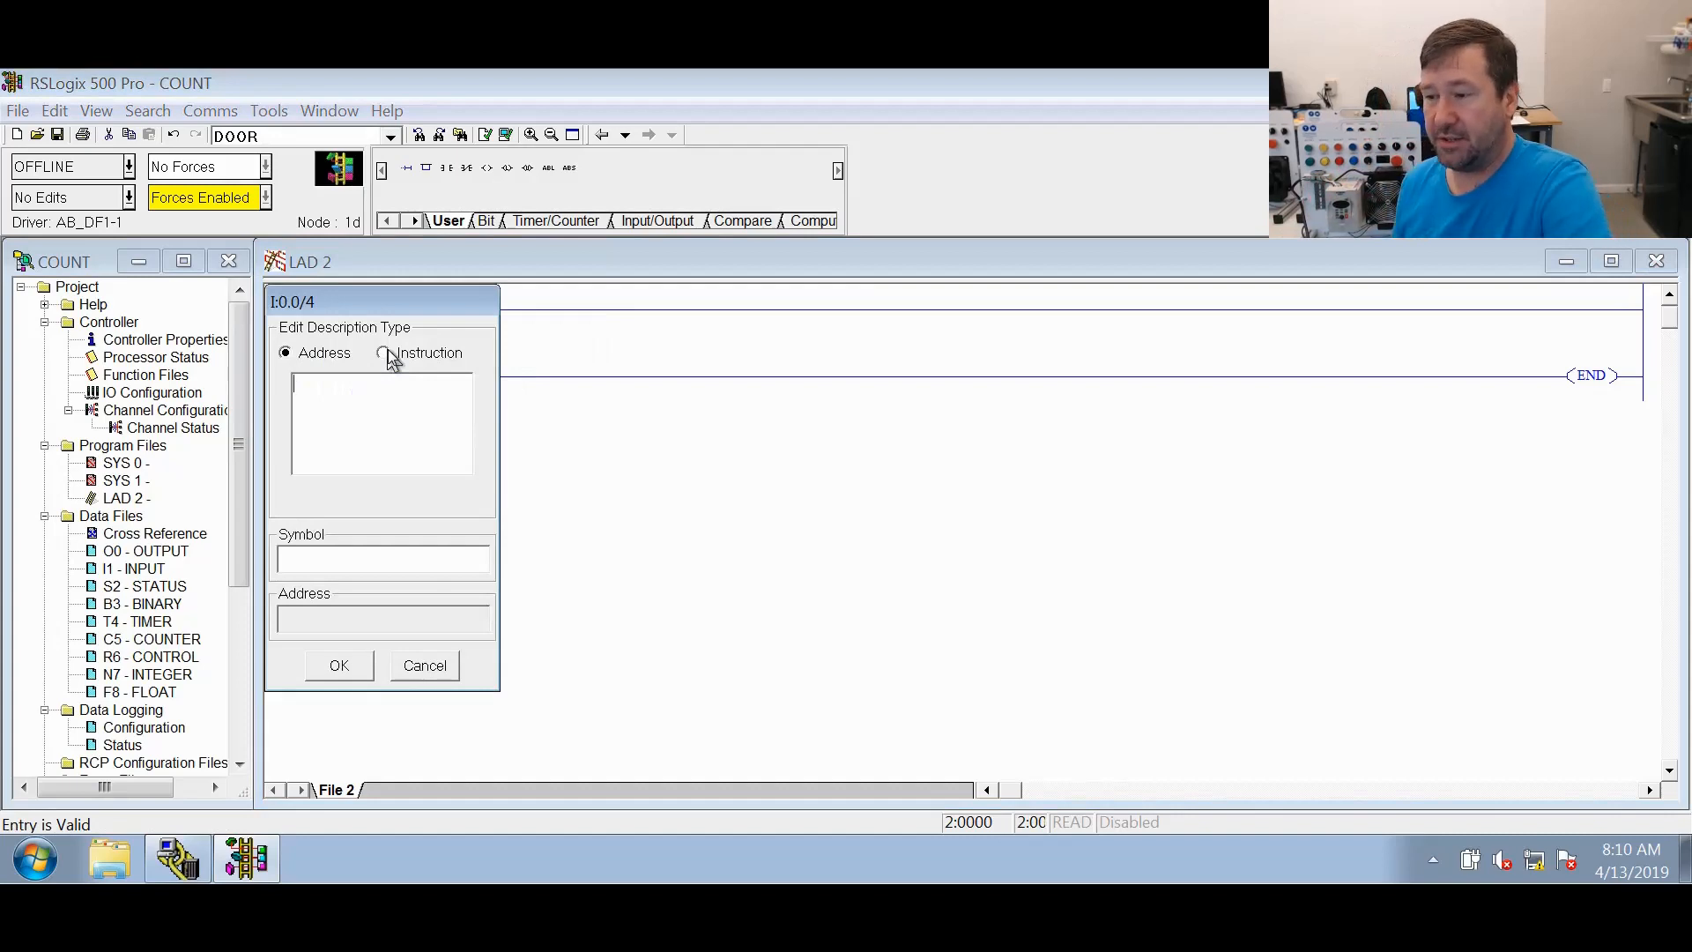
pyautogui.write('S')
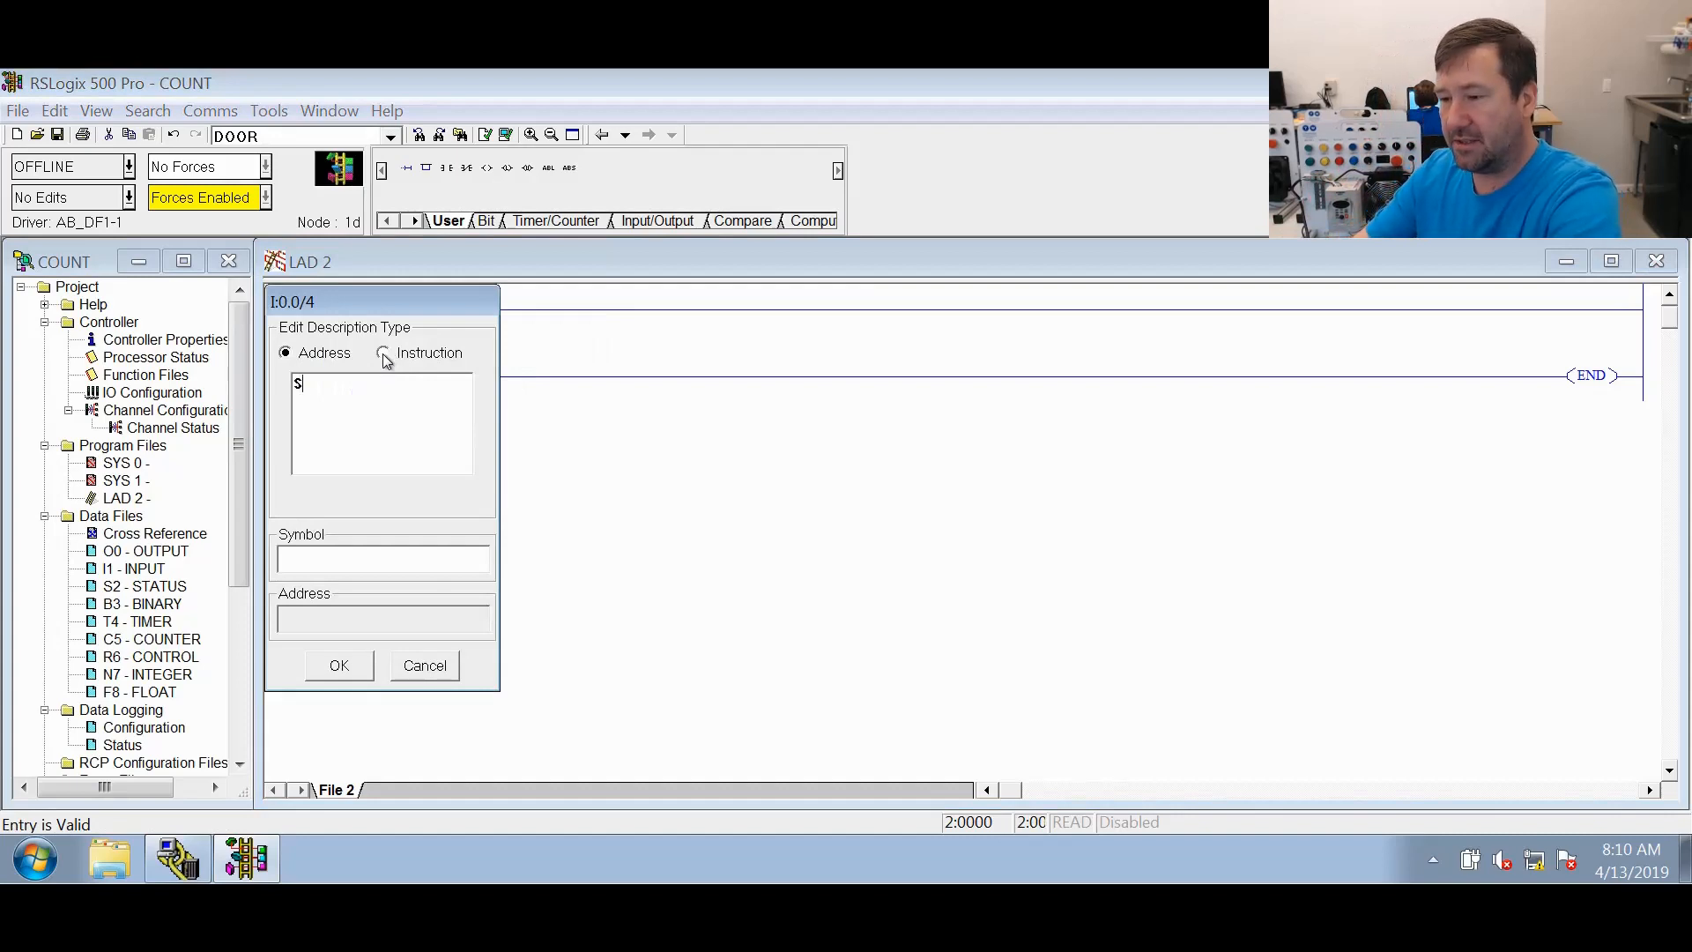
pyautogui.write('witch 1')
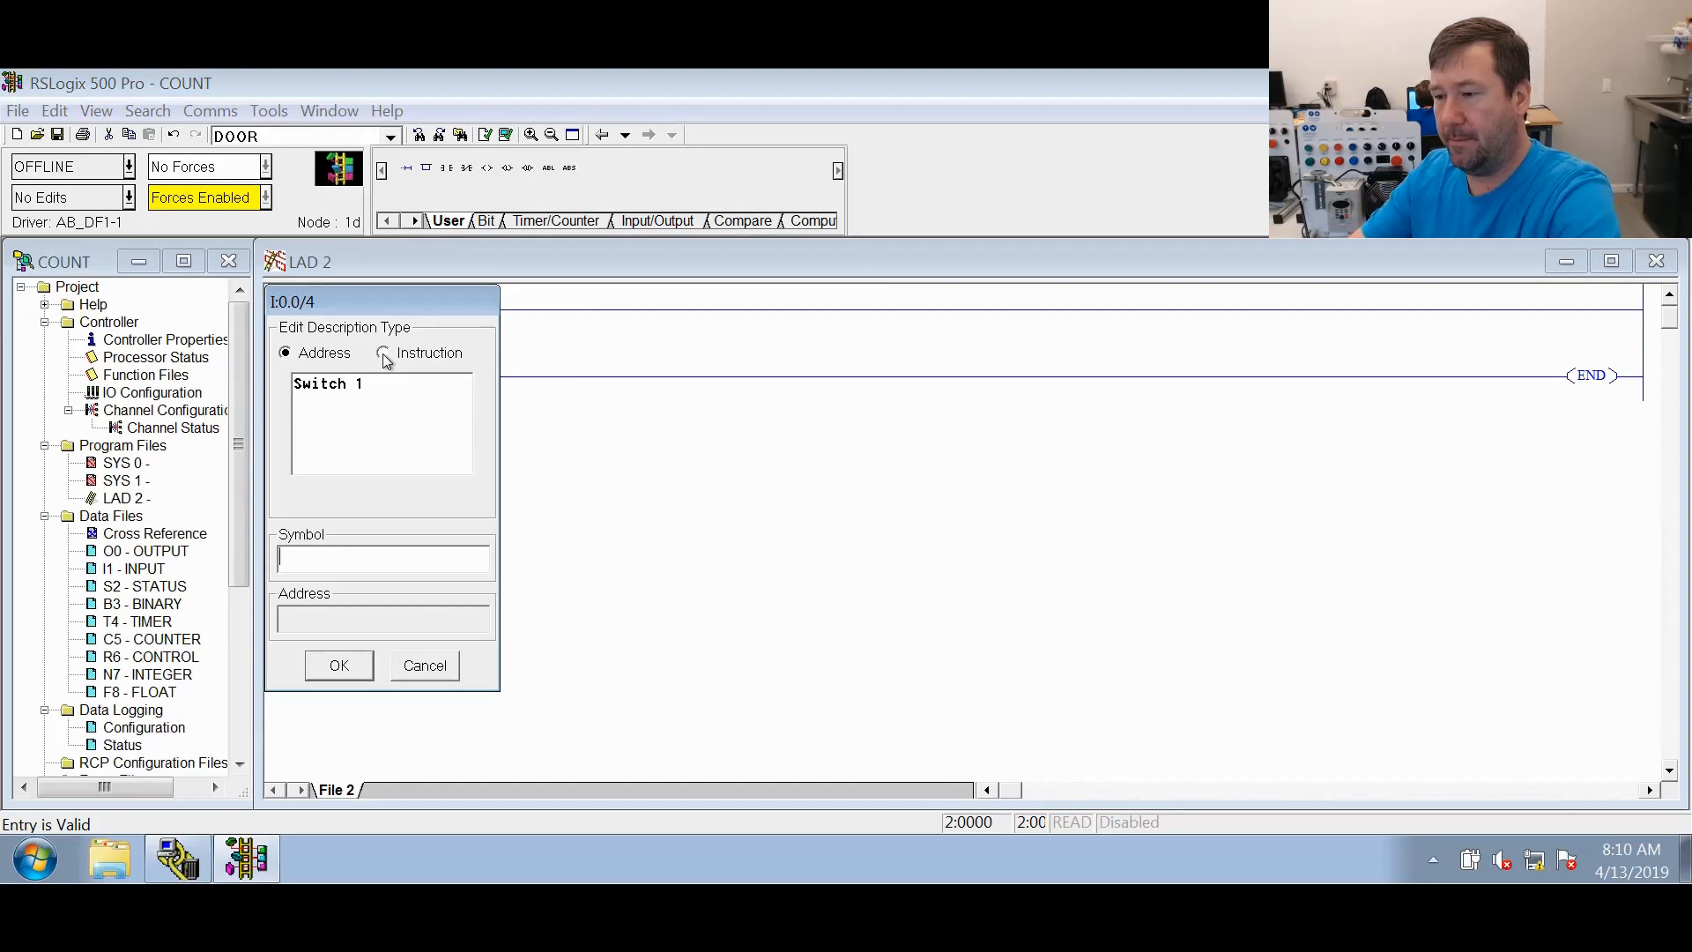
pyautogui.click(338, 664)
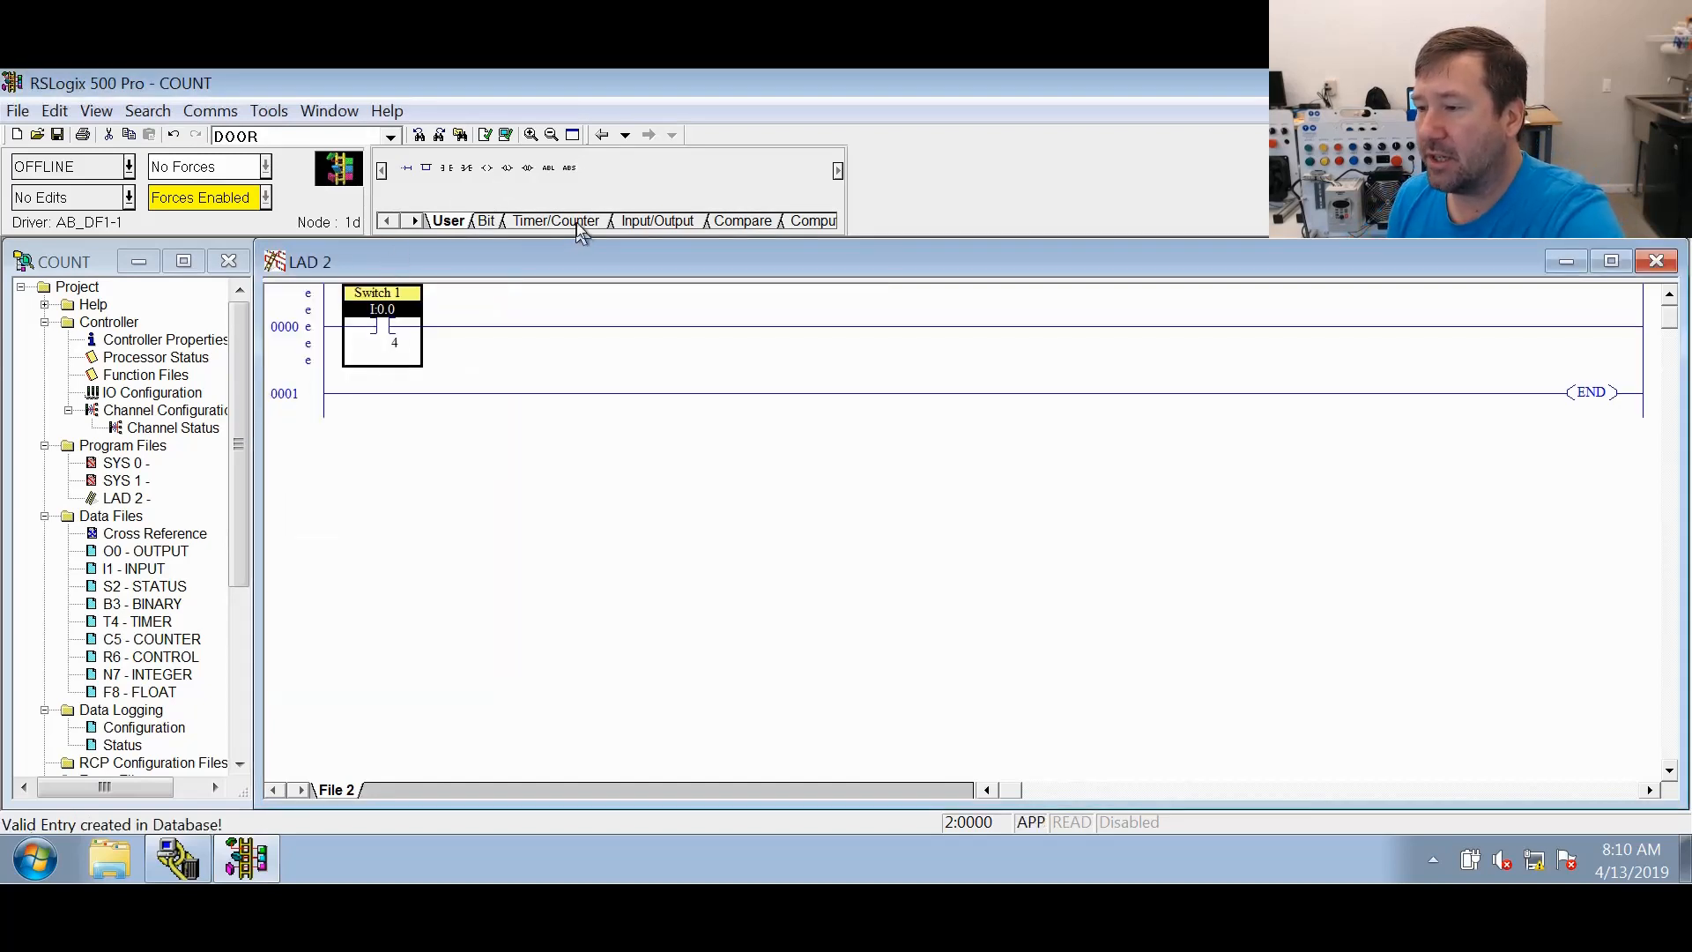
# Append a CTU counter addressed C5:0 to rung 0000, described 'CTU count'
pyautogui.click(554, 221)
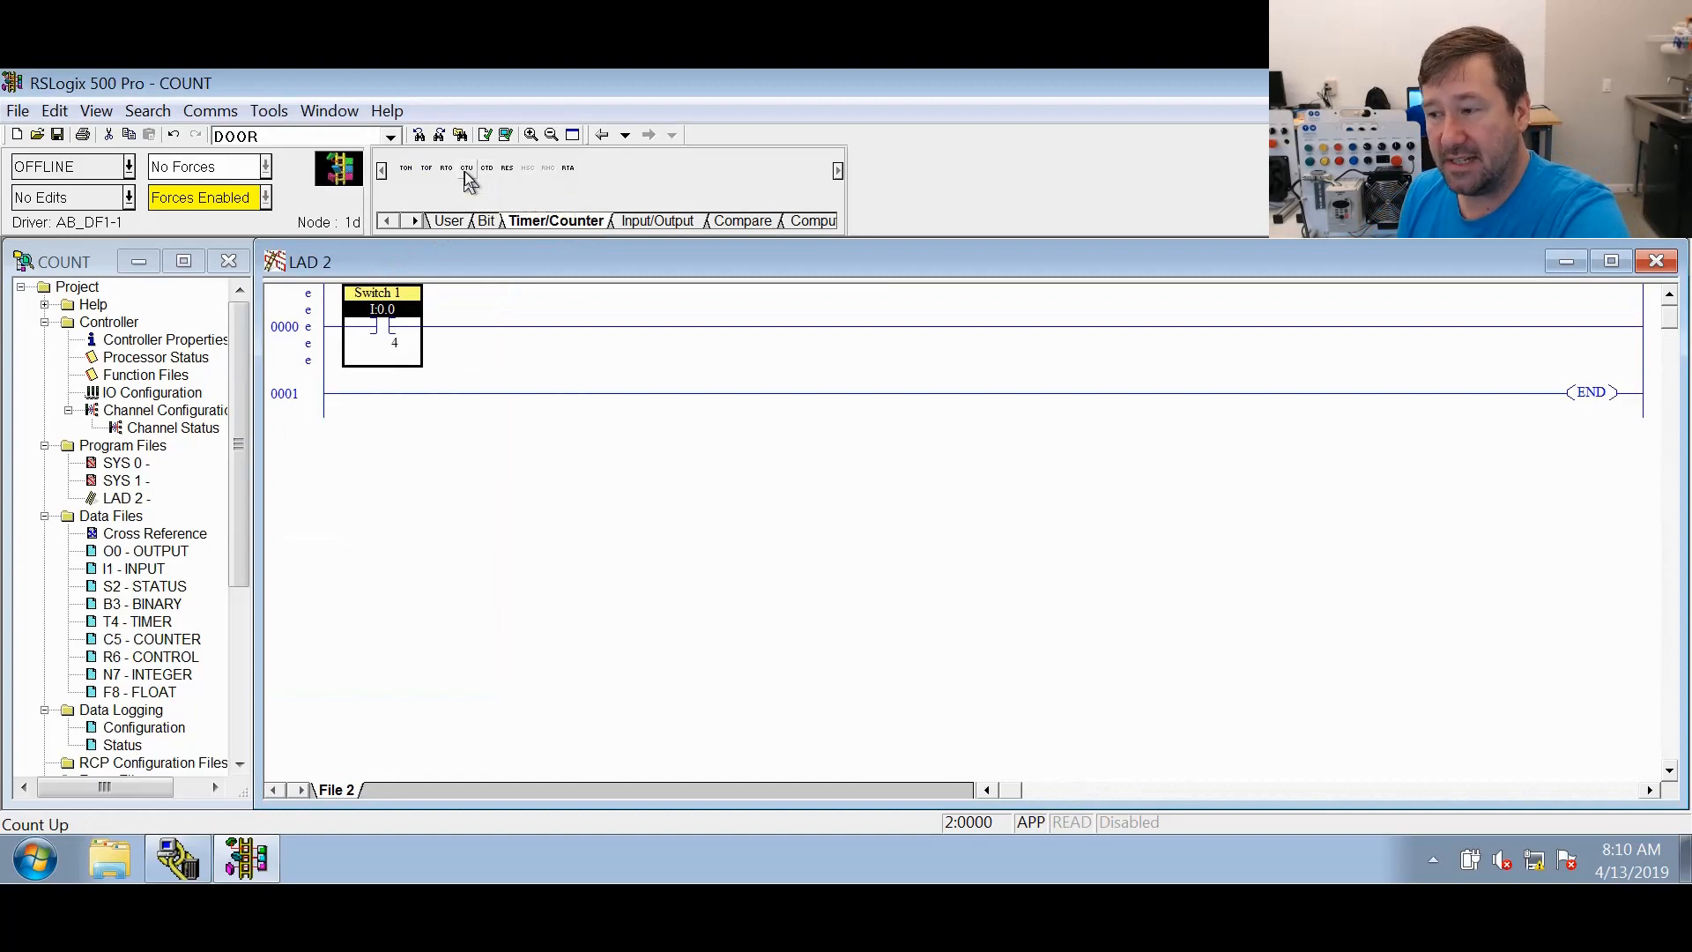
pyautogui.moveTo(475, 178)
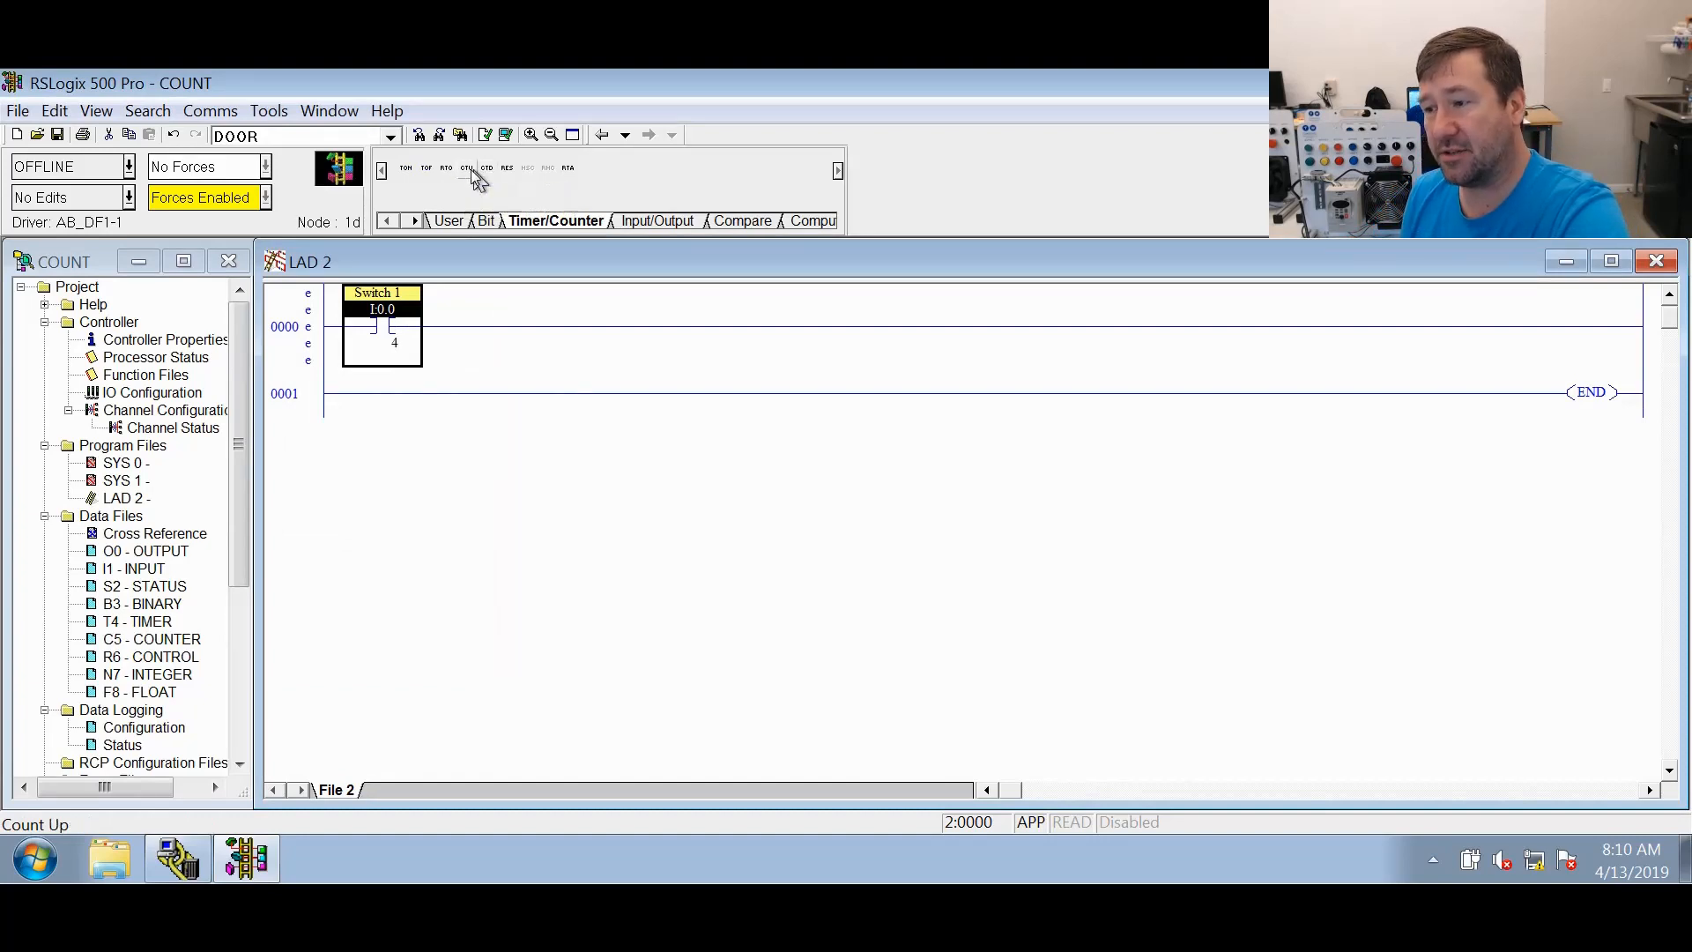
pyautogui.click(466, 168)
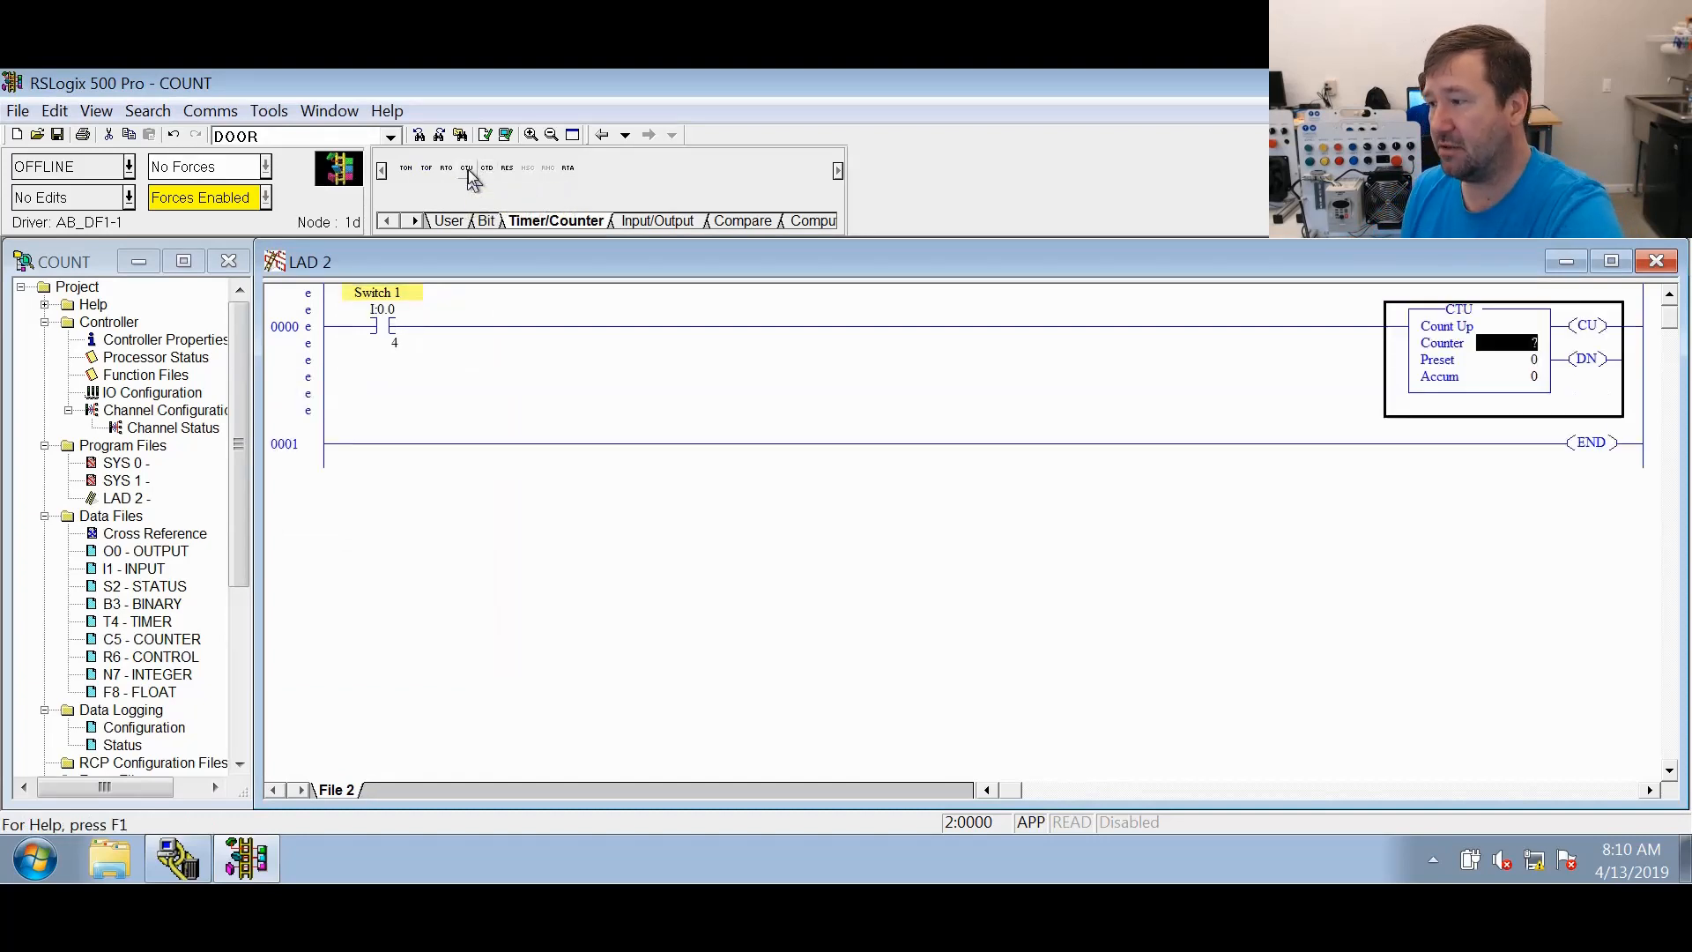
pyautogui.click(1506, 343)
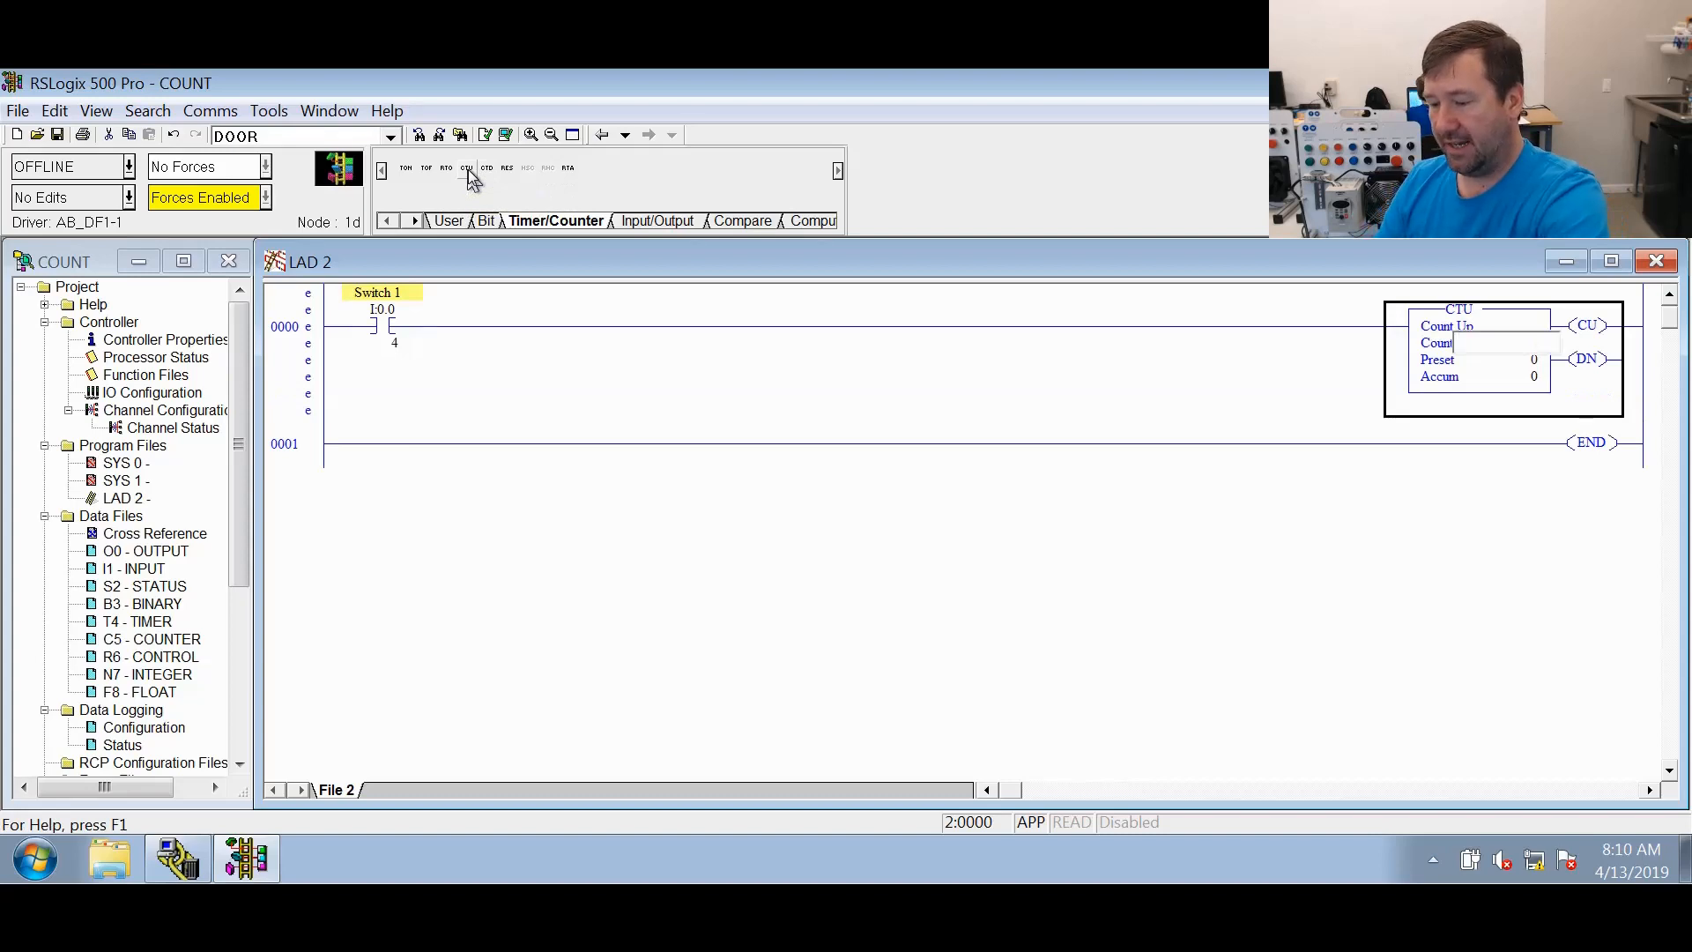
pyautogui.write('C5:0')
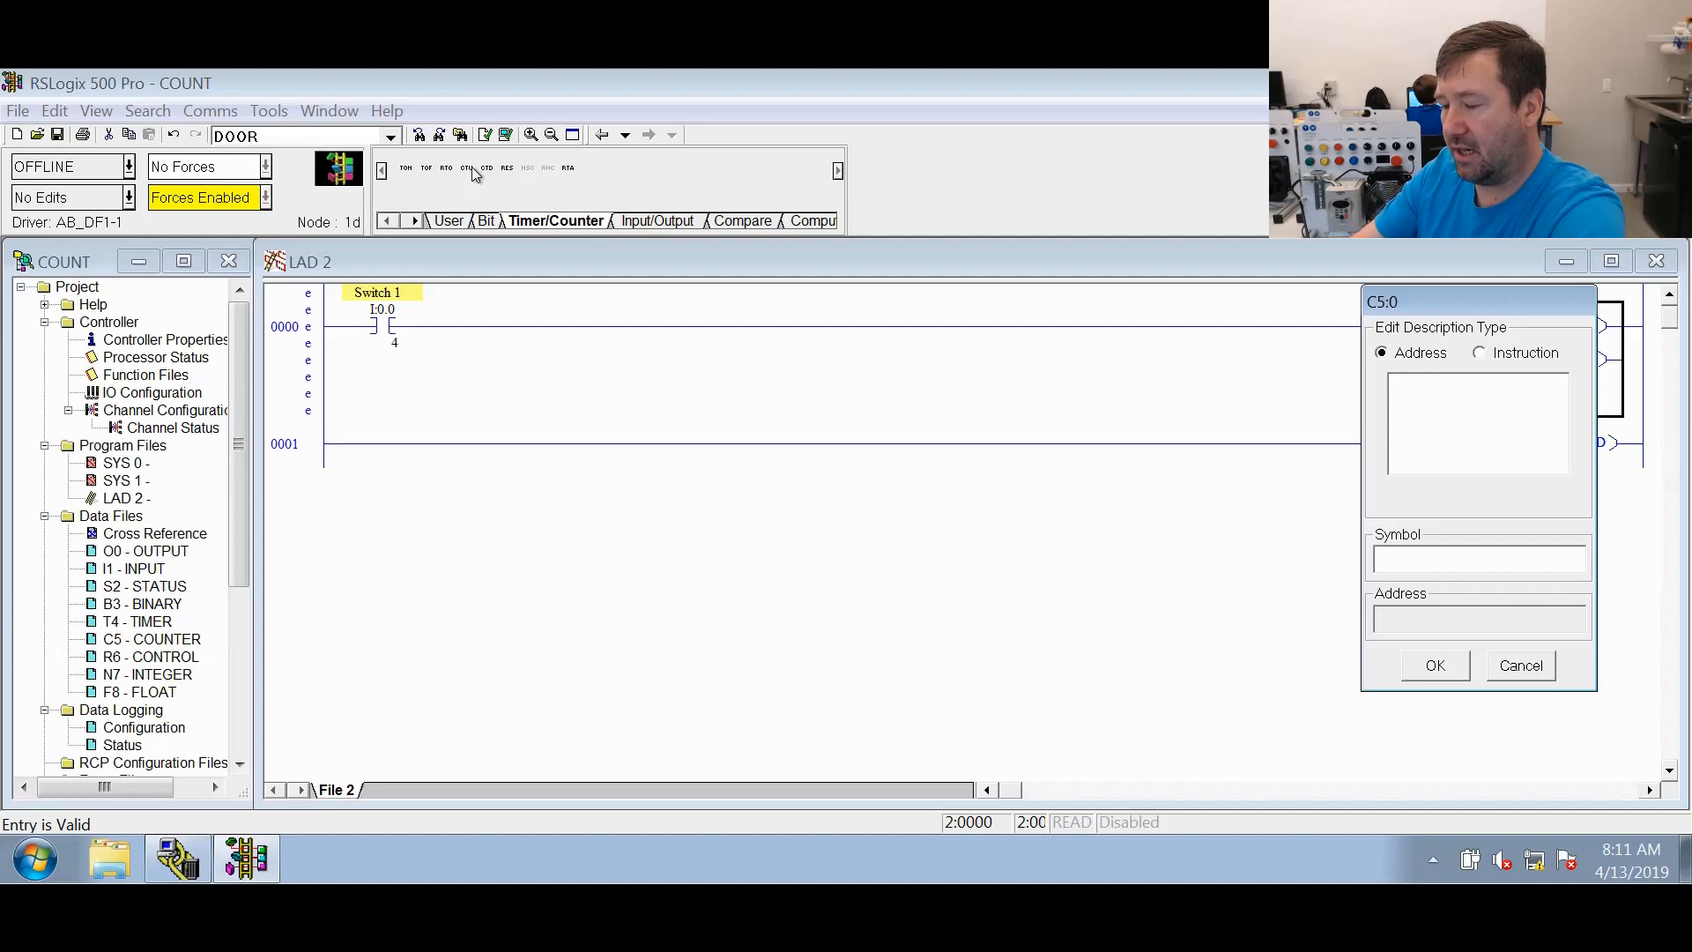
pyautogui.write('CTU count')
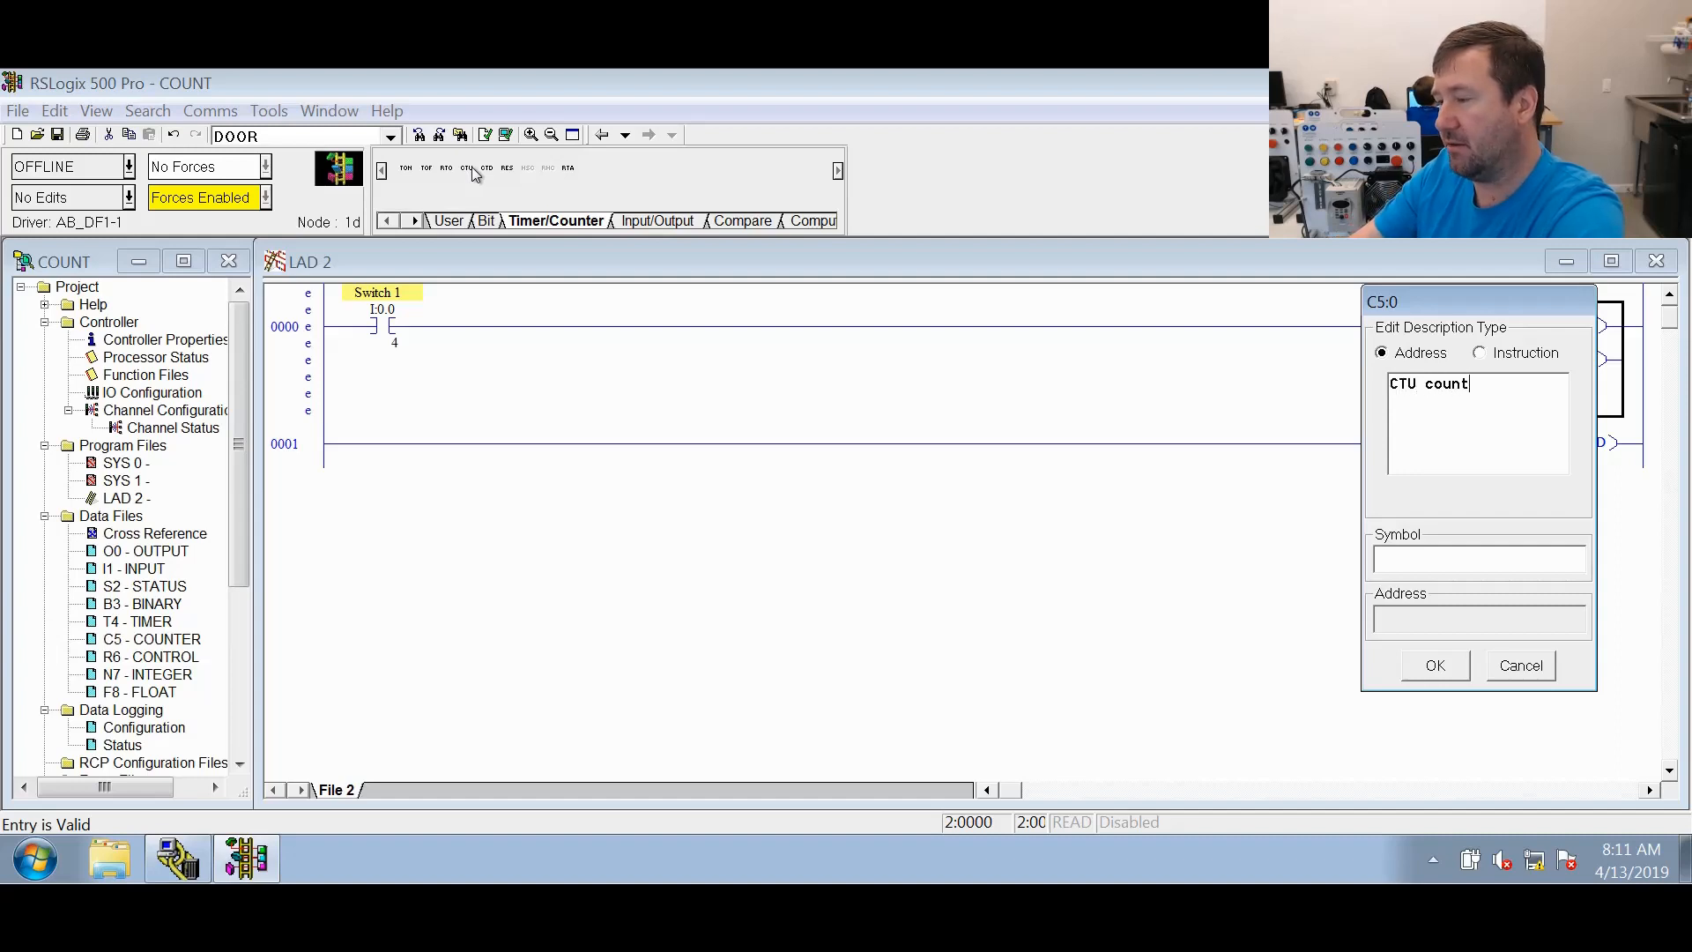
pyautogui.click(1434, 665)
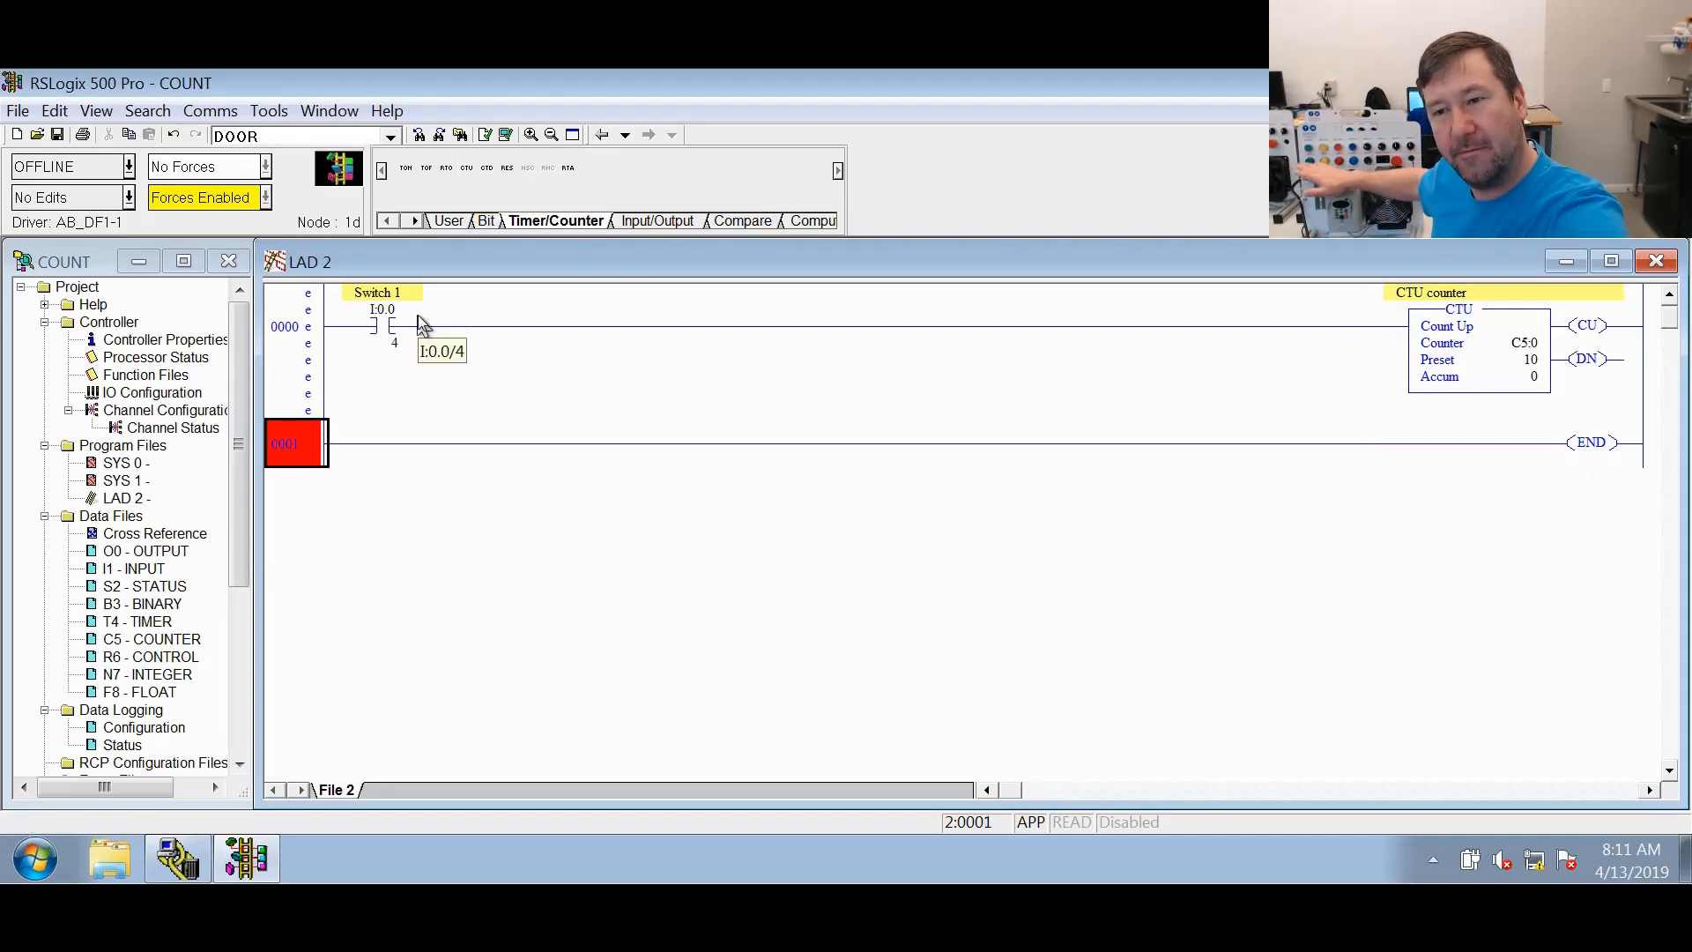
pyautogui.moveTo(419, 468)
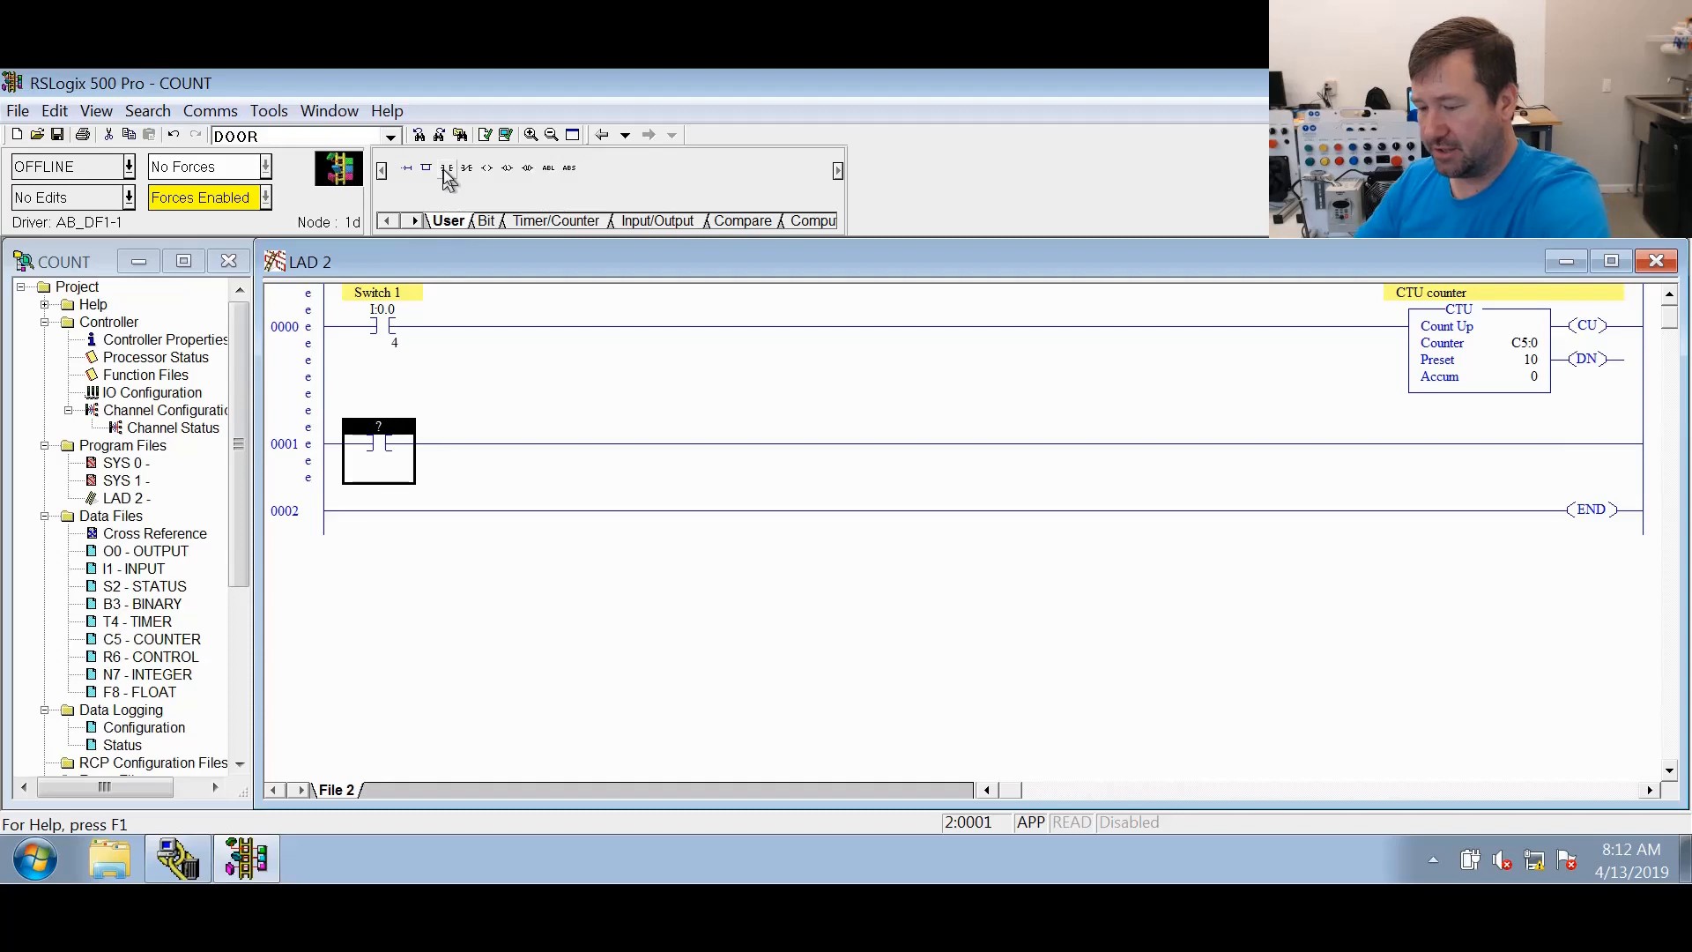
# Build rung 0001: a C5:0/CU contact driving output O:0/0 described 'Green light'
pyautogui.write('C5:0.')
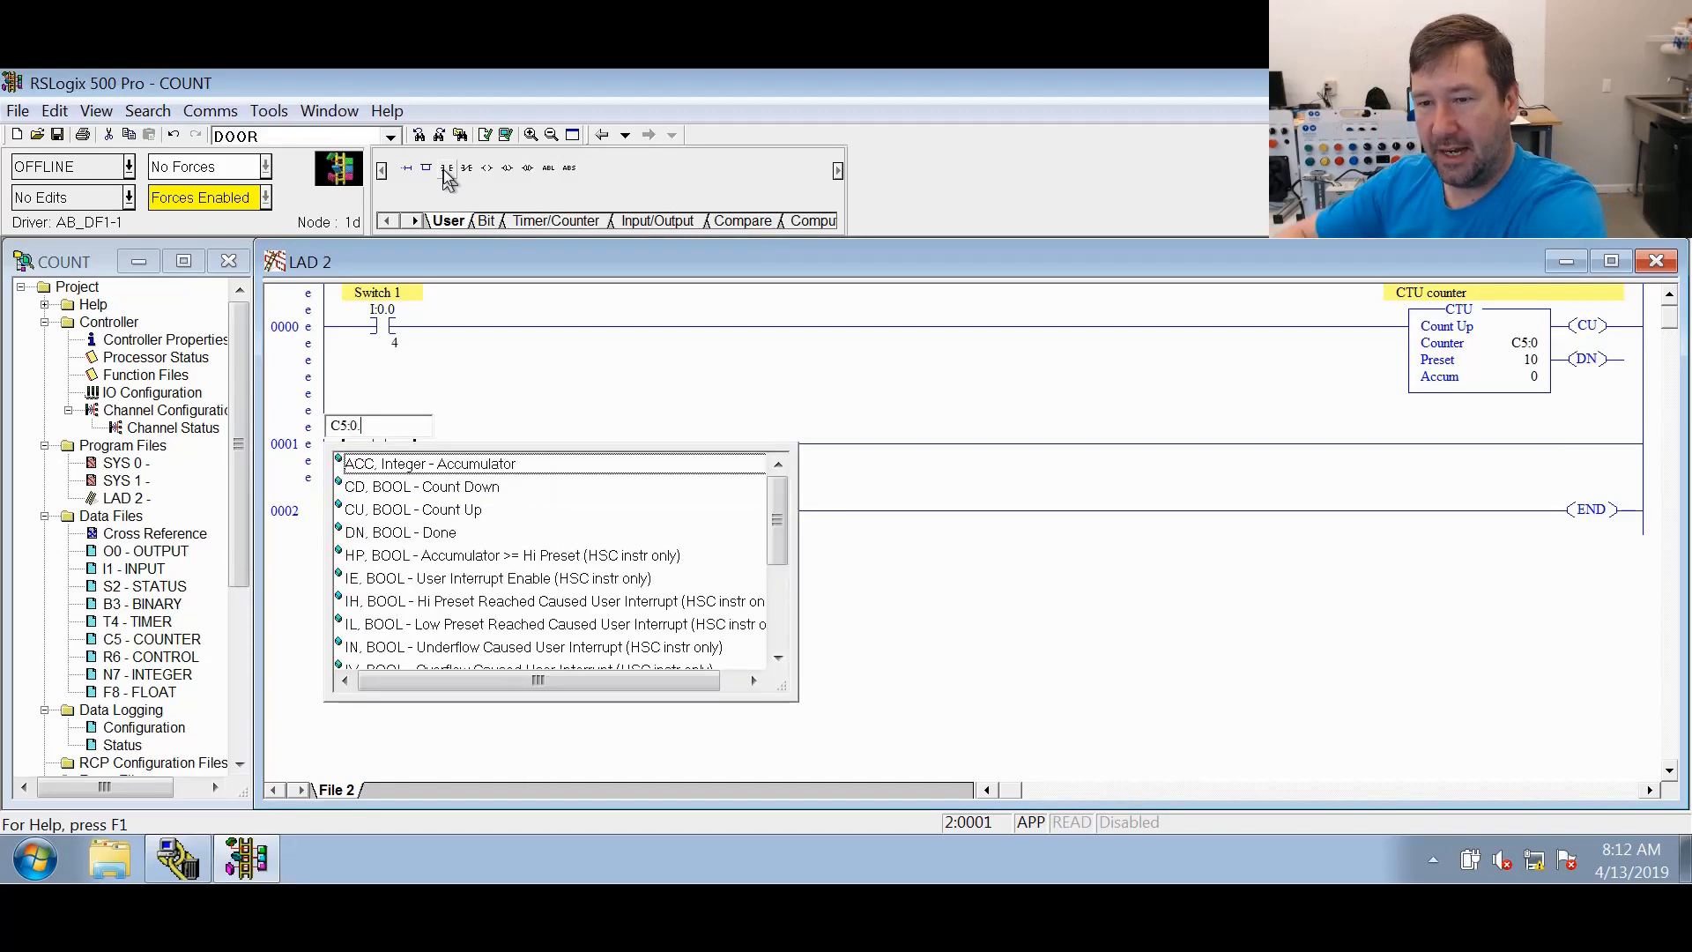
pyautogui.write('CU')
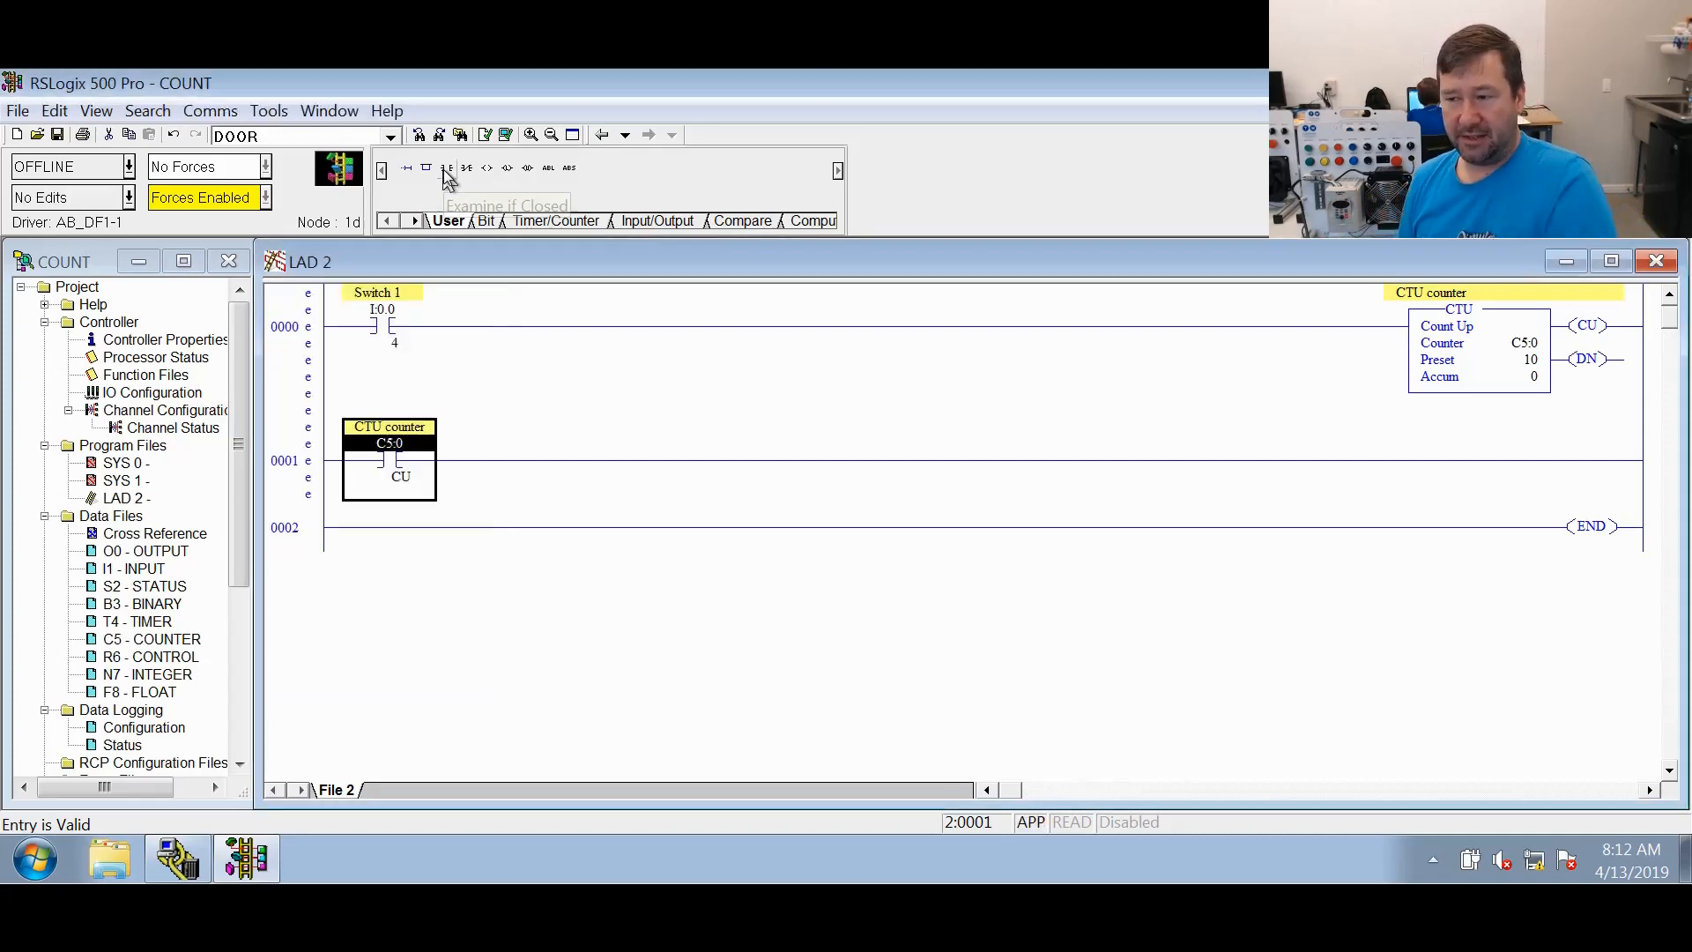
pyautogui.moveTo(446, 168)
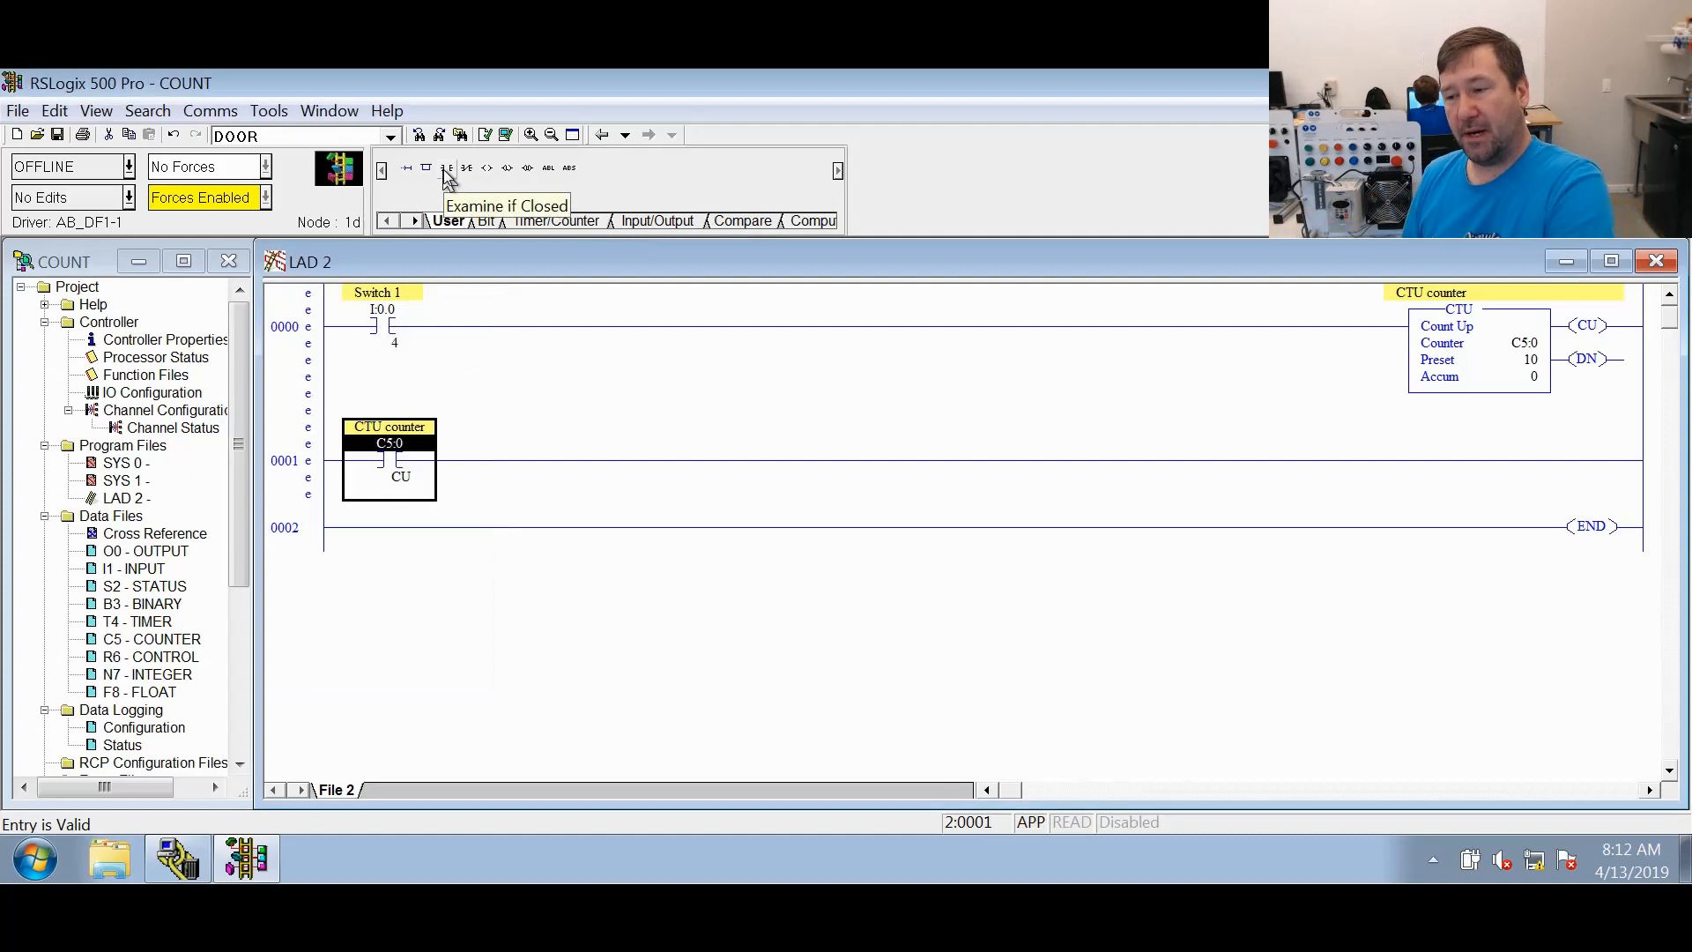
pyautogui.moveTo(485, 167)
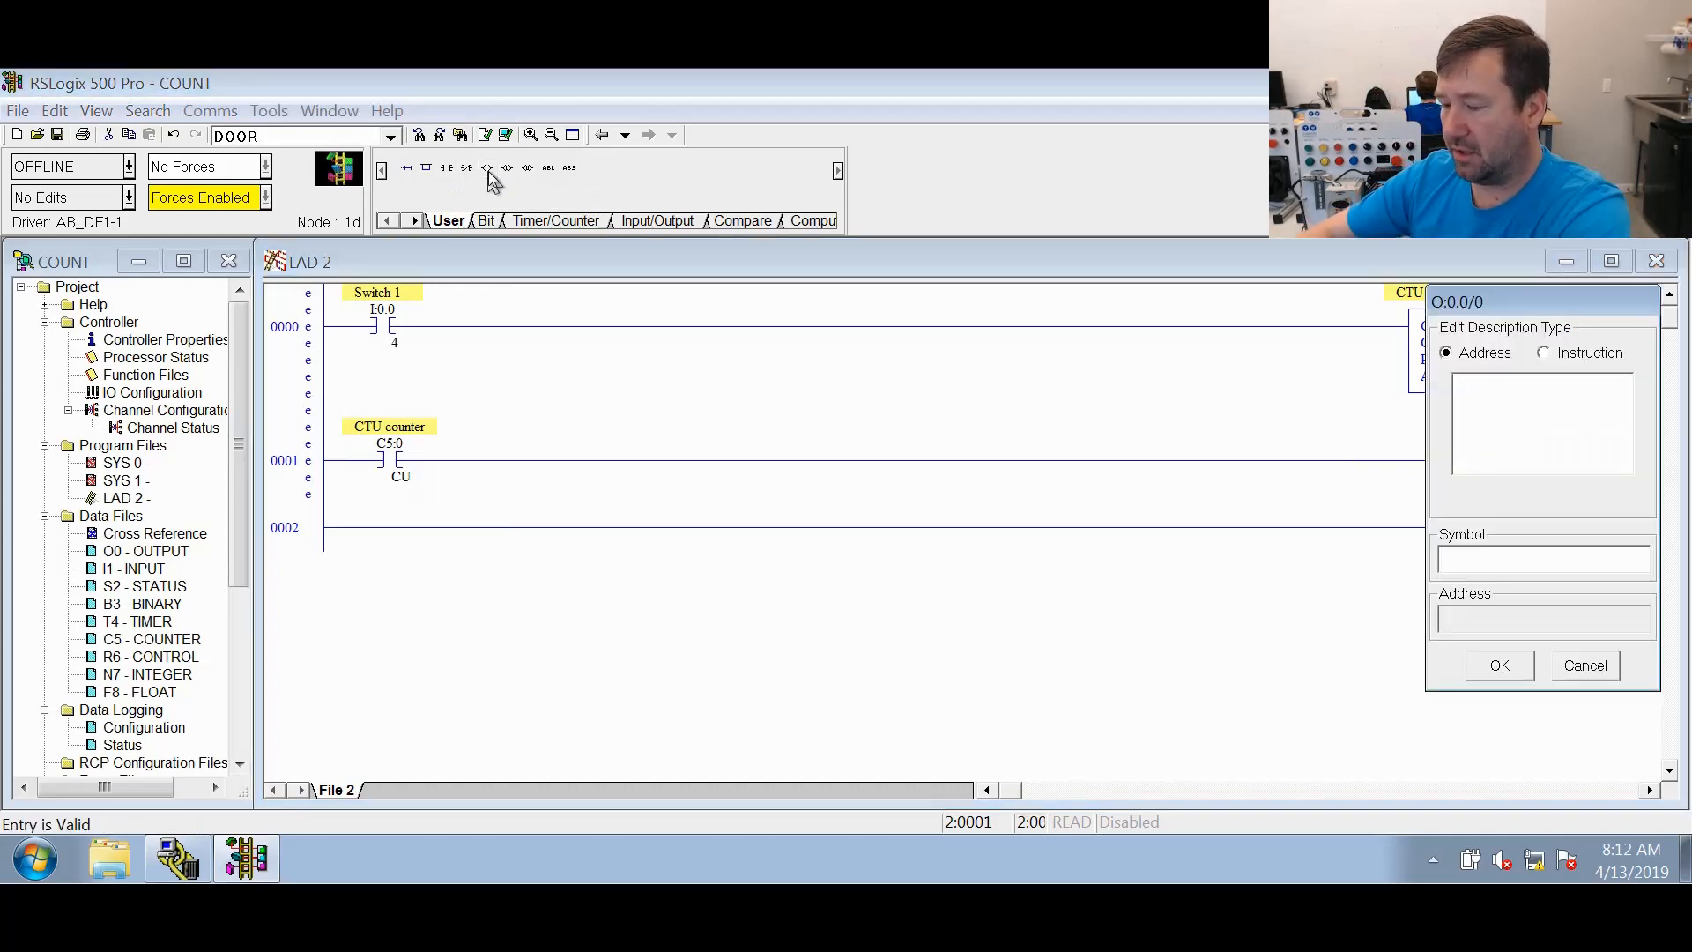
pyautogui.write('Green lig')
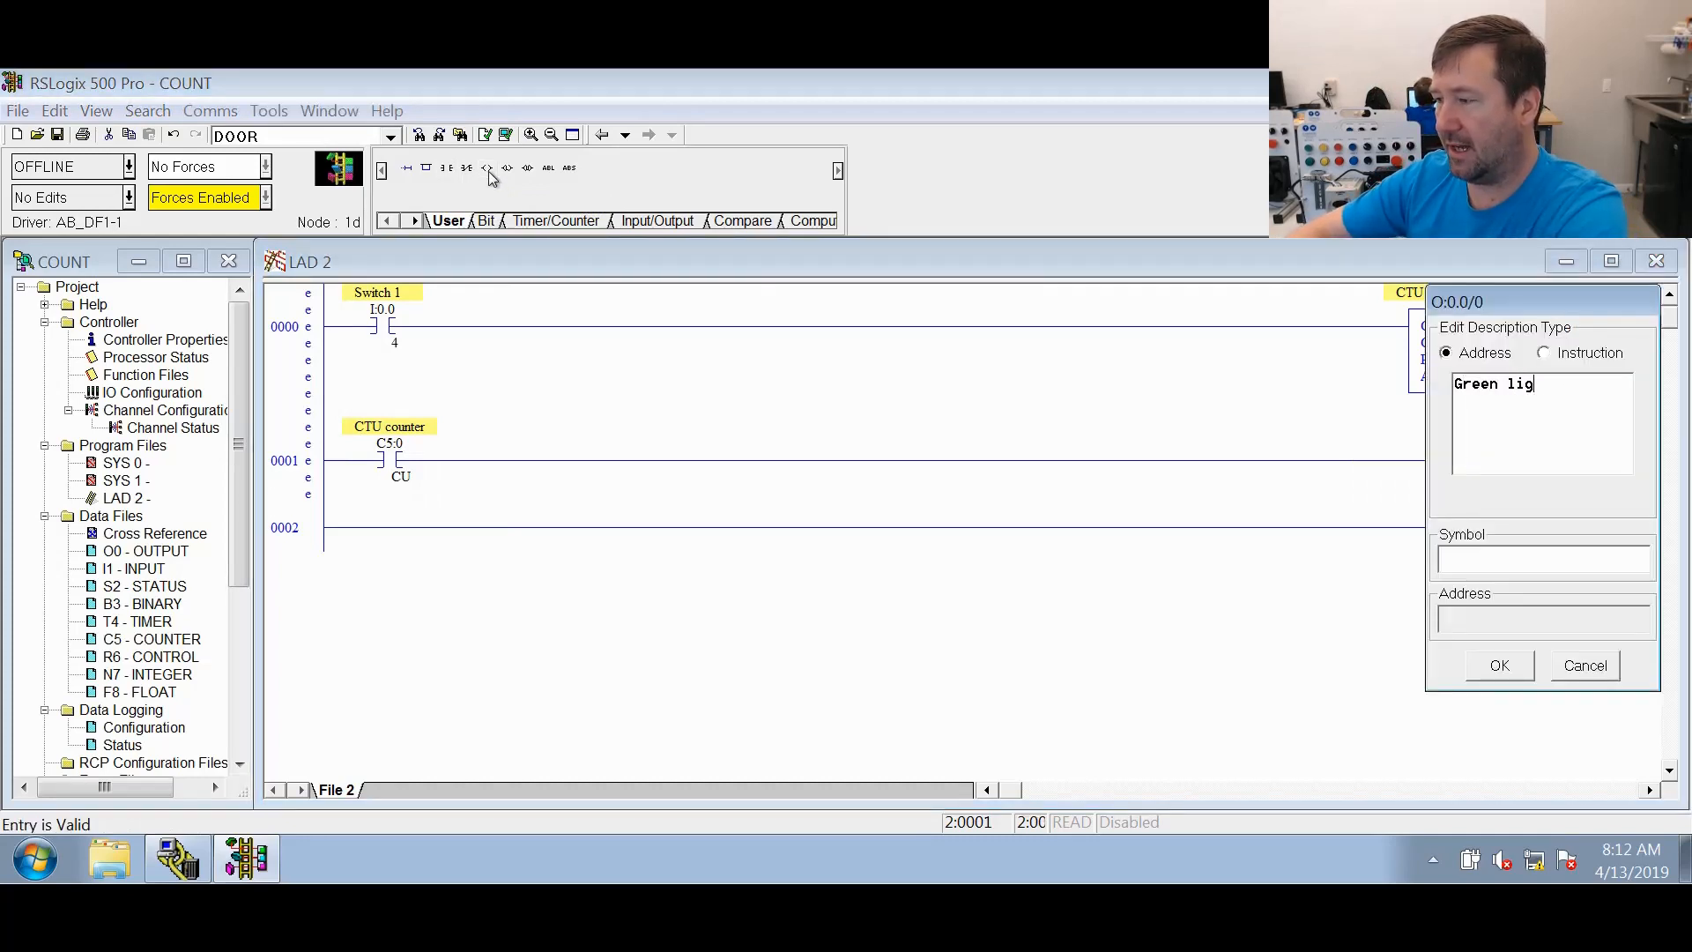
pyautogui.click(1498, 665)
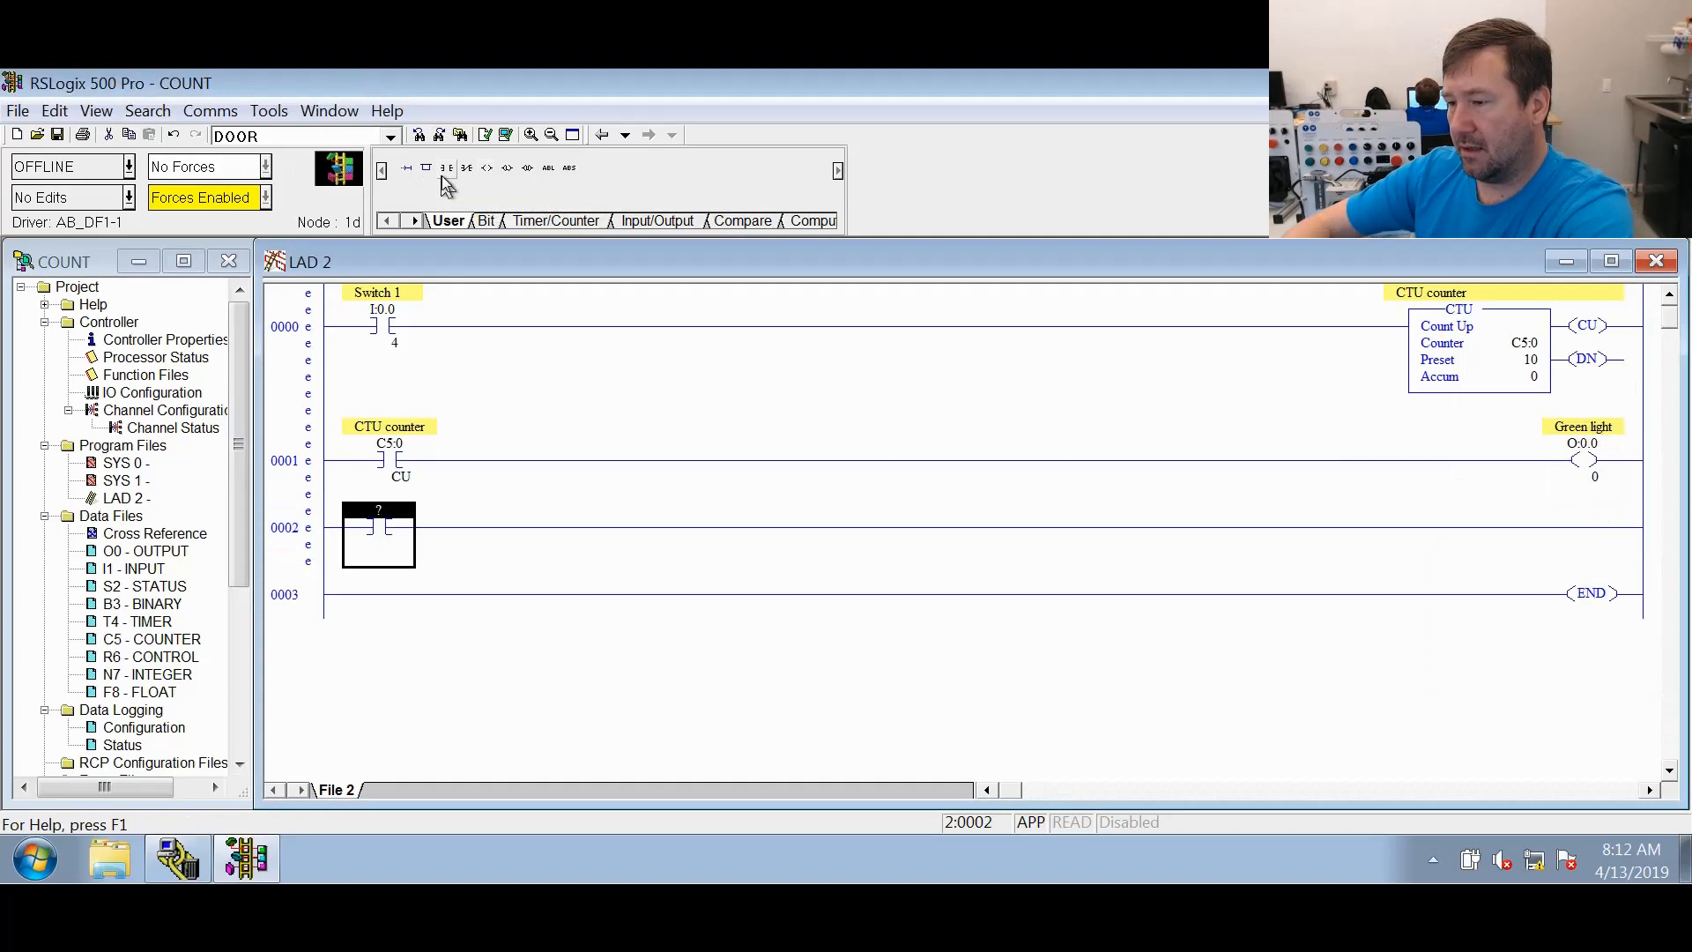
# Build rung 0002: a C5:0/DN contact driving output O:0/1 described 'Yellow light'
pyautogui.write('C5')
pyautogui.write('O')
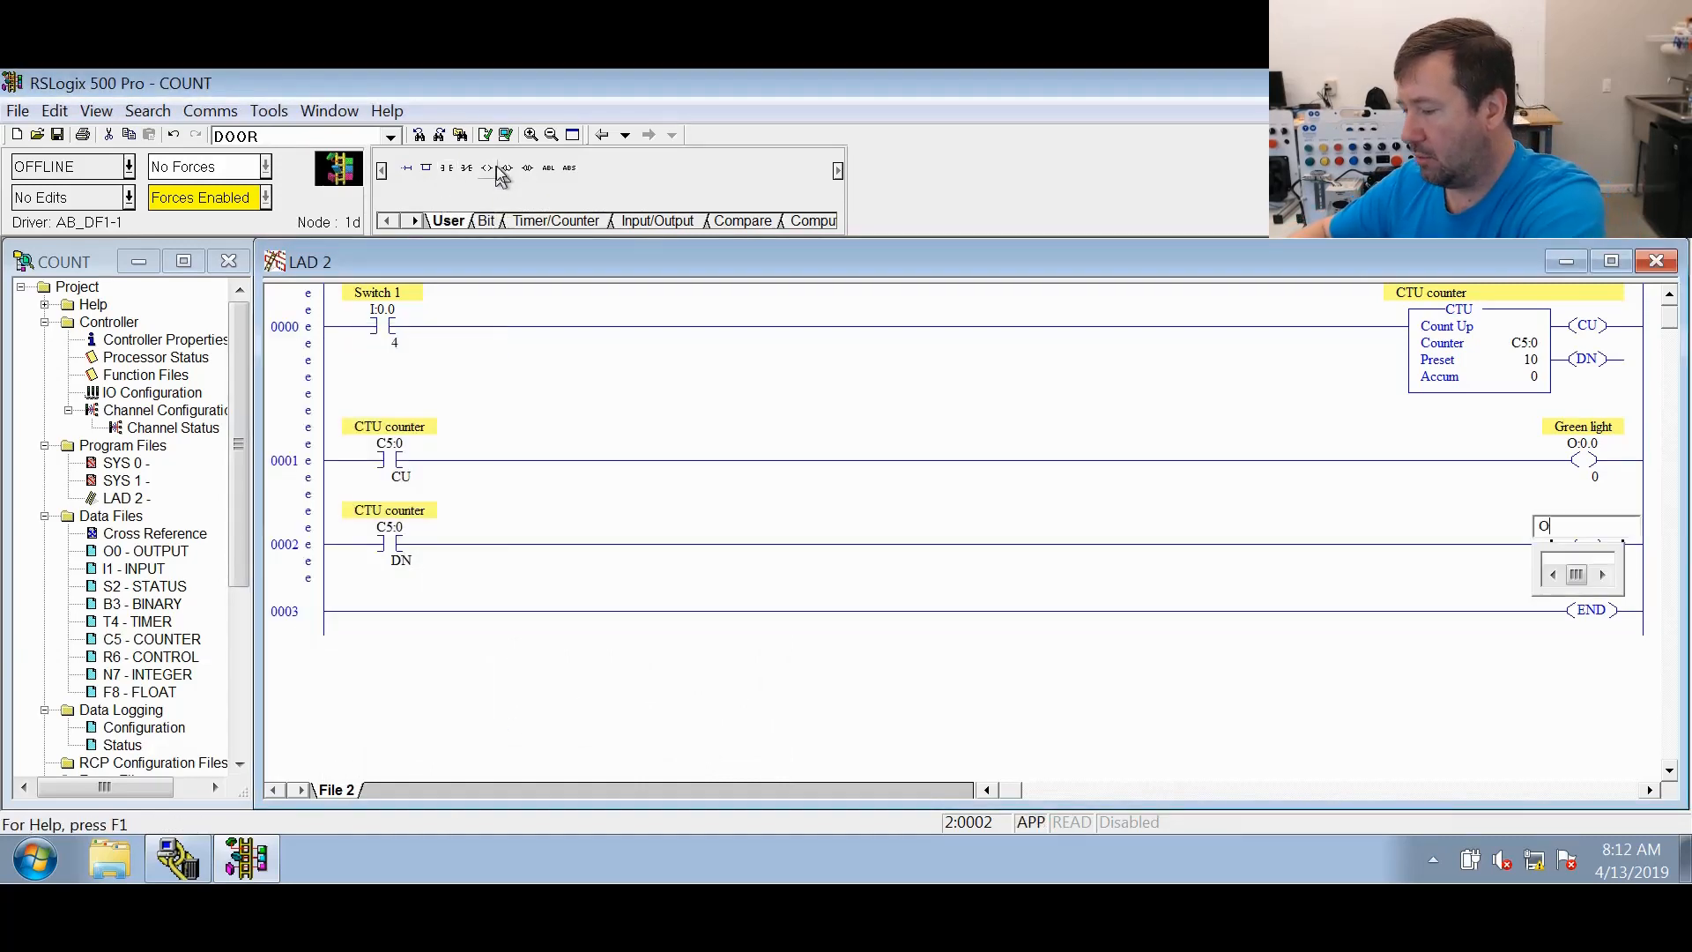
pyautogui.write(':0/1')
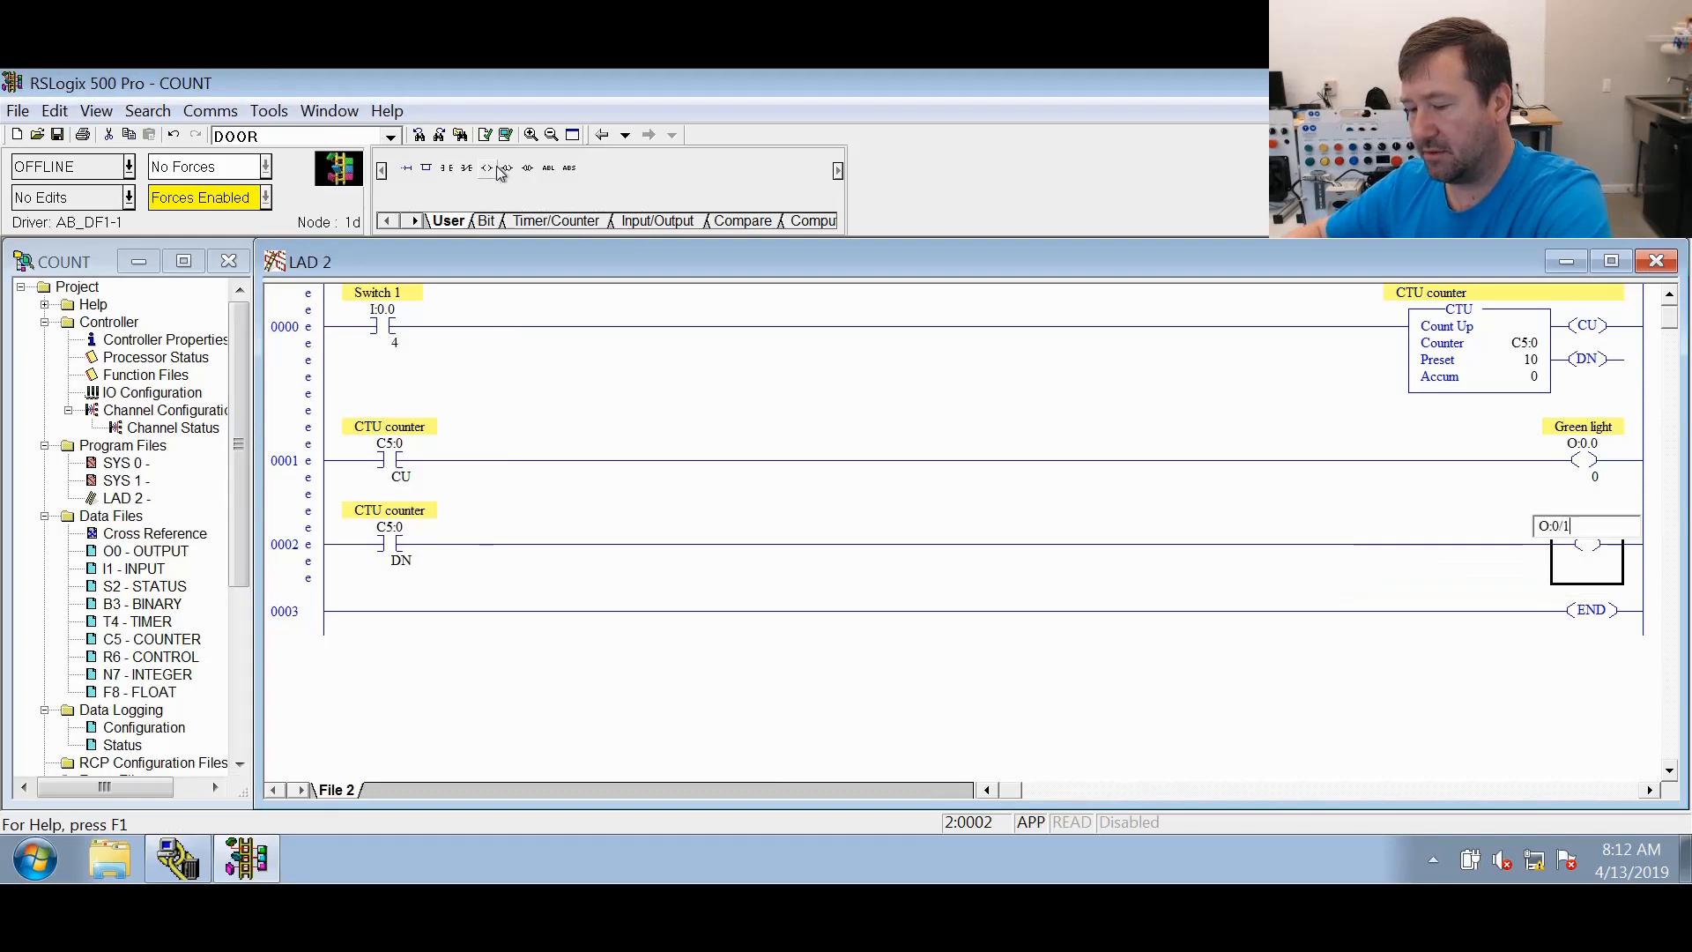
pyautogui.write('Yellow light')
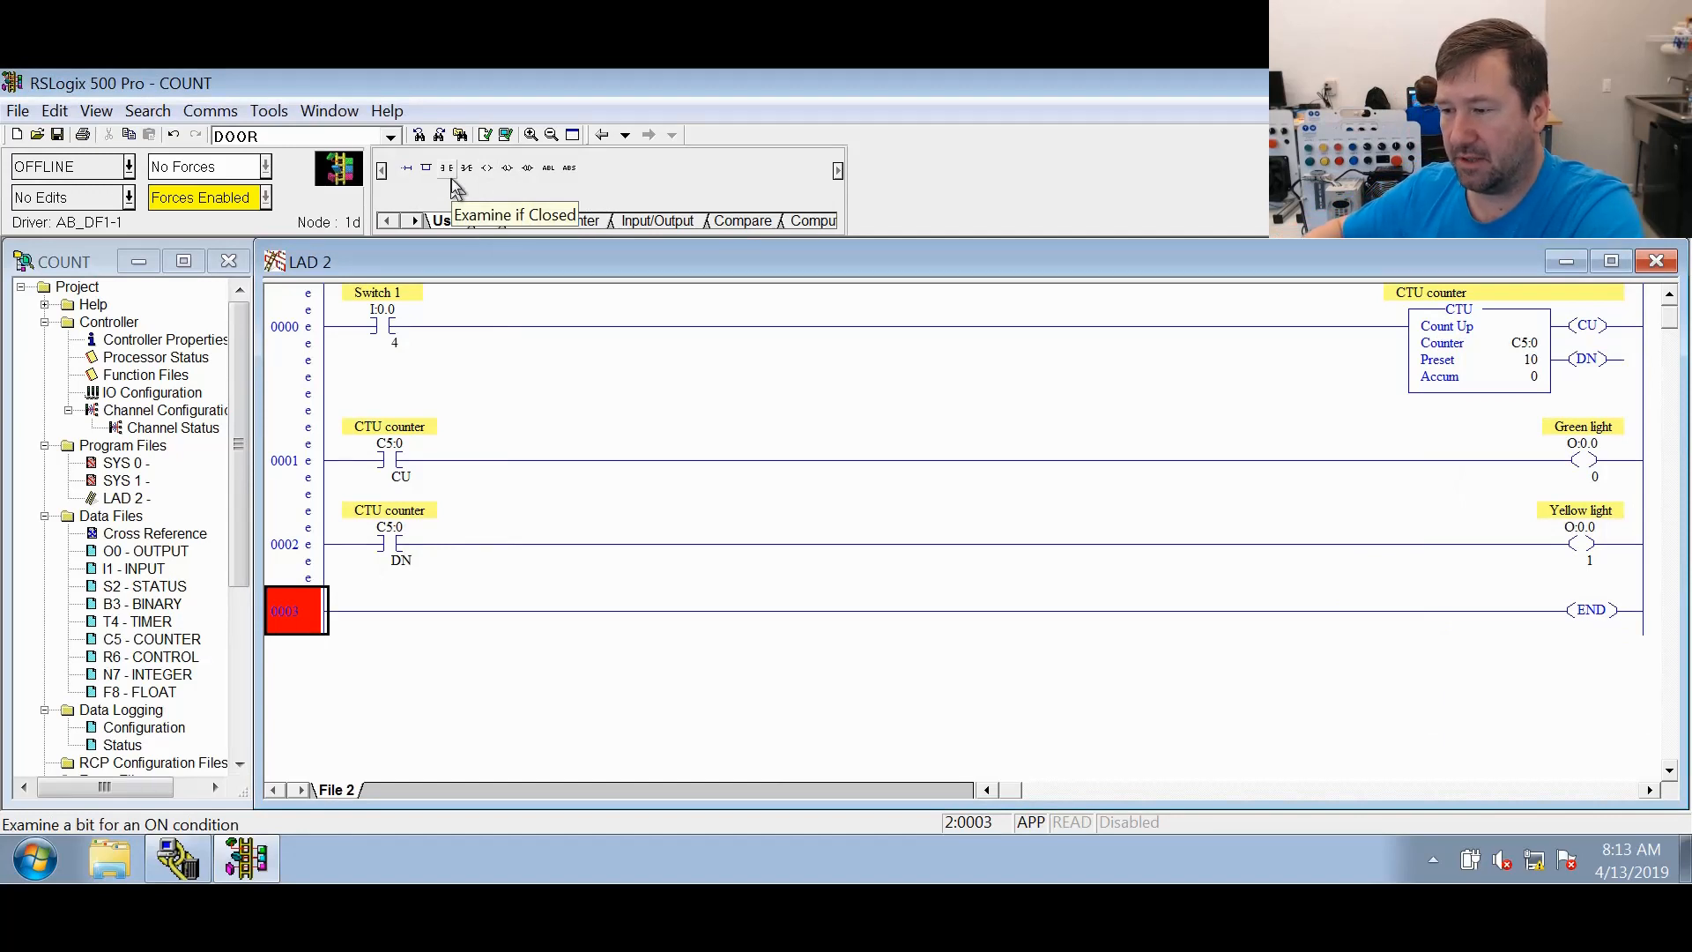
# Add rung 0003 with a C5:0/OV contact driving output O:0/2 described 'Red light'
pyautogui.click(407, 167)
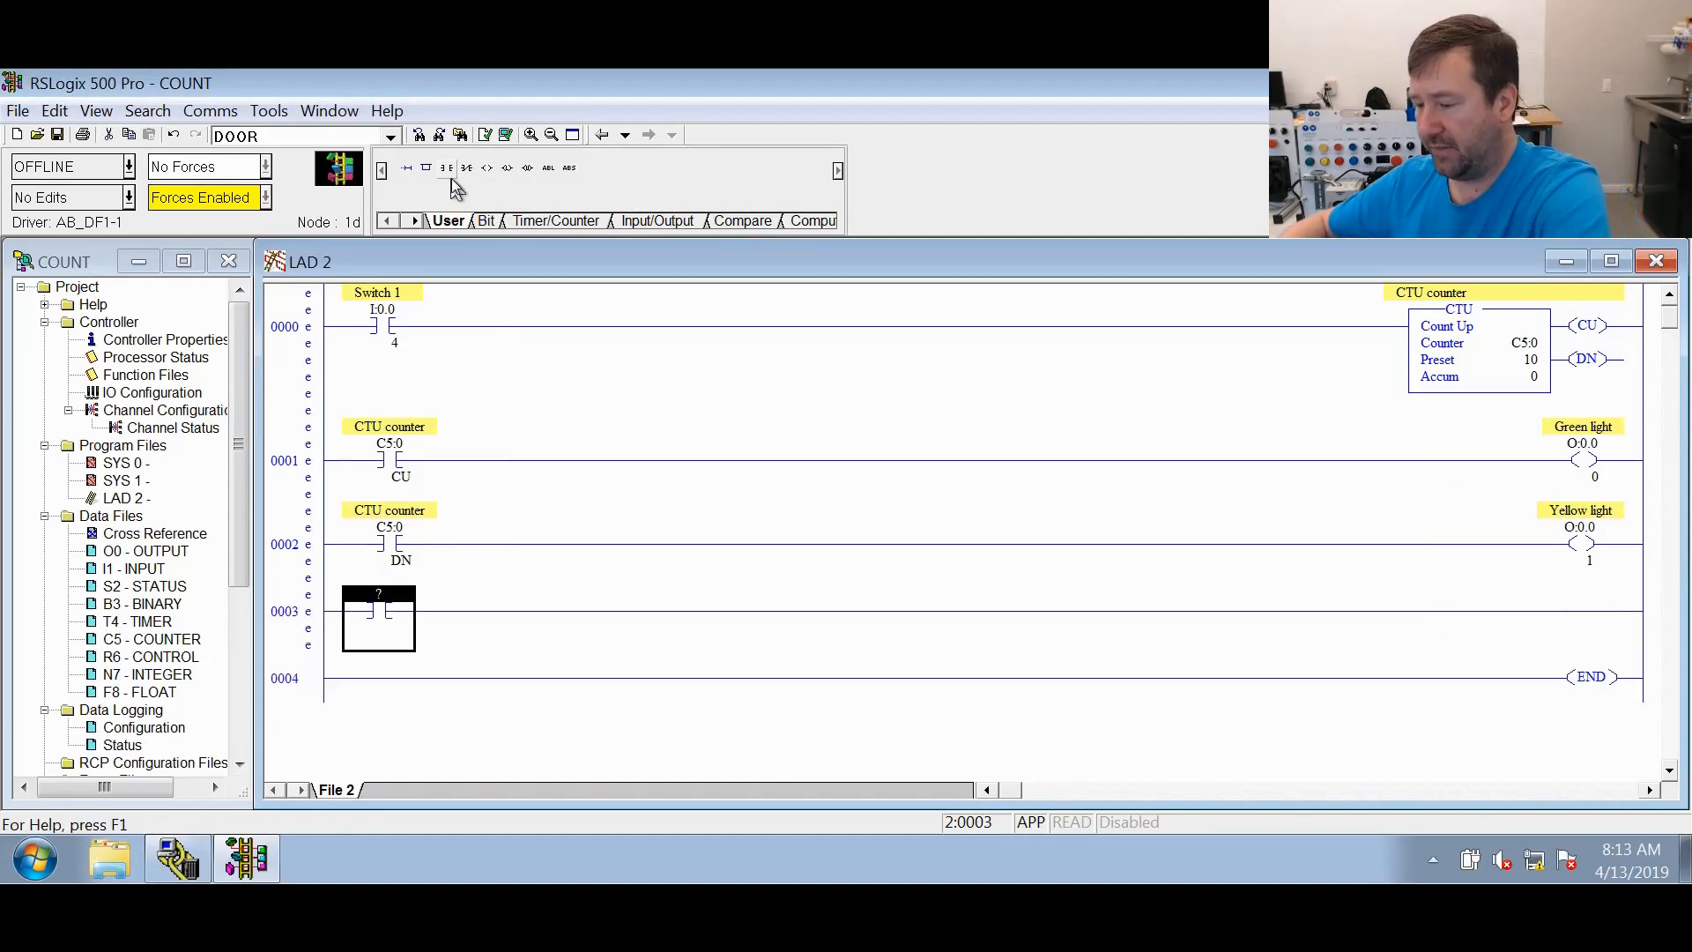
pyautogui.write('C5:0')
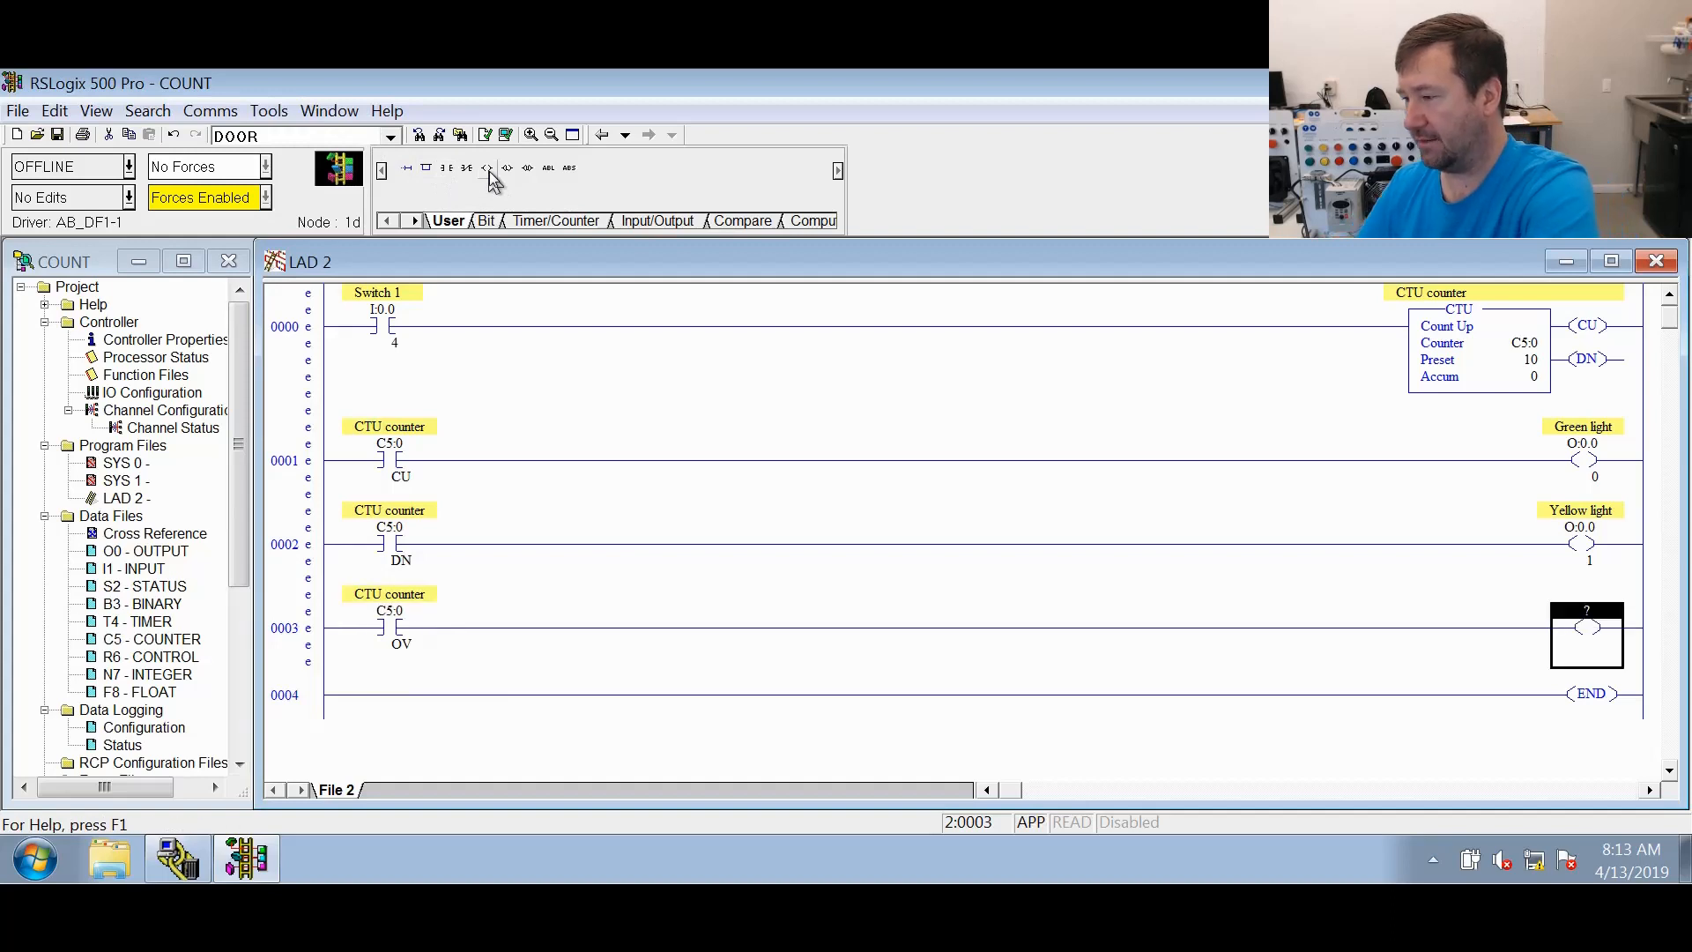
pyautogui.write('O:0.0/2')
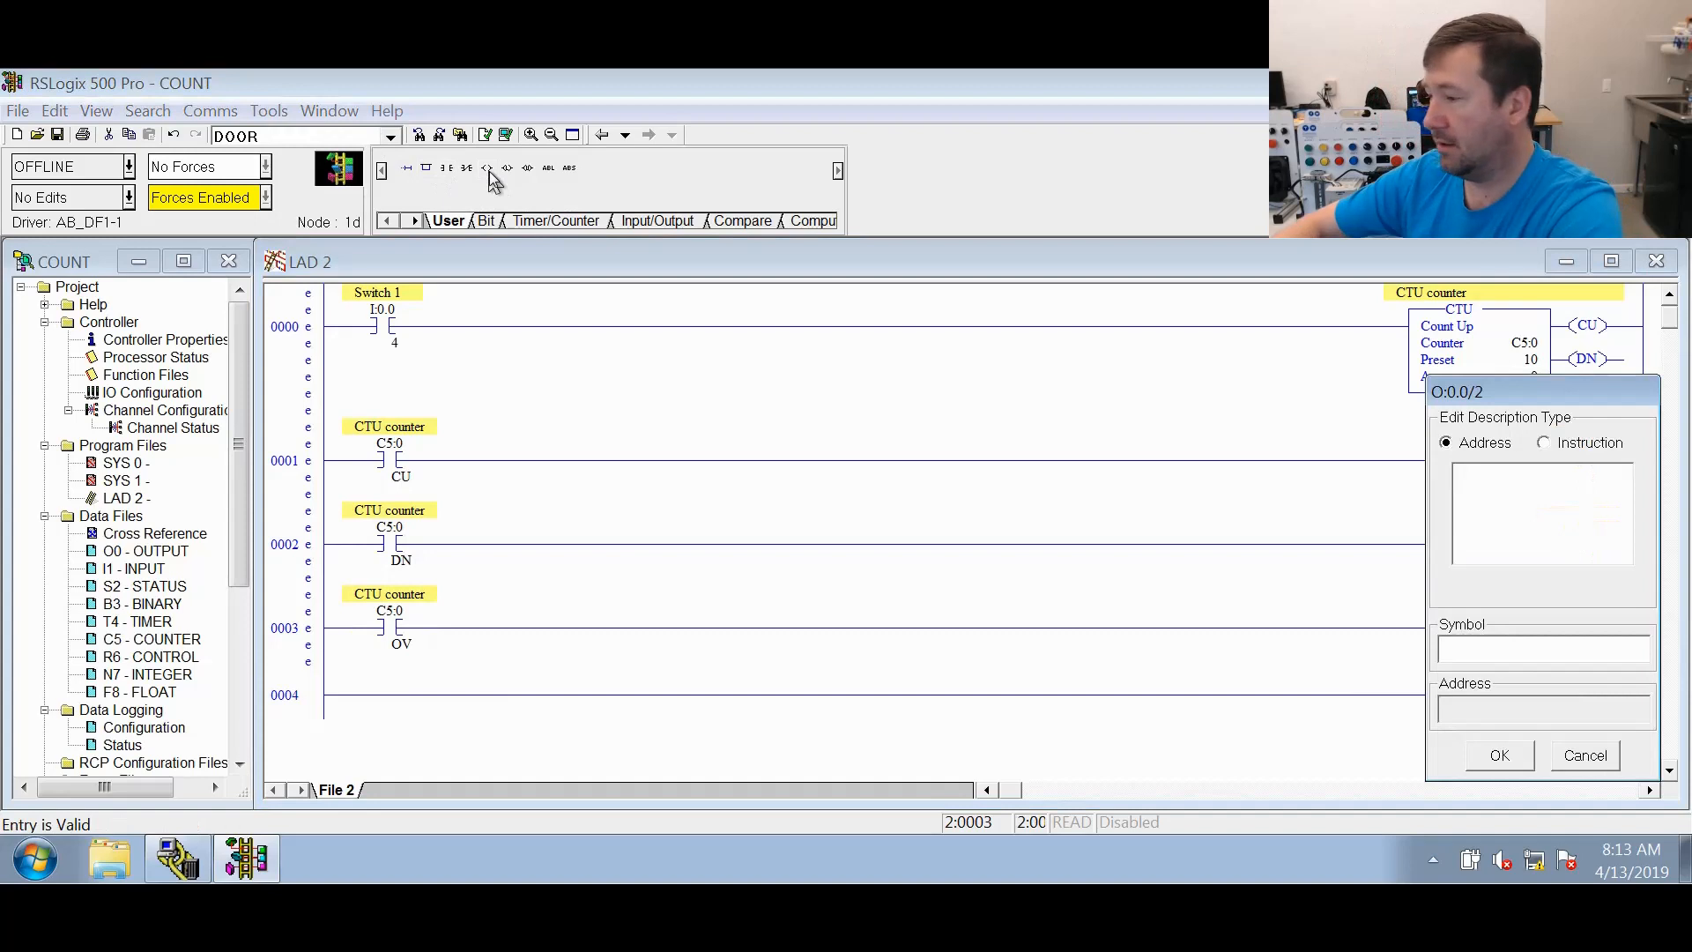
pyautogui.write('Red 1')
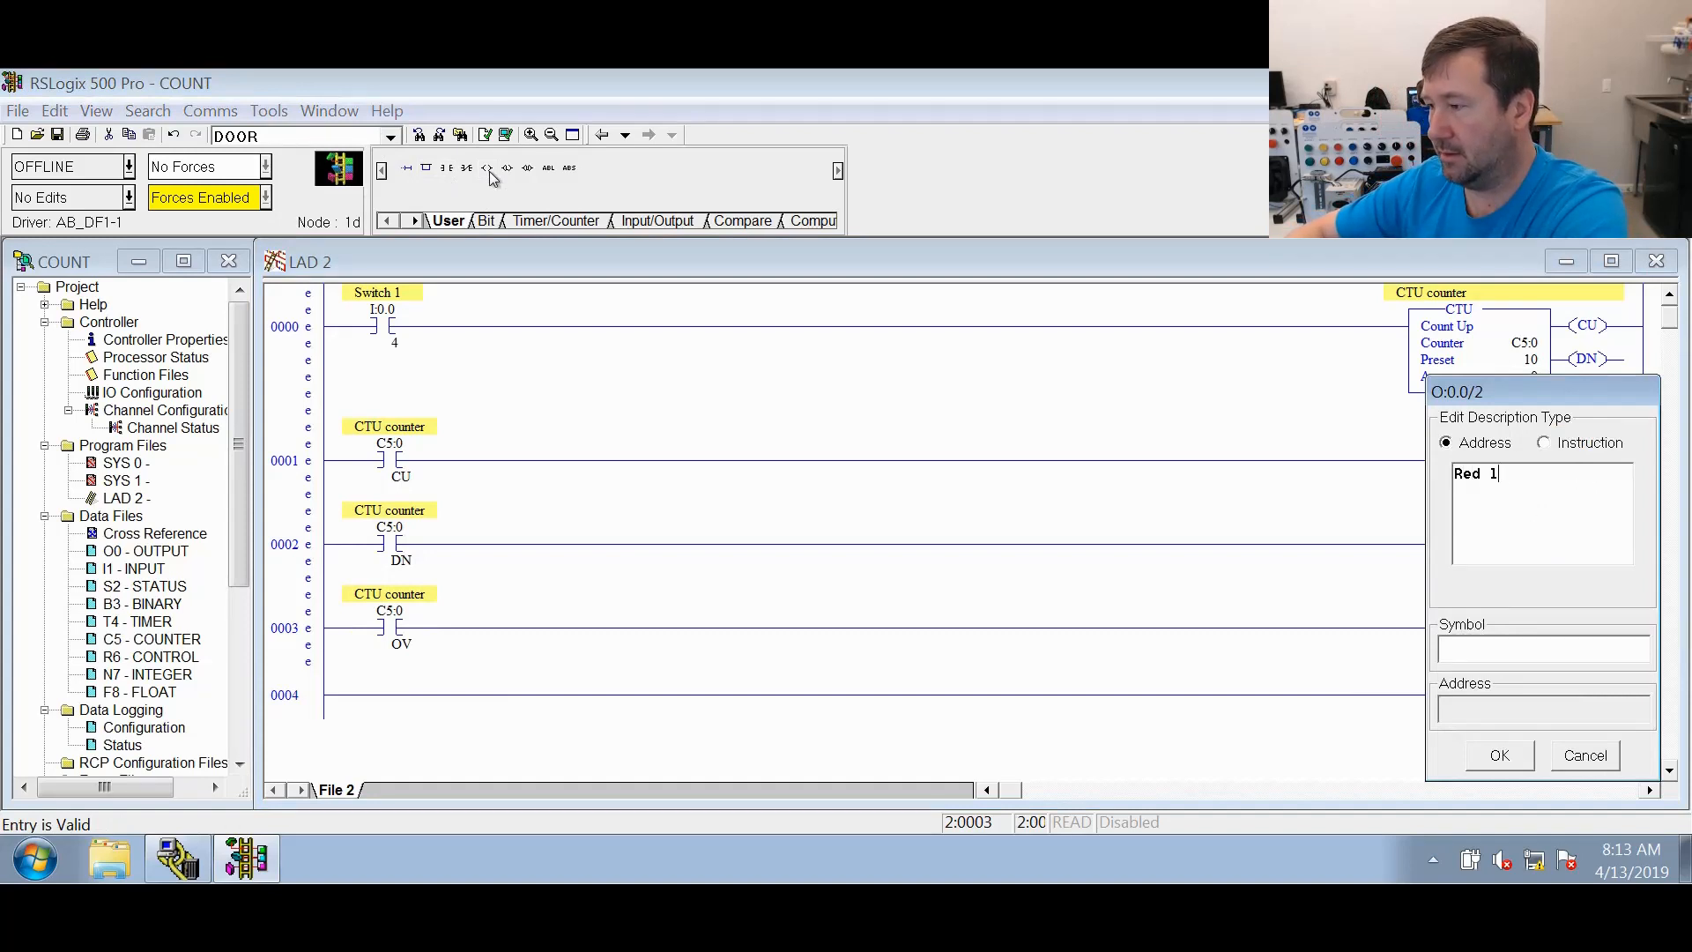
pyautogui.click(1498, 755)
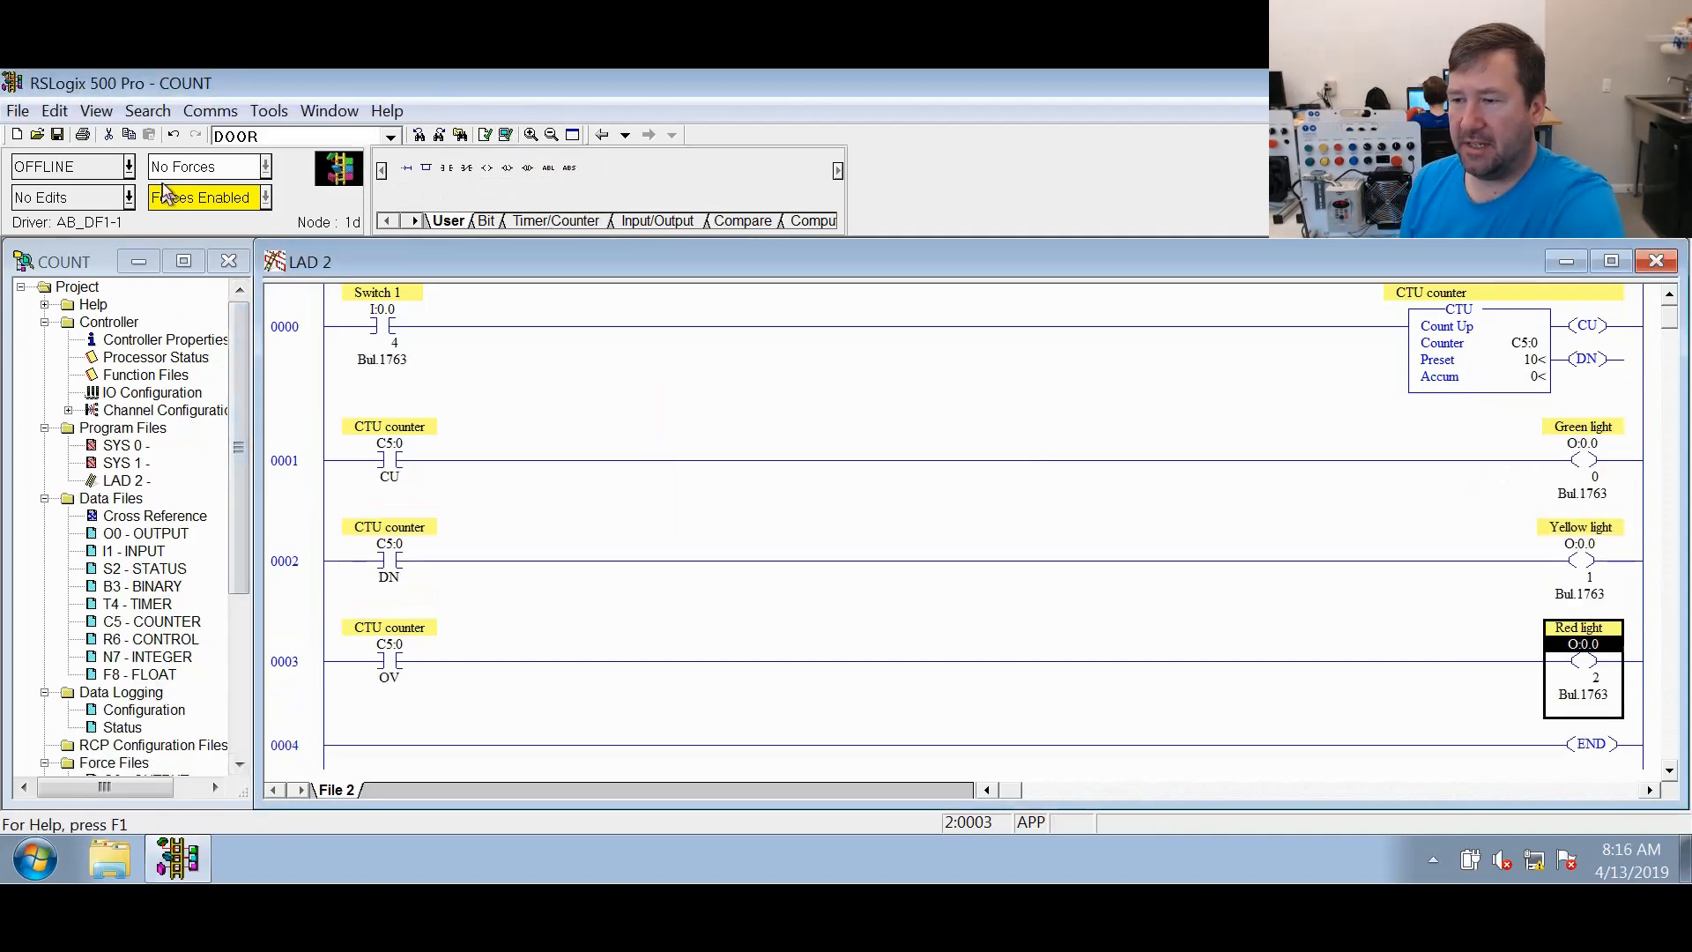
# In System Comms, browse AB_ETHIP-1 and select the MicroLogix at 192.168.1.10
pyautogui.click(210, 110)
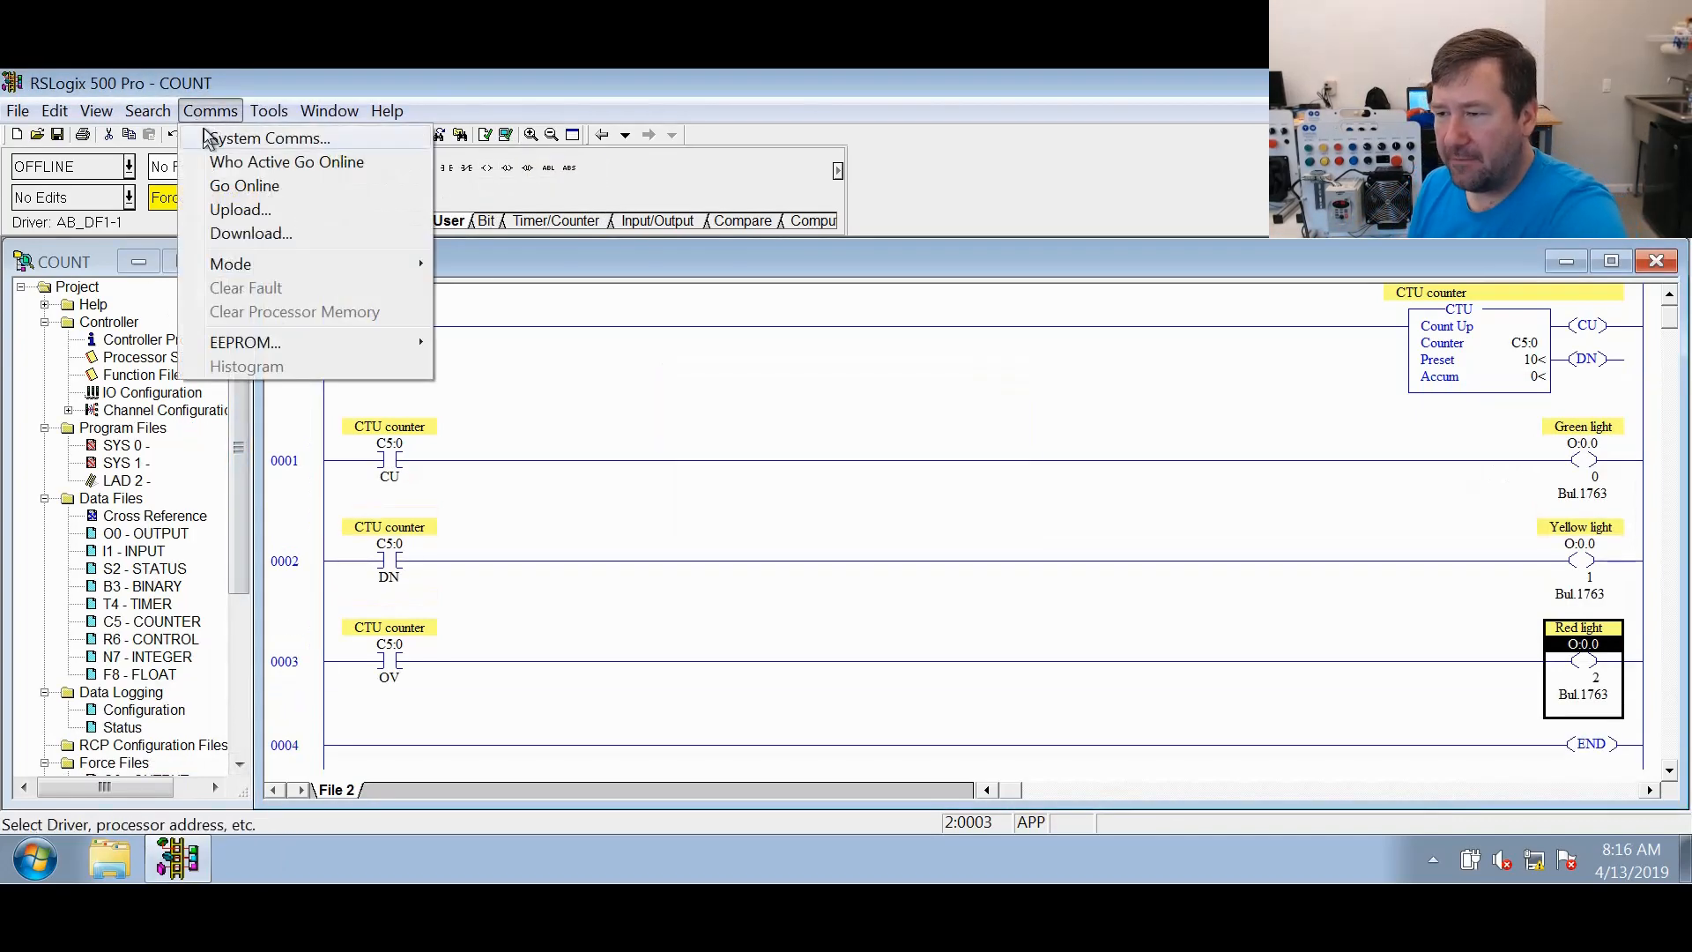
pyautogui.click(268, 137)
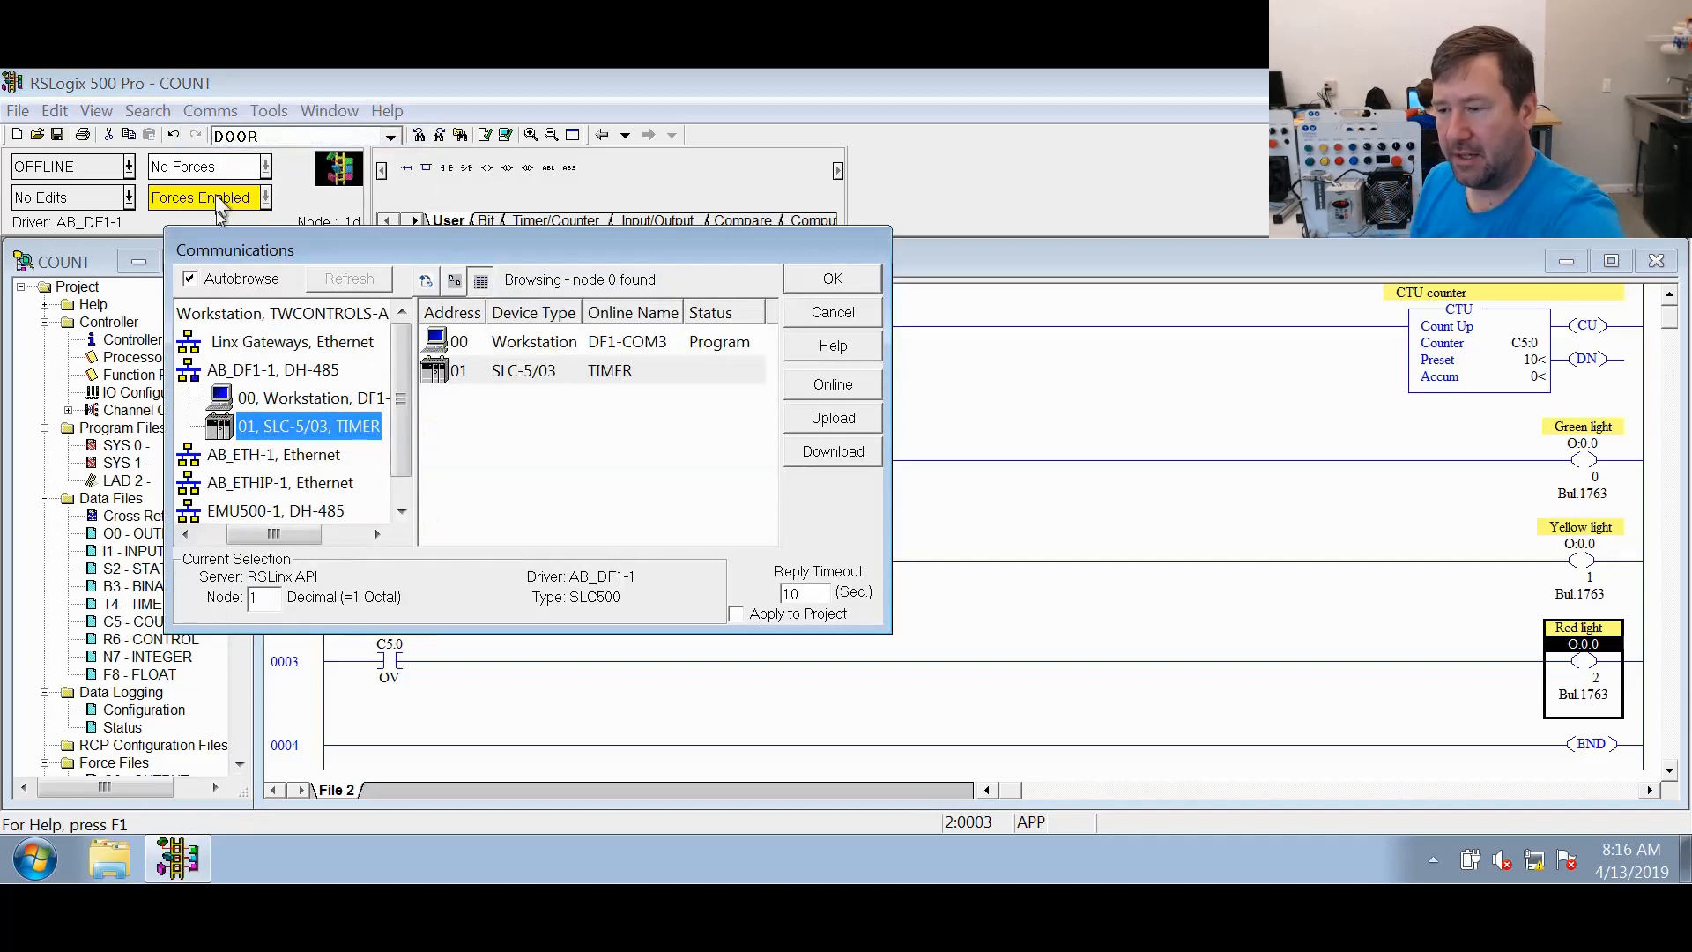
pyautogui.click(281, 482)
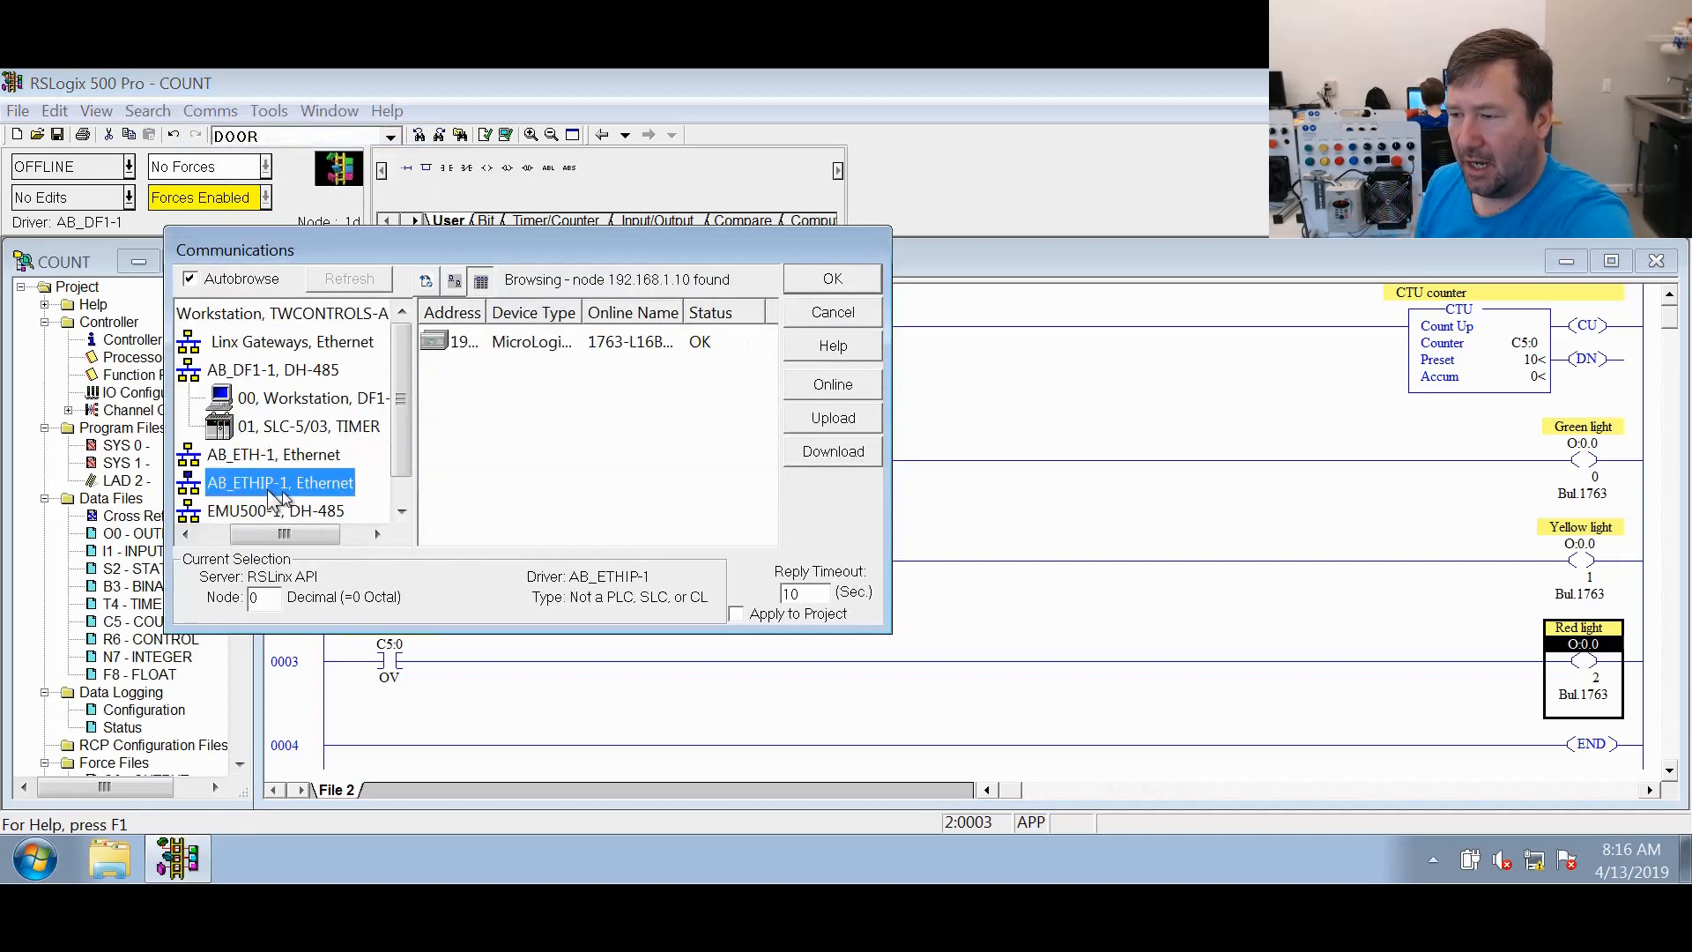
pyautogui.click(831, 278)
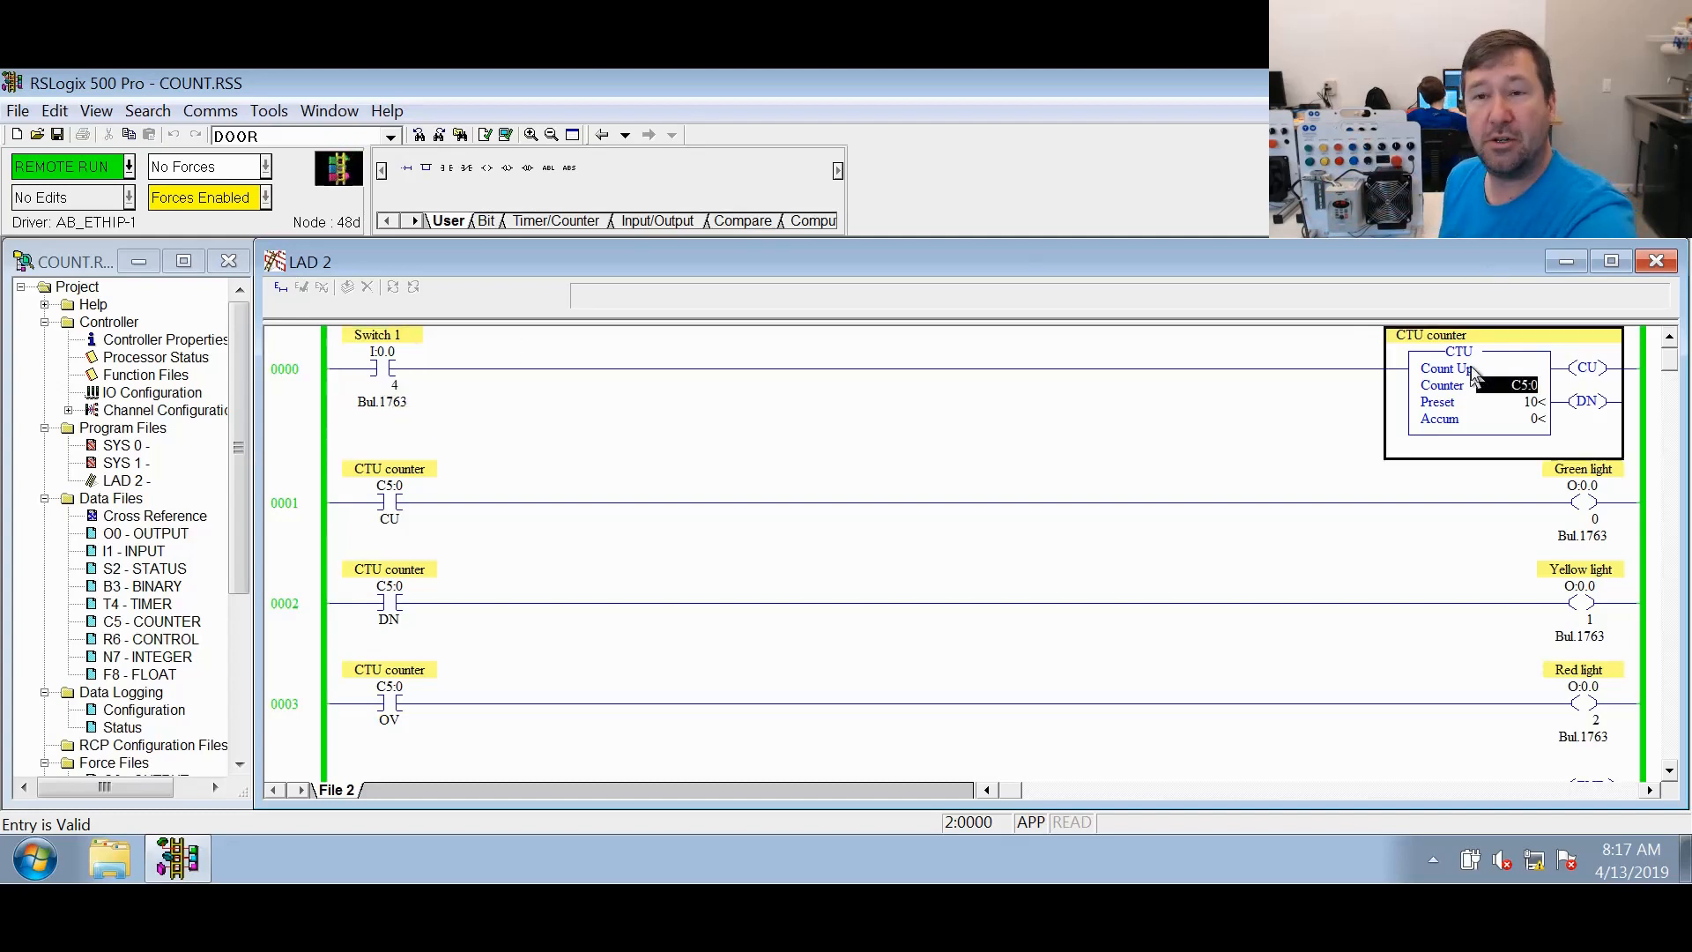
pyautogui.moveTo(385, 497)
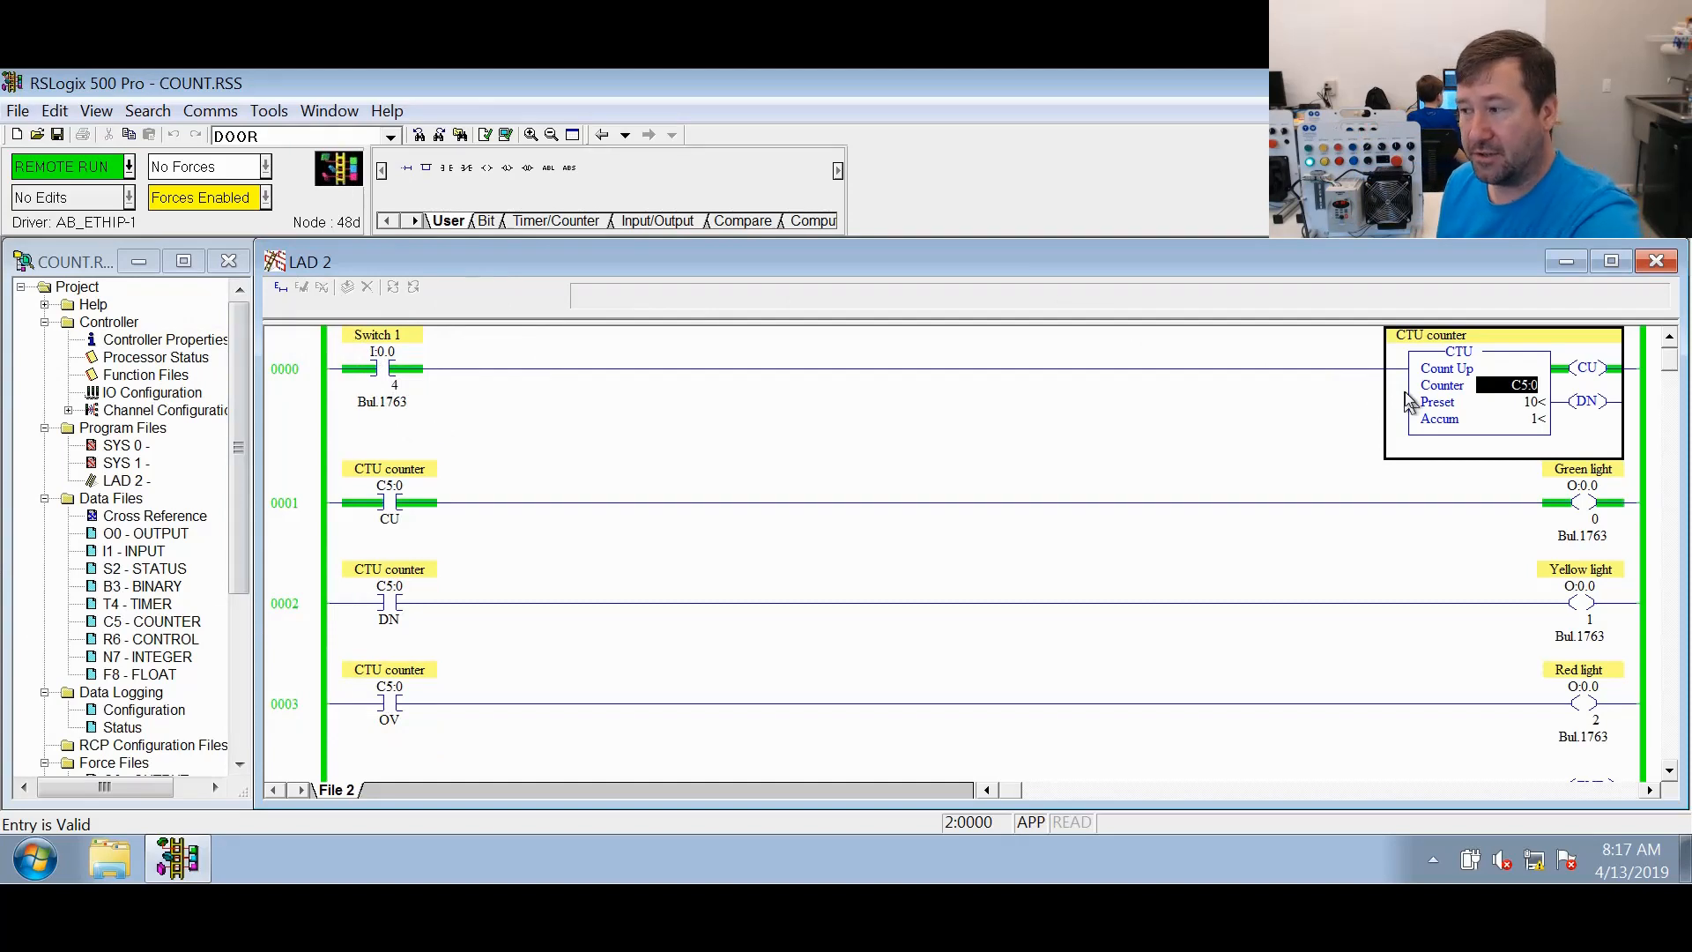
pyautogui.moveTo(1485, 429)
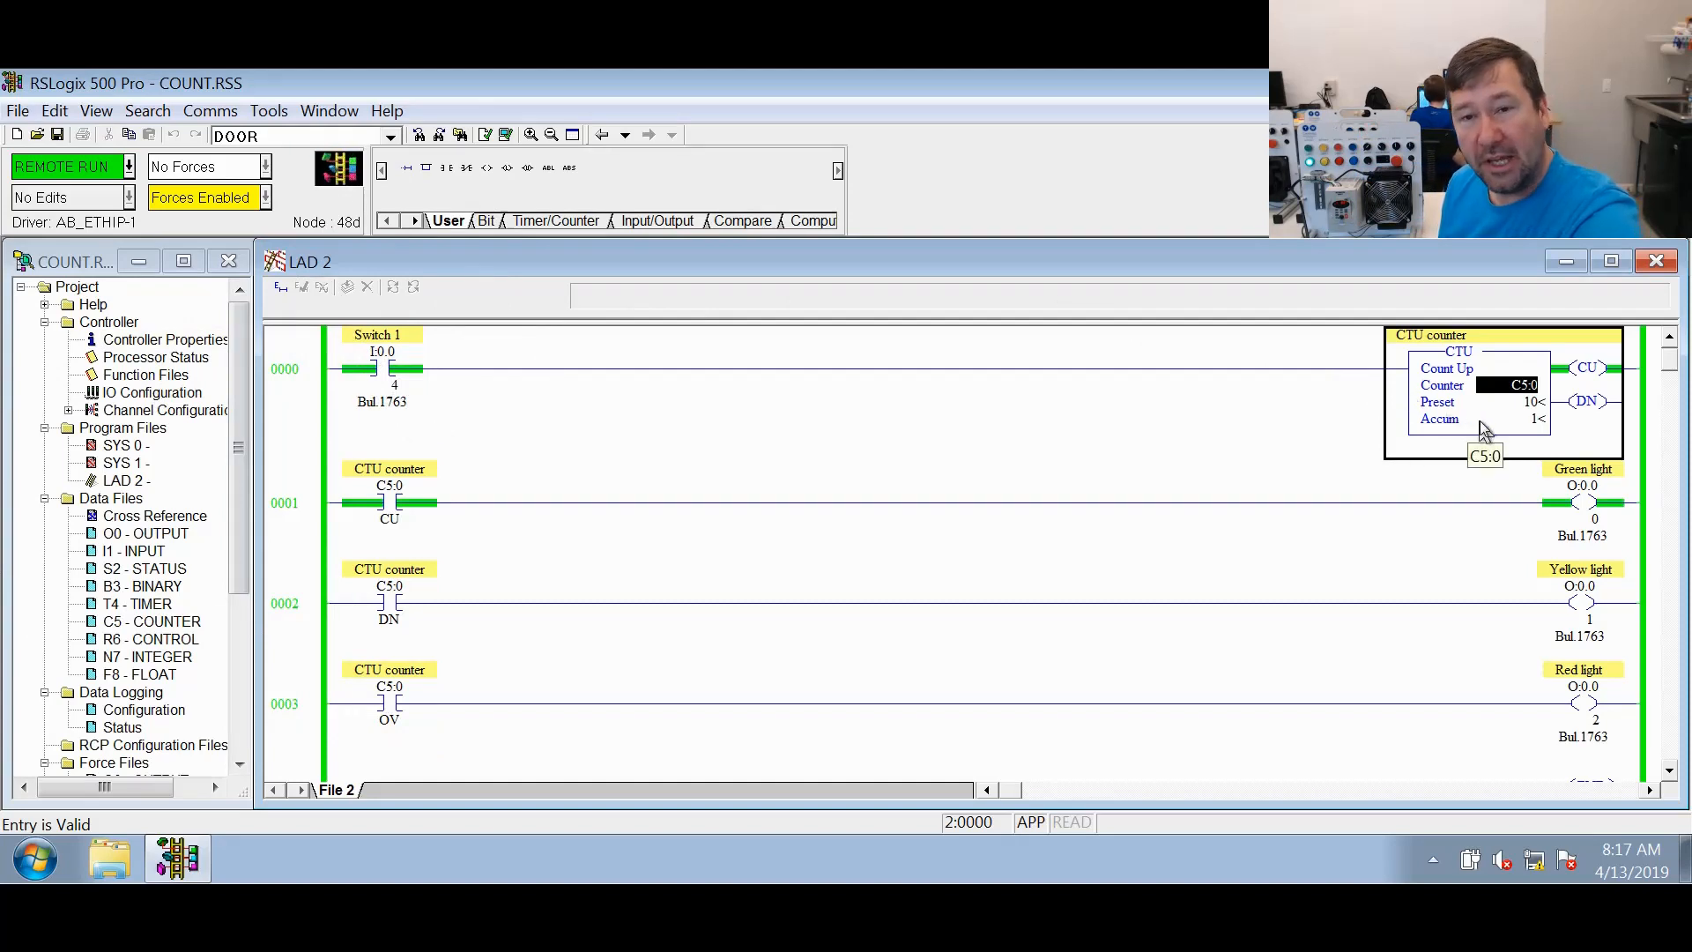
pyautogui.moveTo(809, 450)
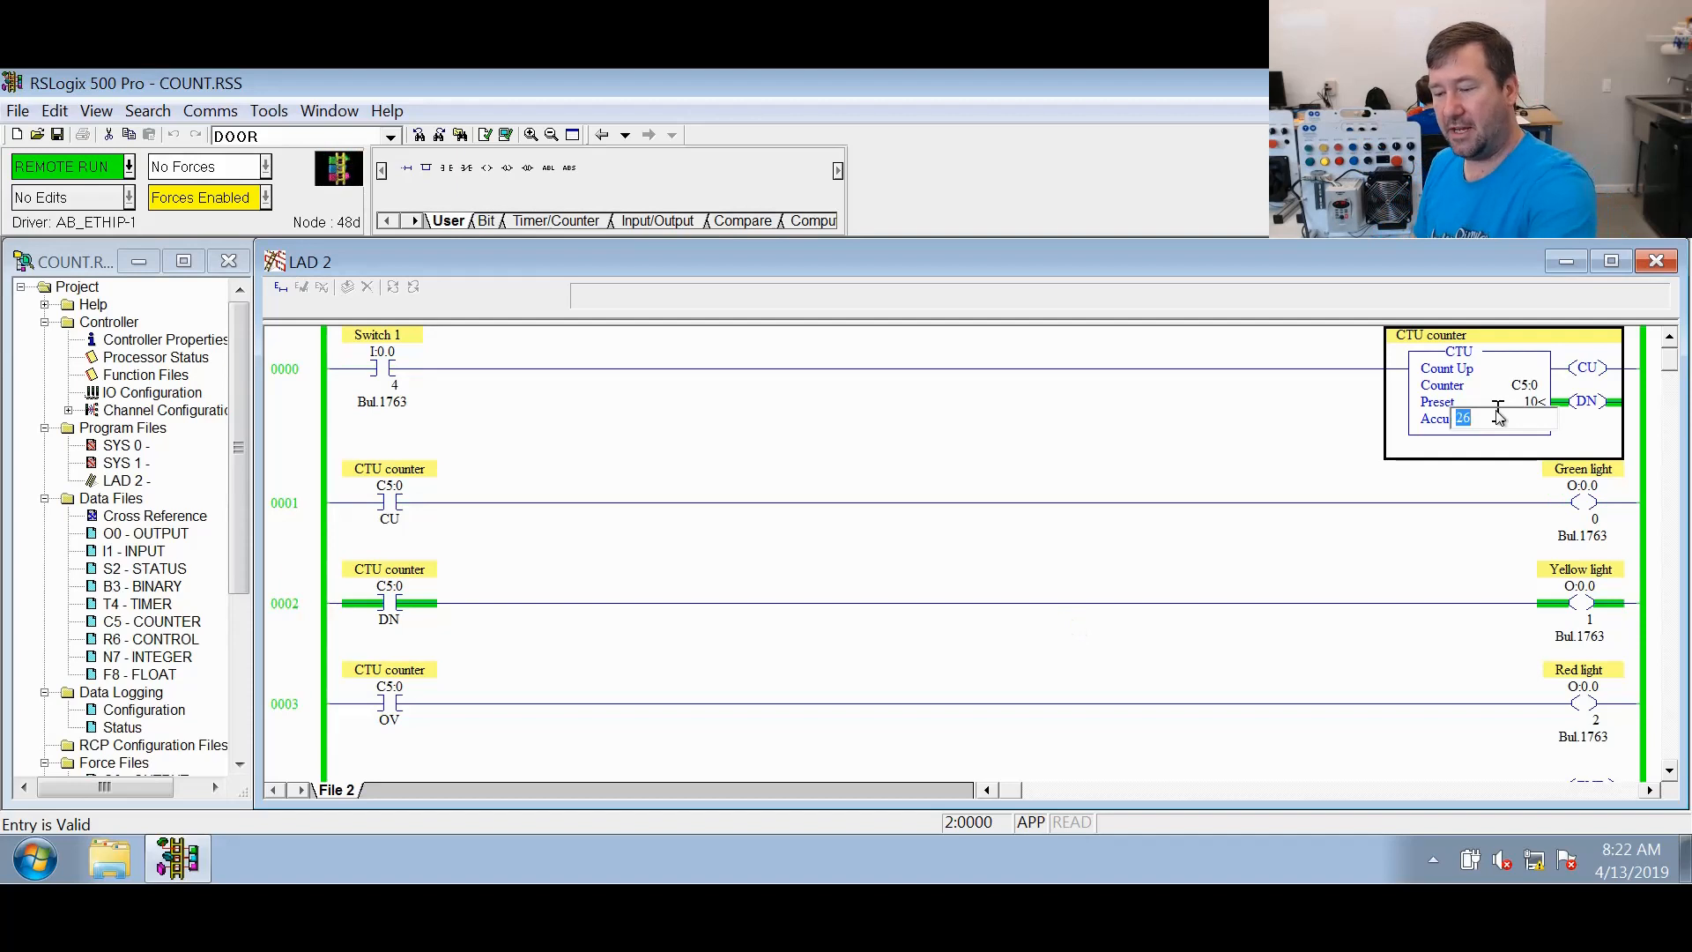
# Set counter C5:0's accumulated value to -32766
pyautogui.write('32766')
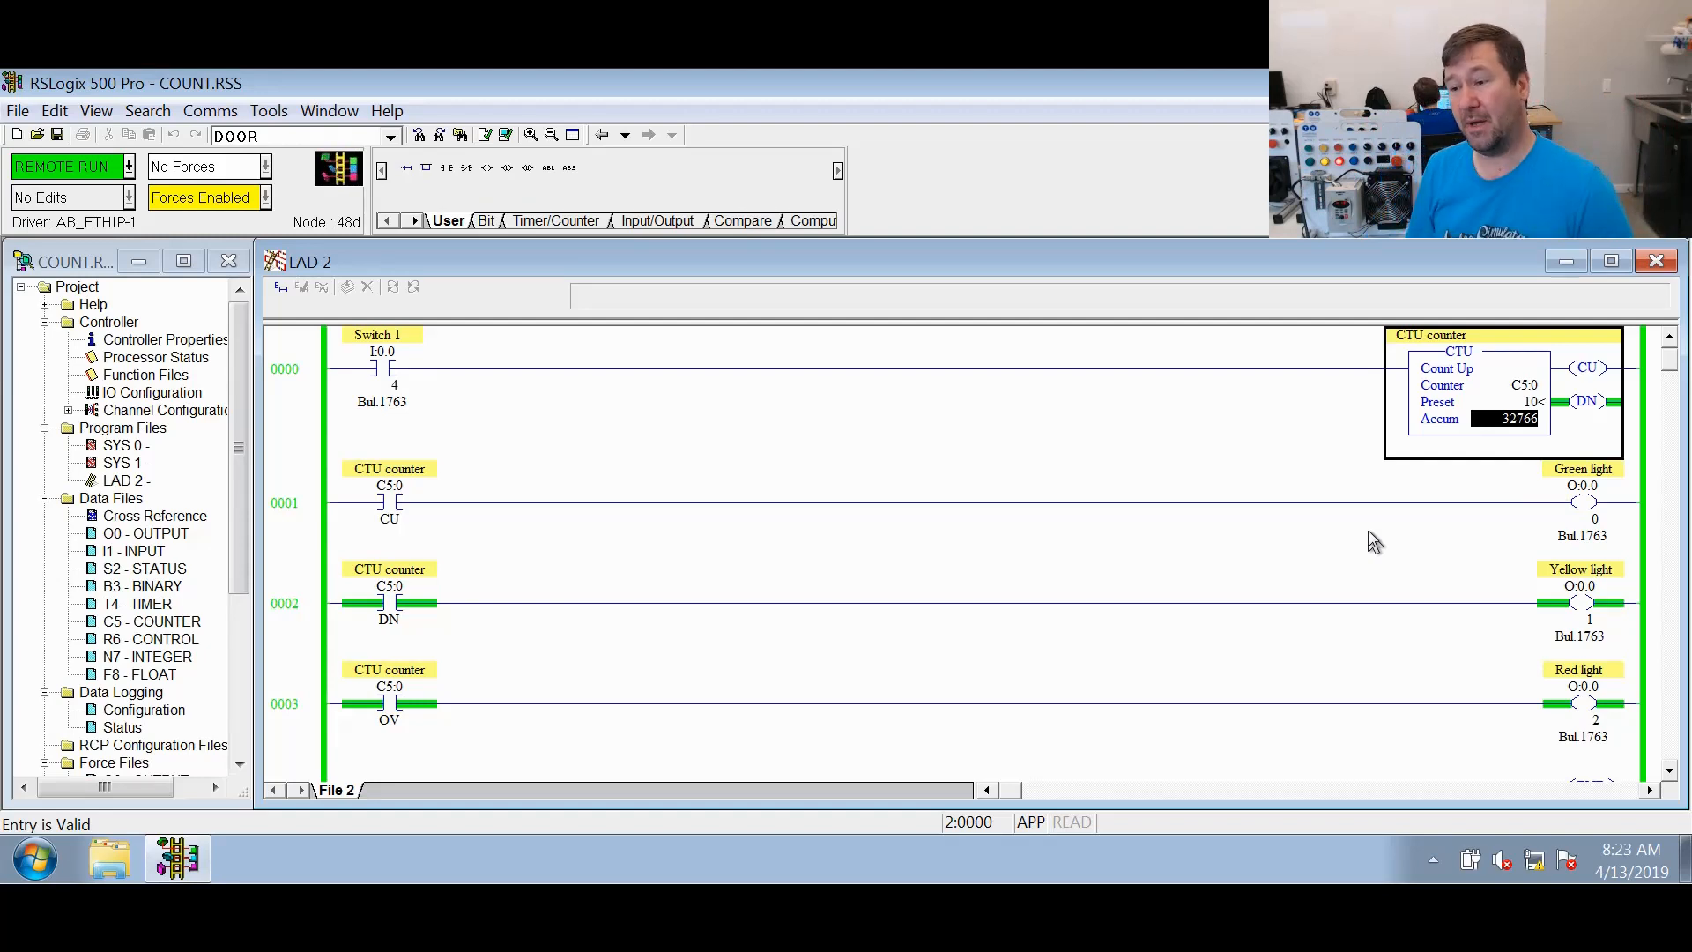
pyautogui.moveTo(572, 696)
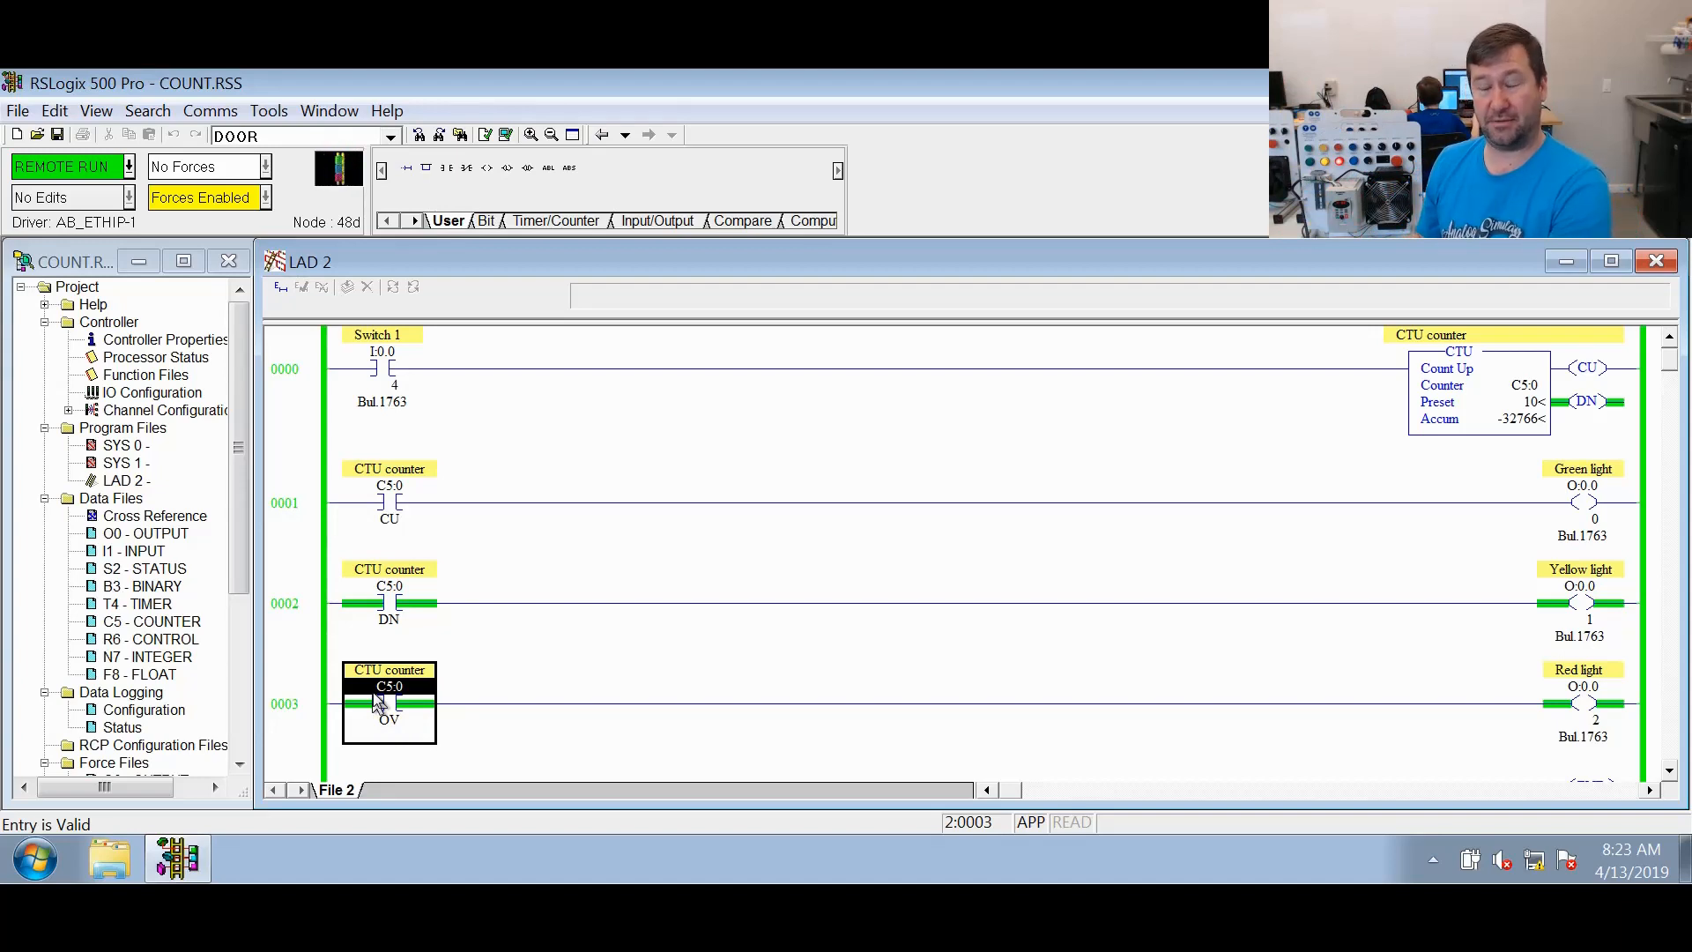
pyautogui.click(1510, 419)
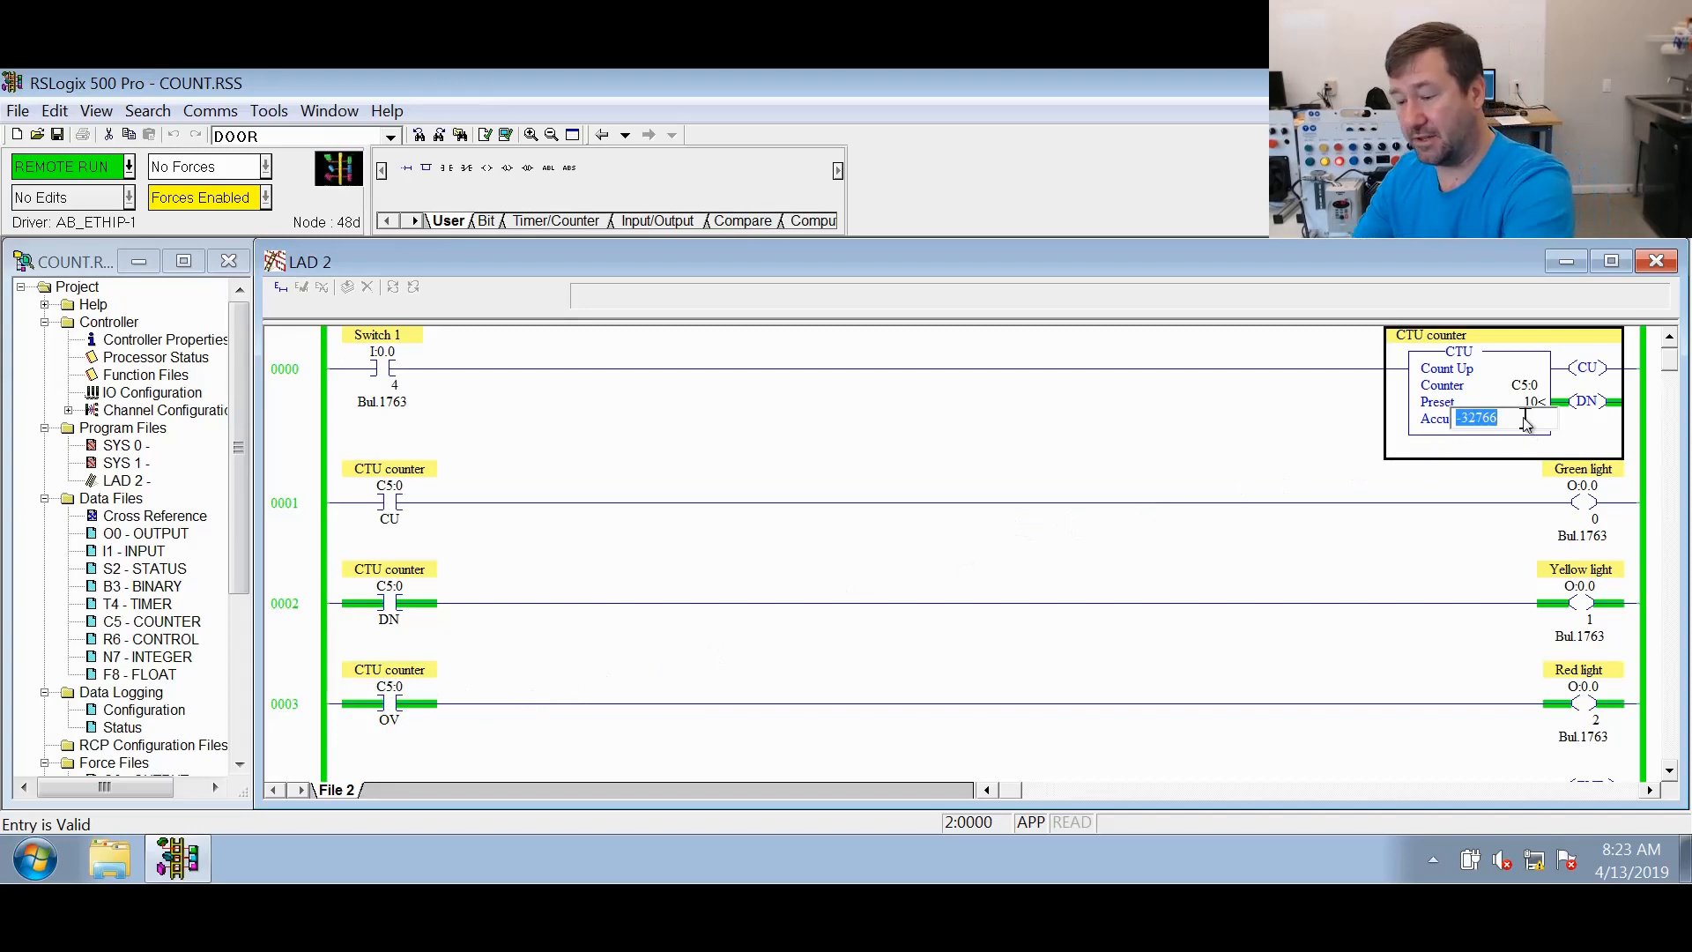
pyautogui.write('32')
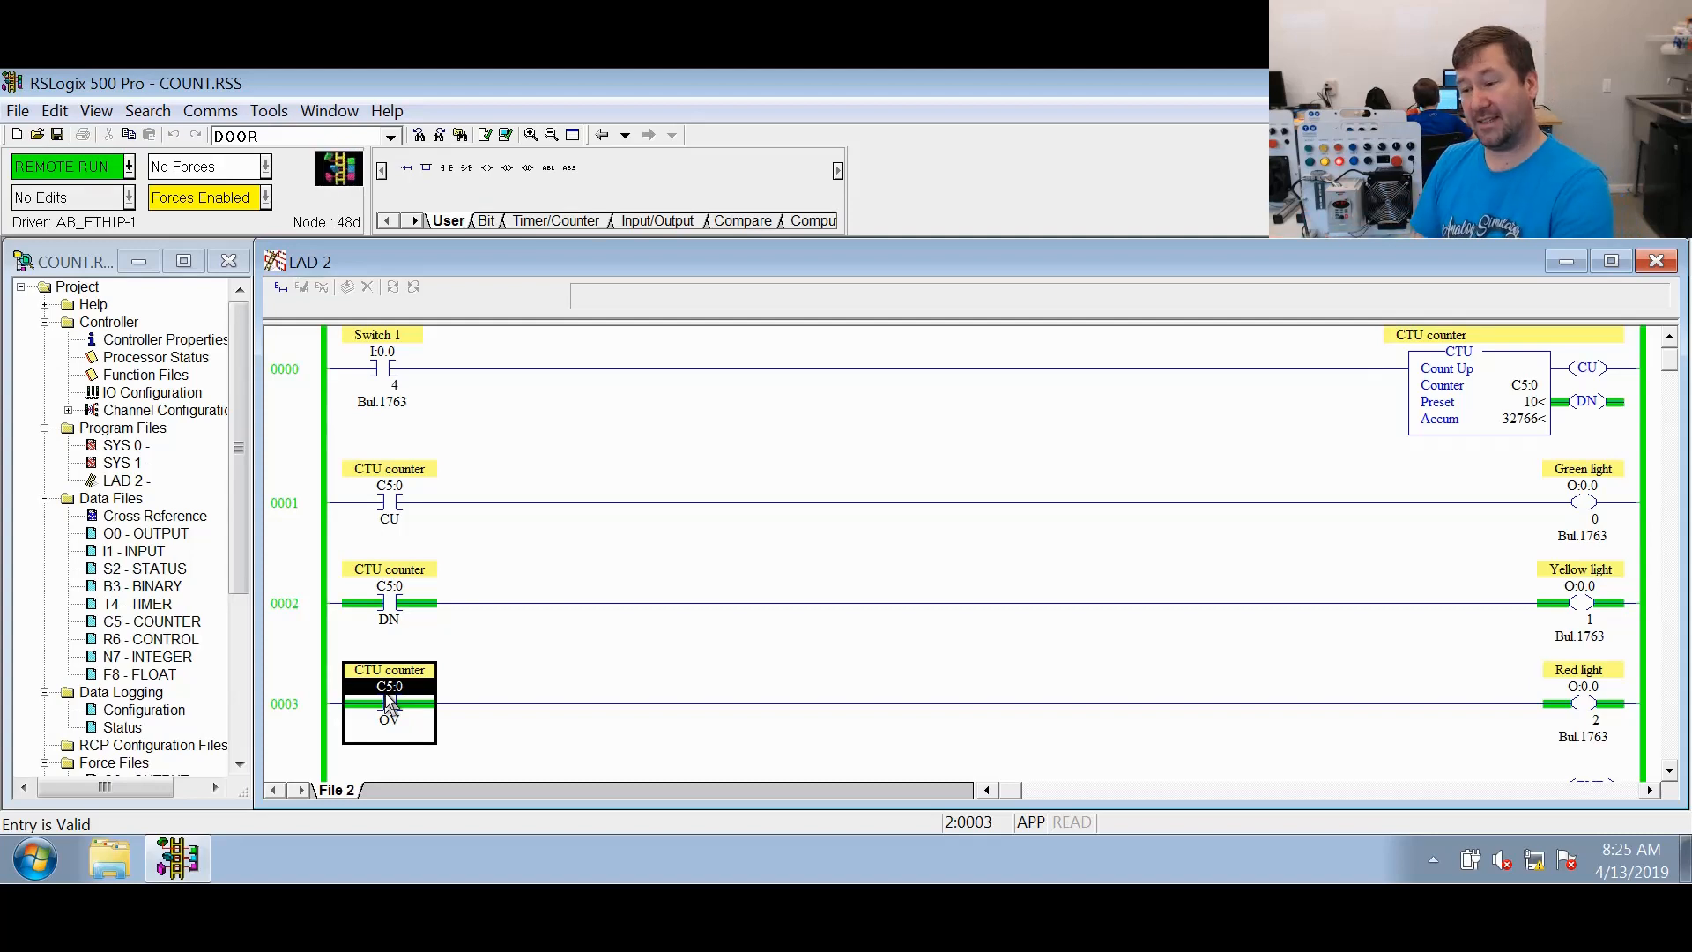
# Toggle the C5:0/OV overflow bit from the contact's context menu
pyautogui.rightClick(389, 702)
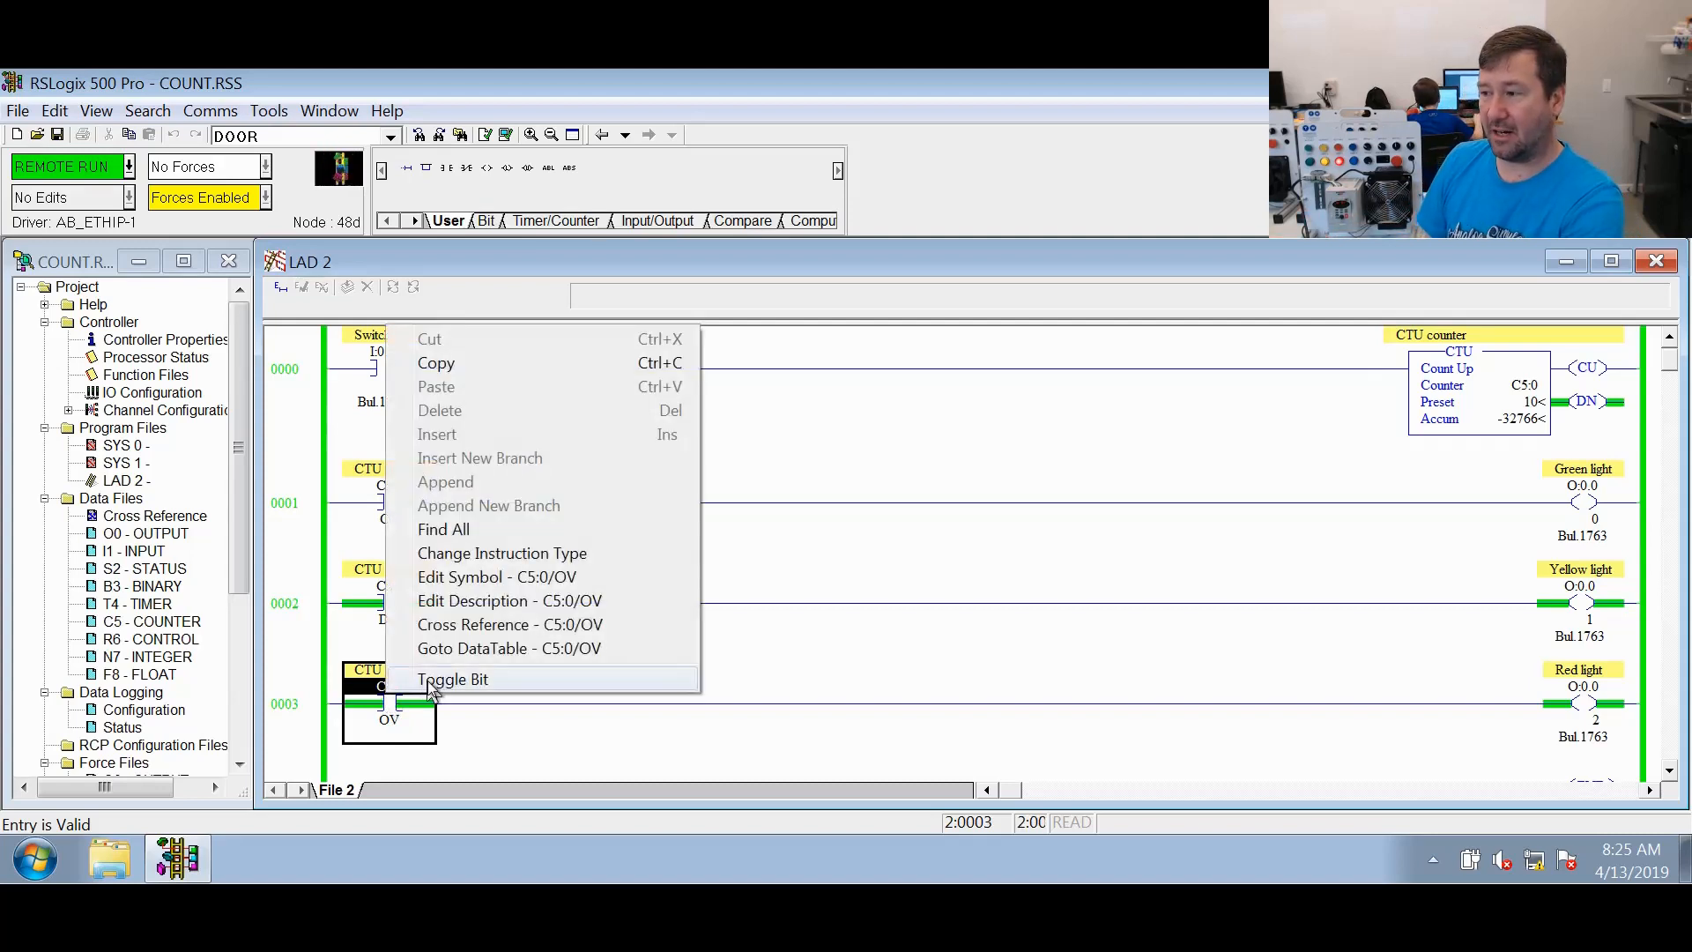
pyautogui.click(453, 679)
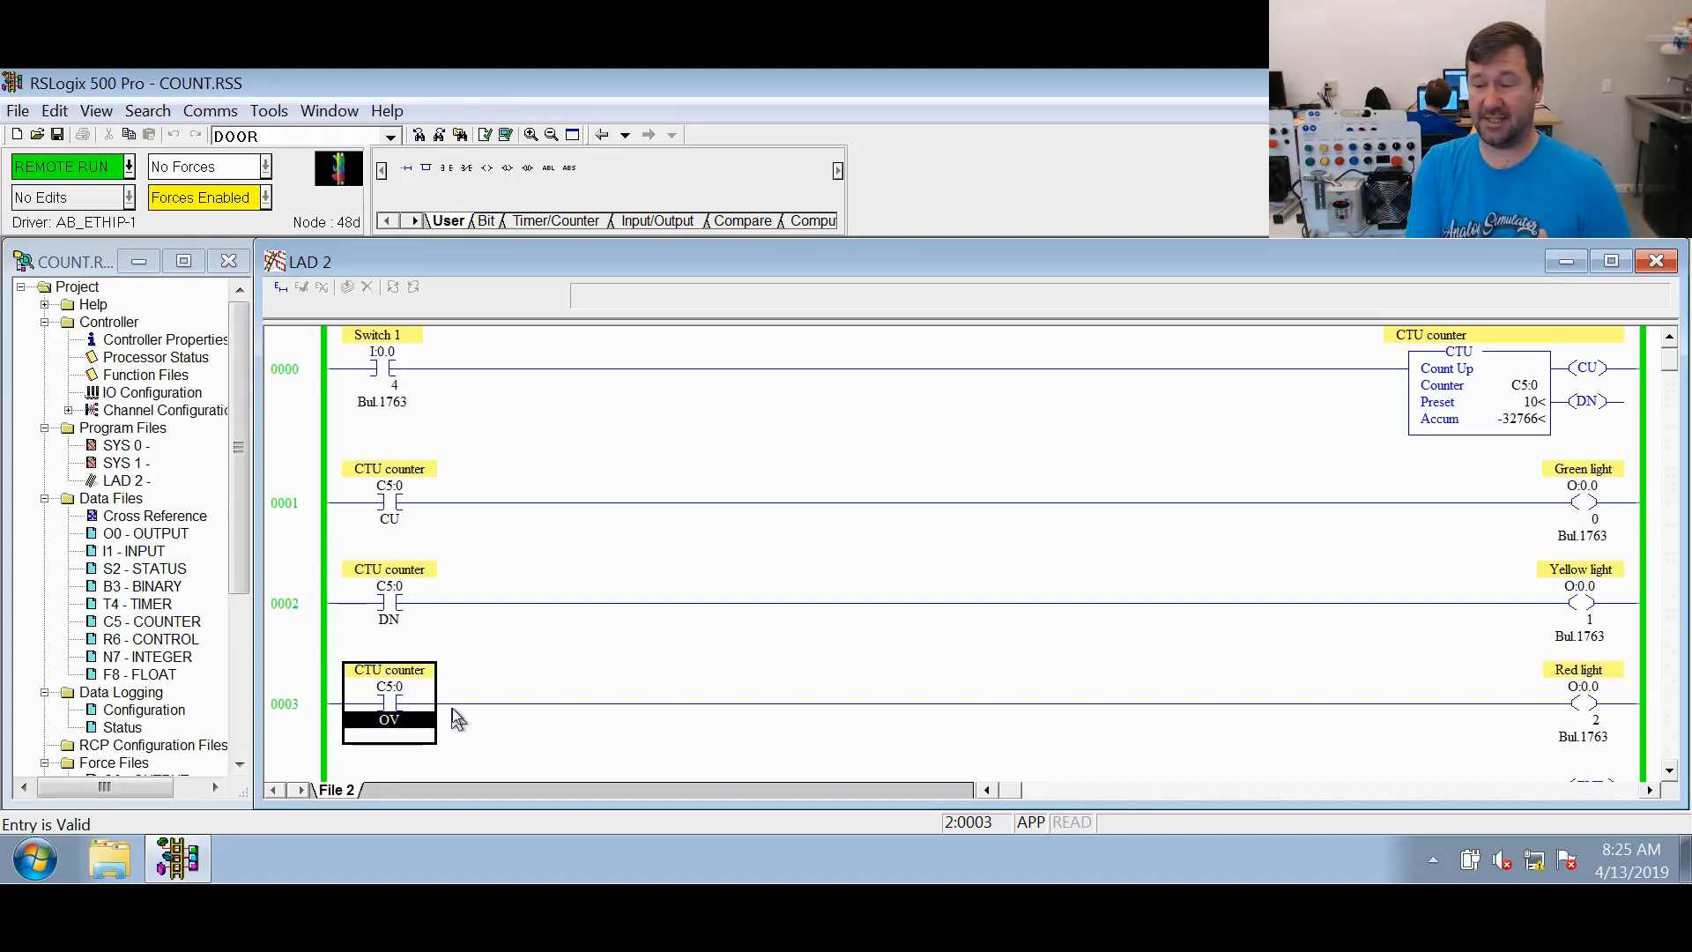
# Start an online edit of the Switch 1 rung and change its CTU counter to CTD on C5:0
pyautogui.click(292, 367)
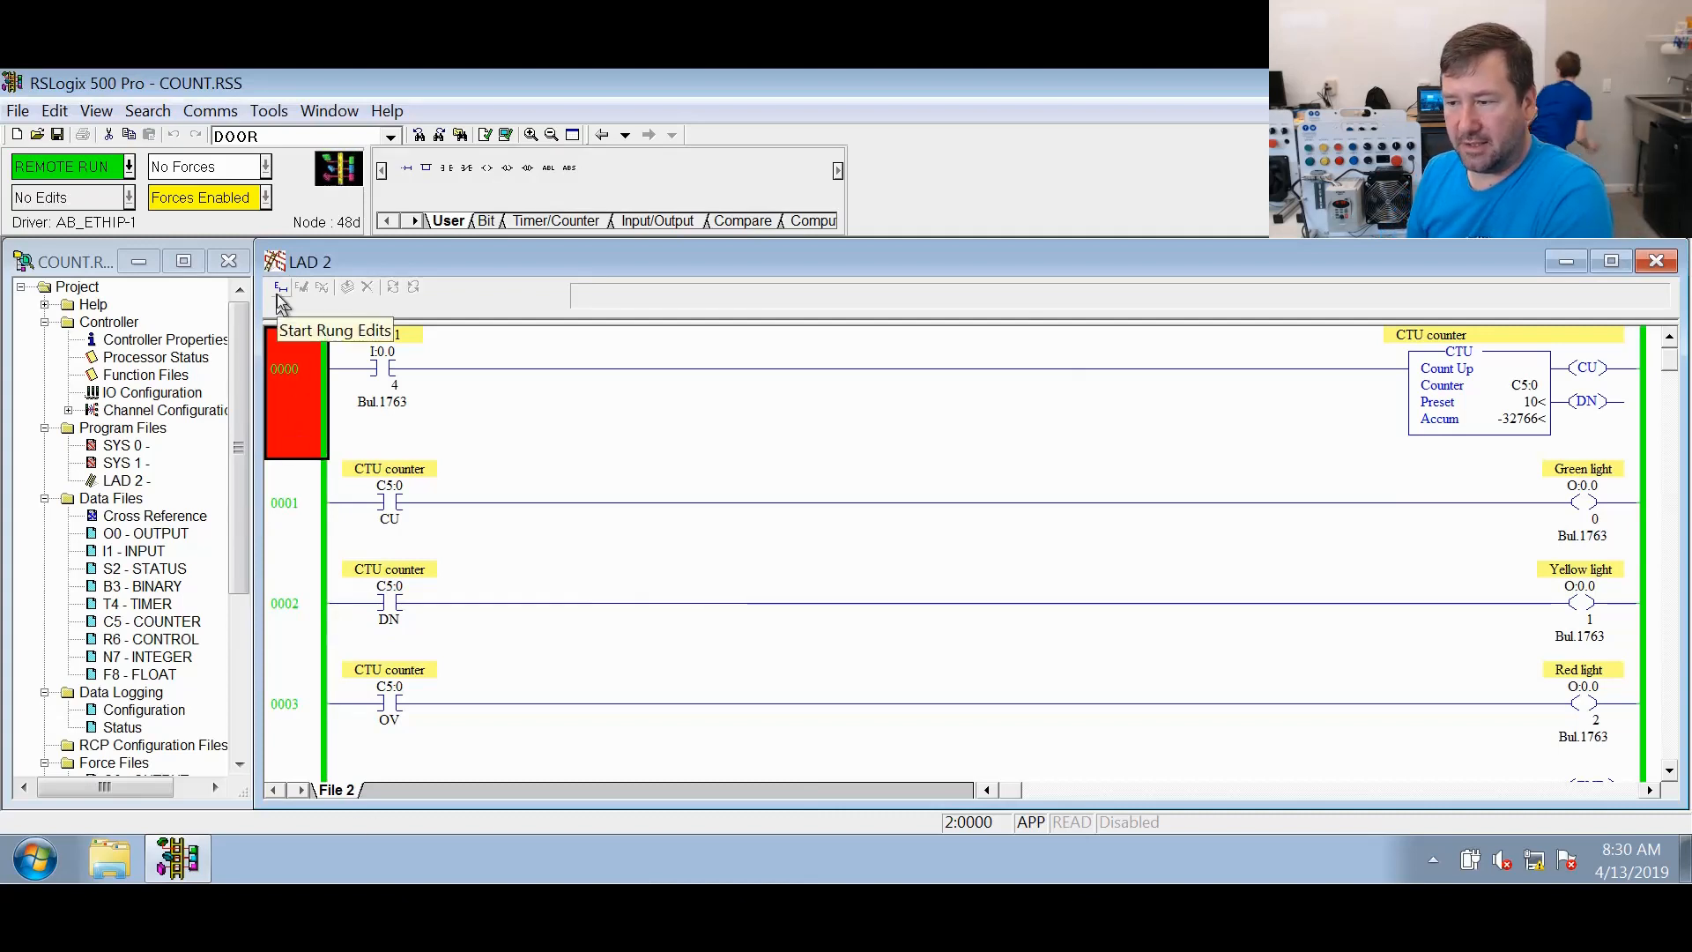
pyautogui.click(282, 286)
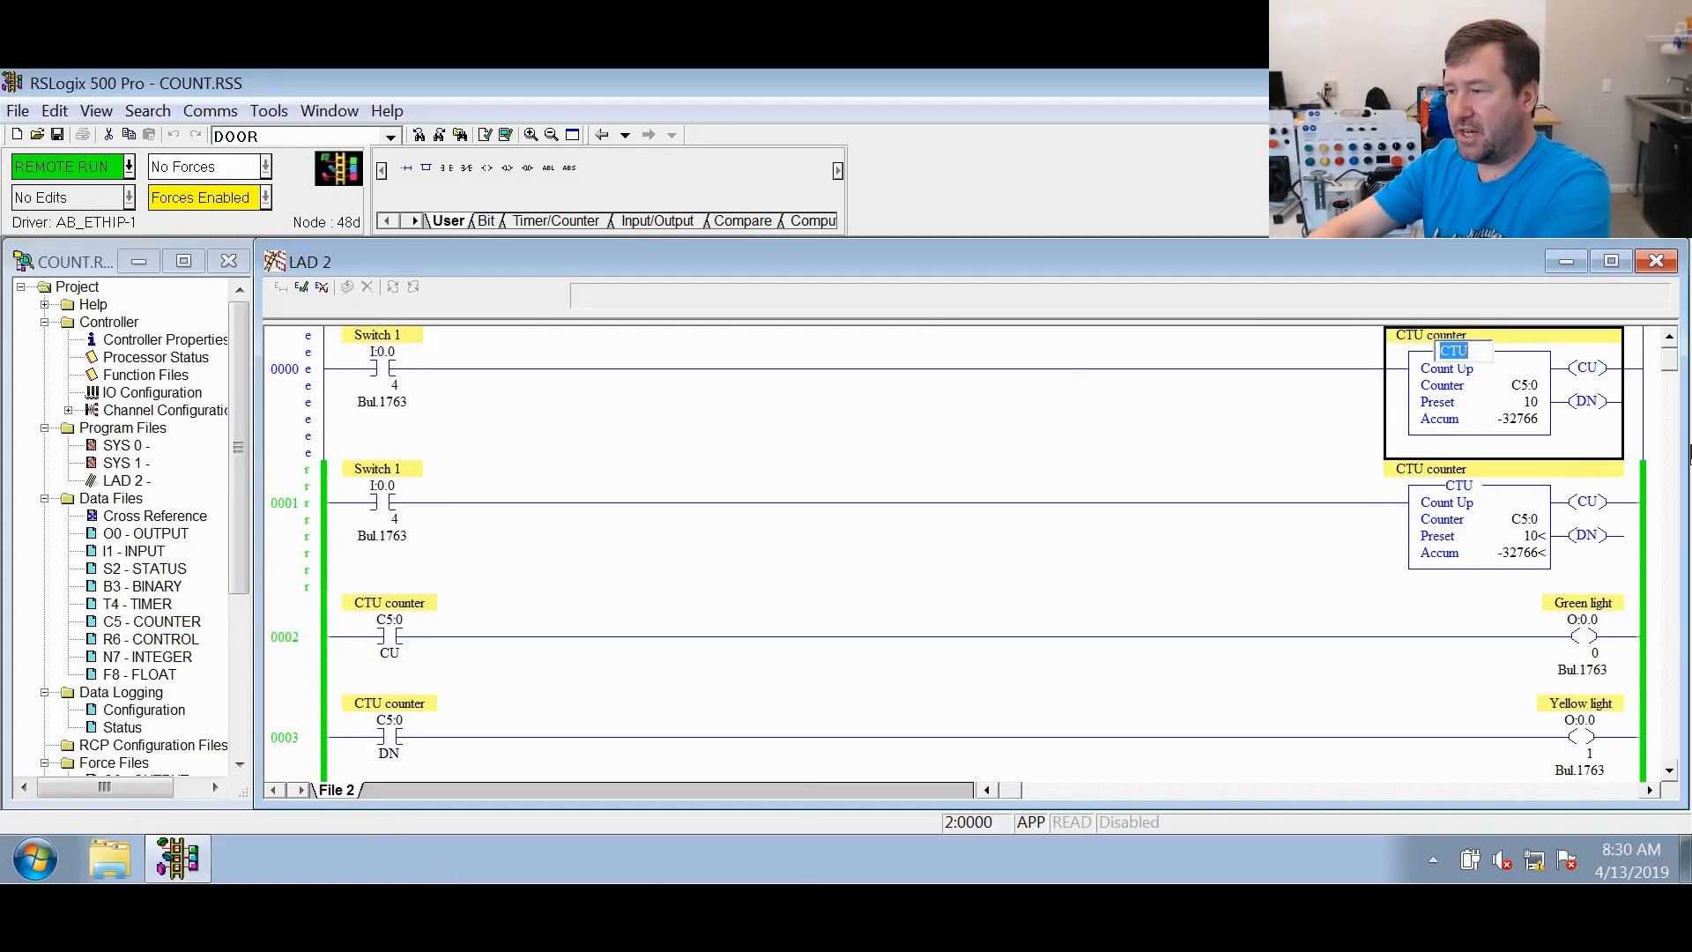
pyautogui.write('CTD')
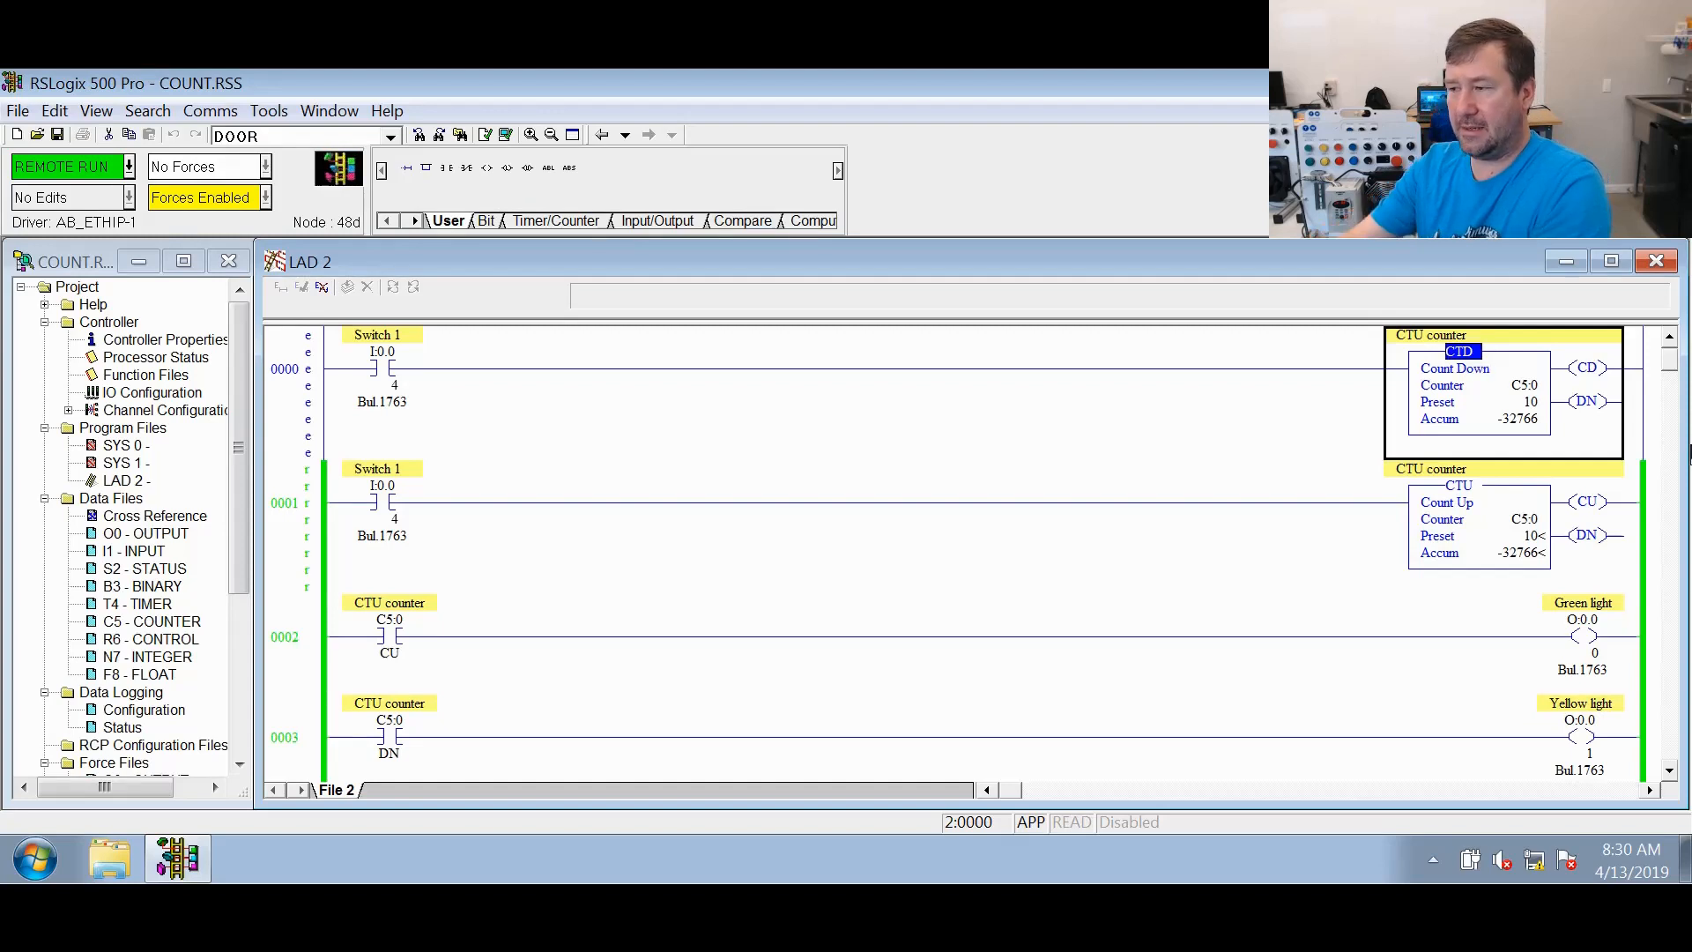
pyautogui.click(291, 502)
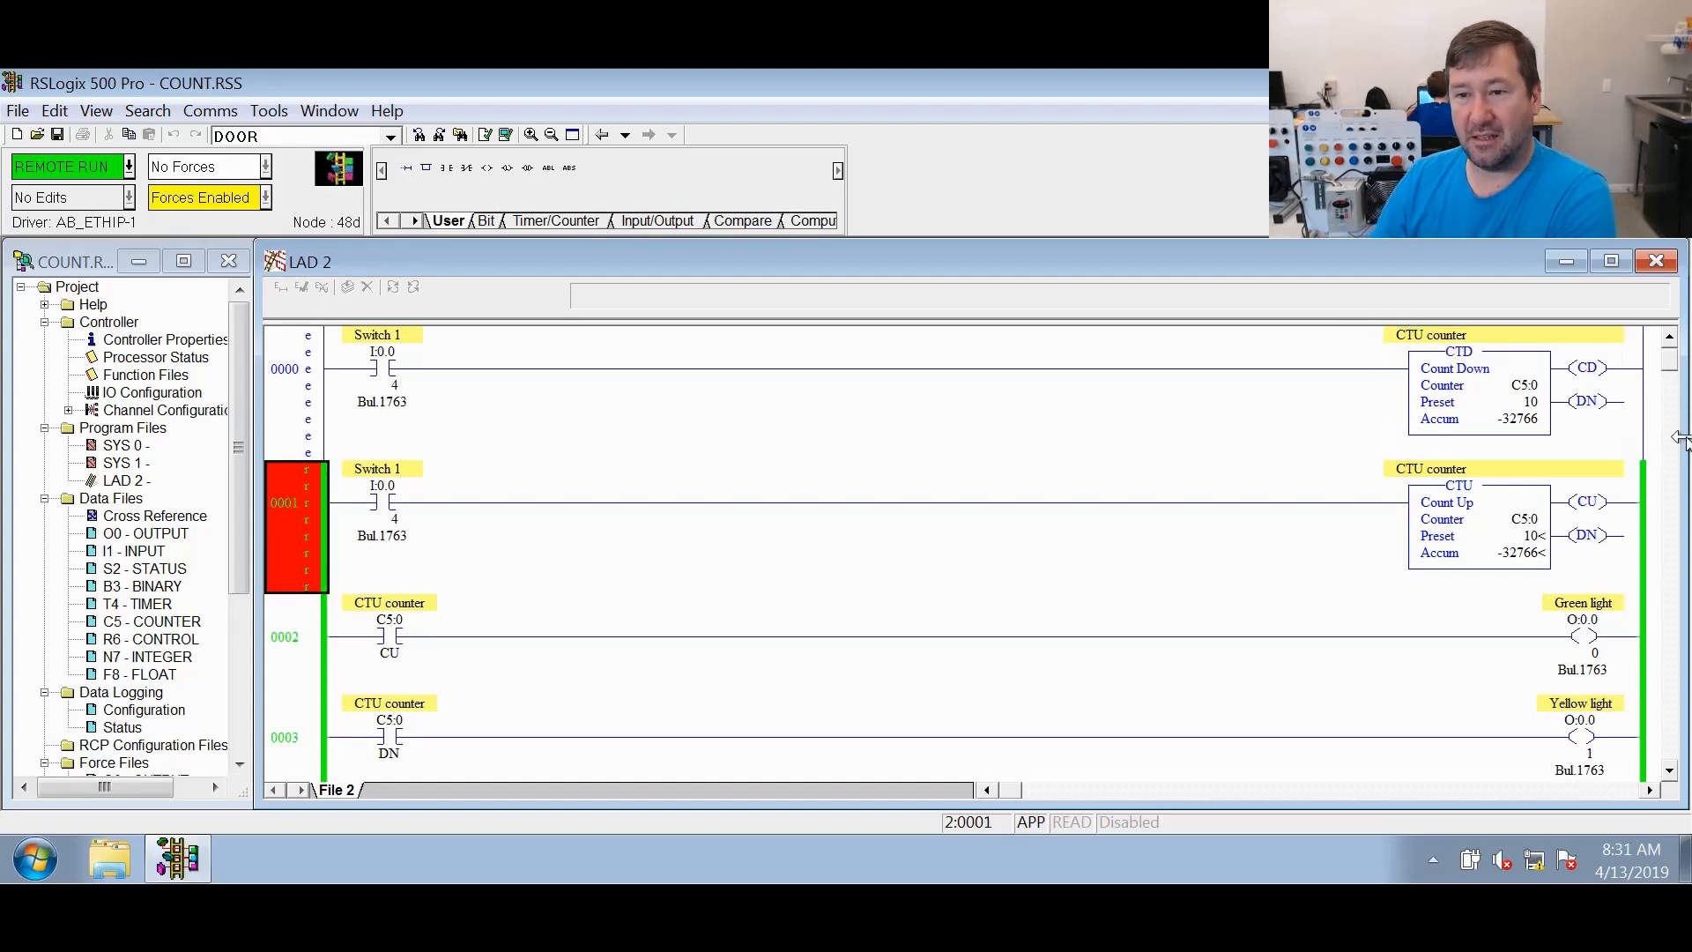
# Readdress the light rung contact to the C5:0/UN underflow bit, dismissing the description box
pyautogui.click(297, 636)
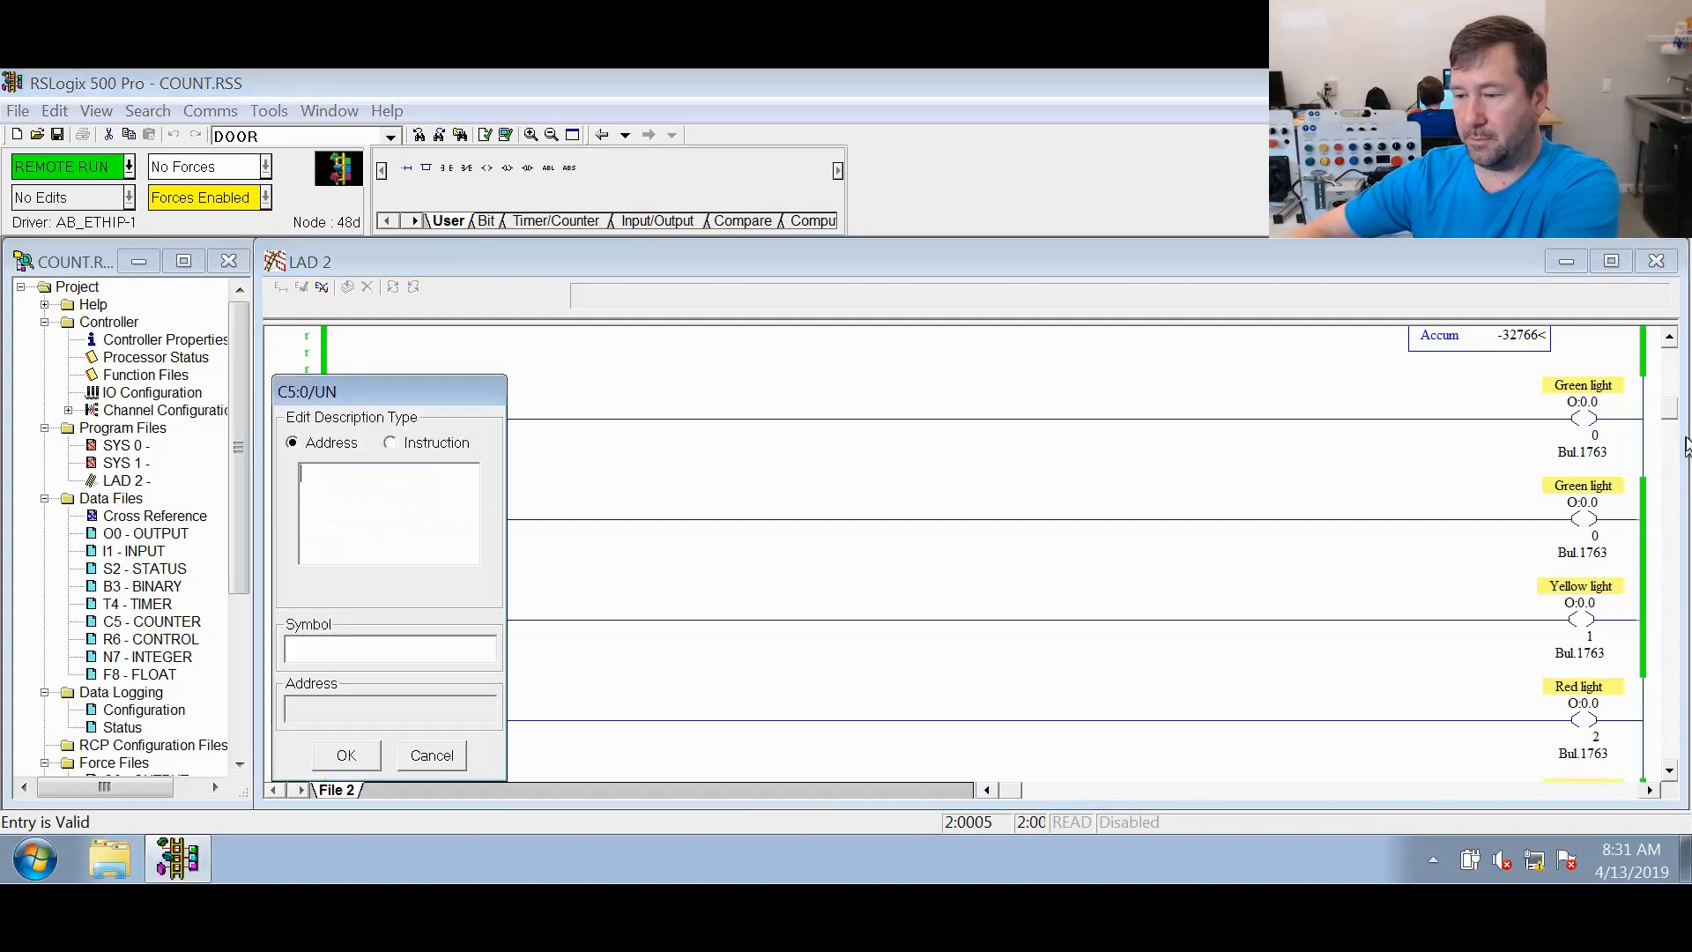
pyautogui.click(431, 755)
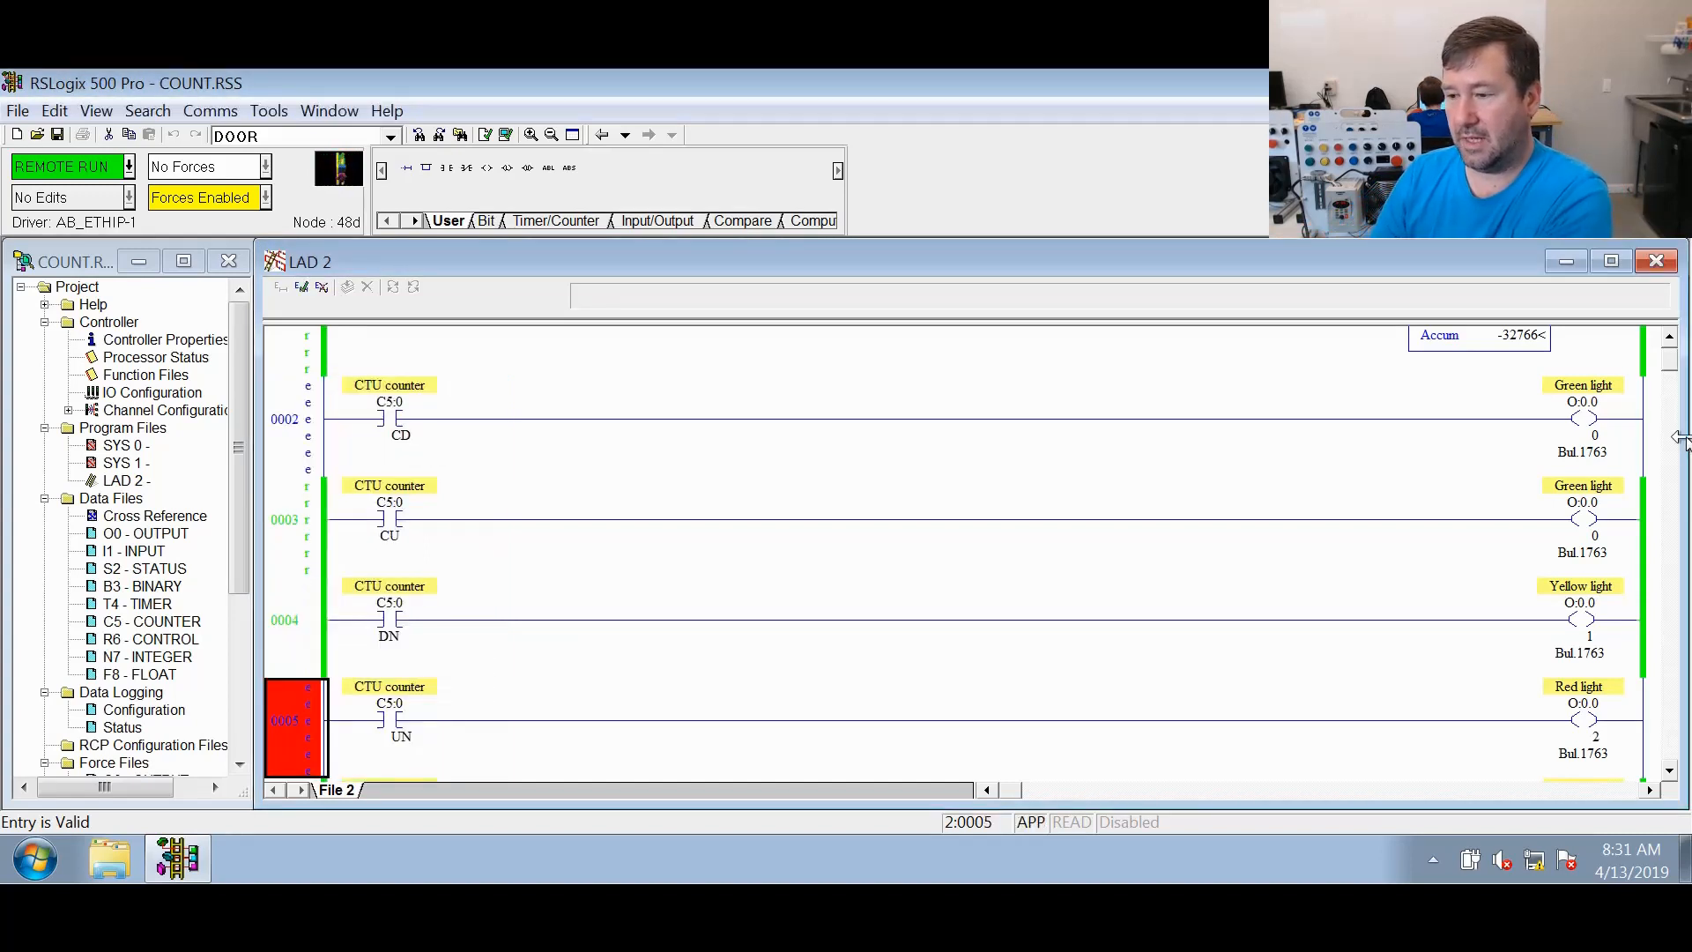
pyautogui.scroll(3)
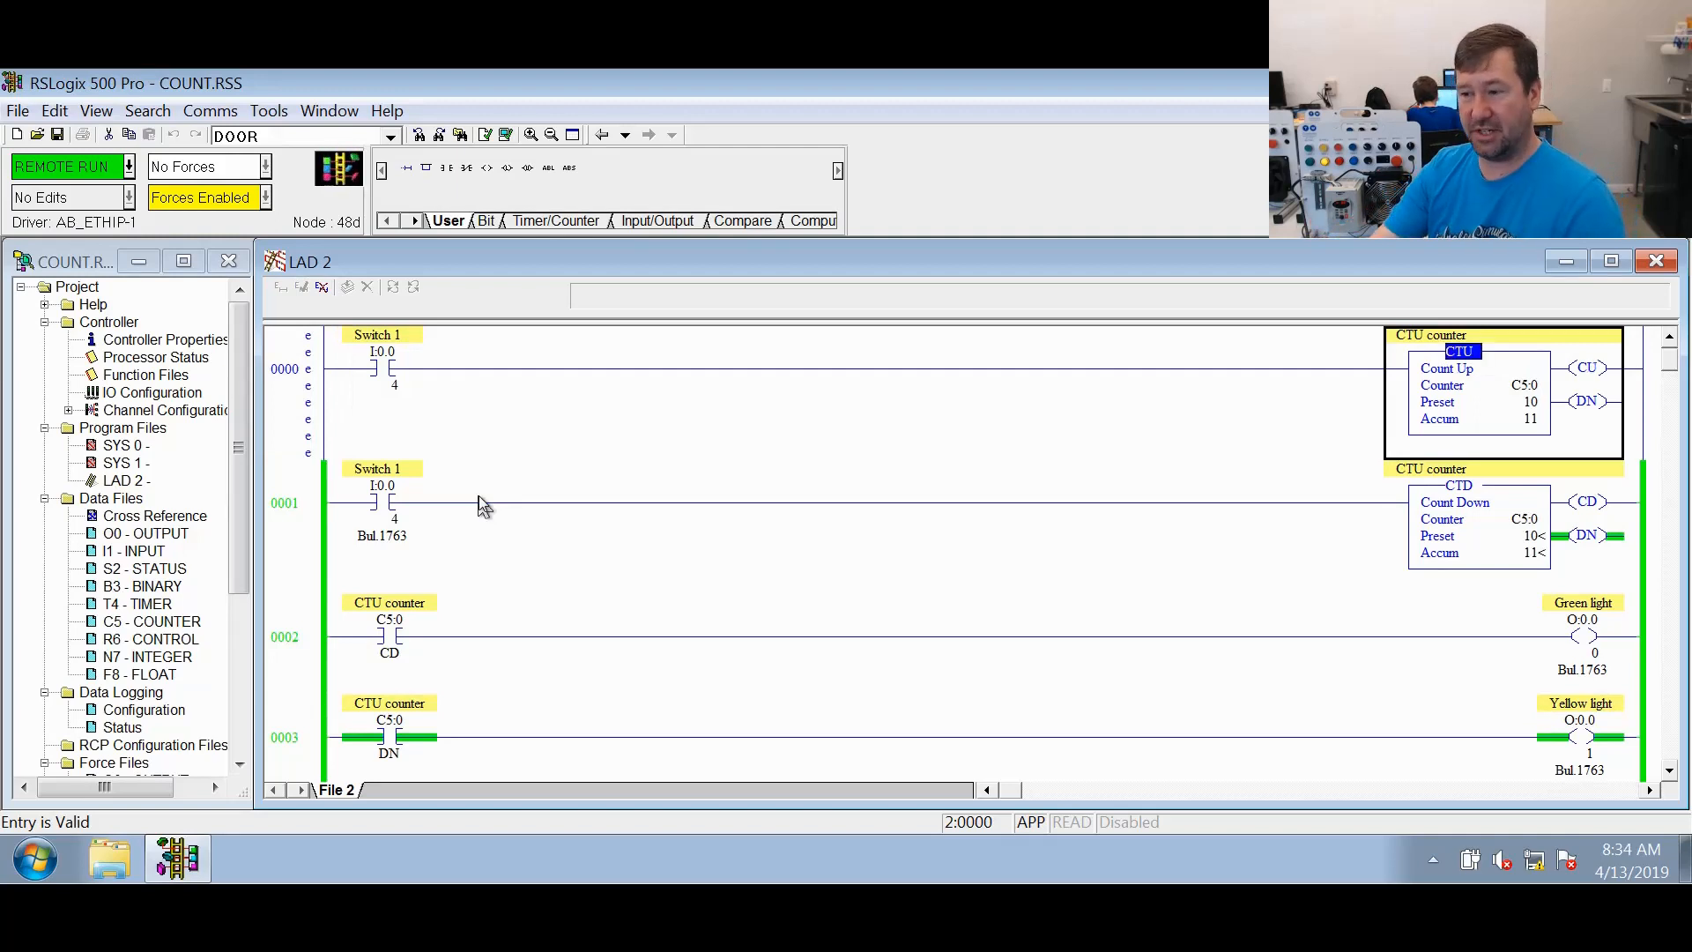
# Address the count-down rung's input to I:0.0/0 and describe it as 'Green button'
pyautogui.click(296, 636)
pyautogui.write('G')
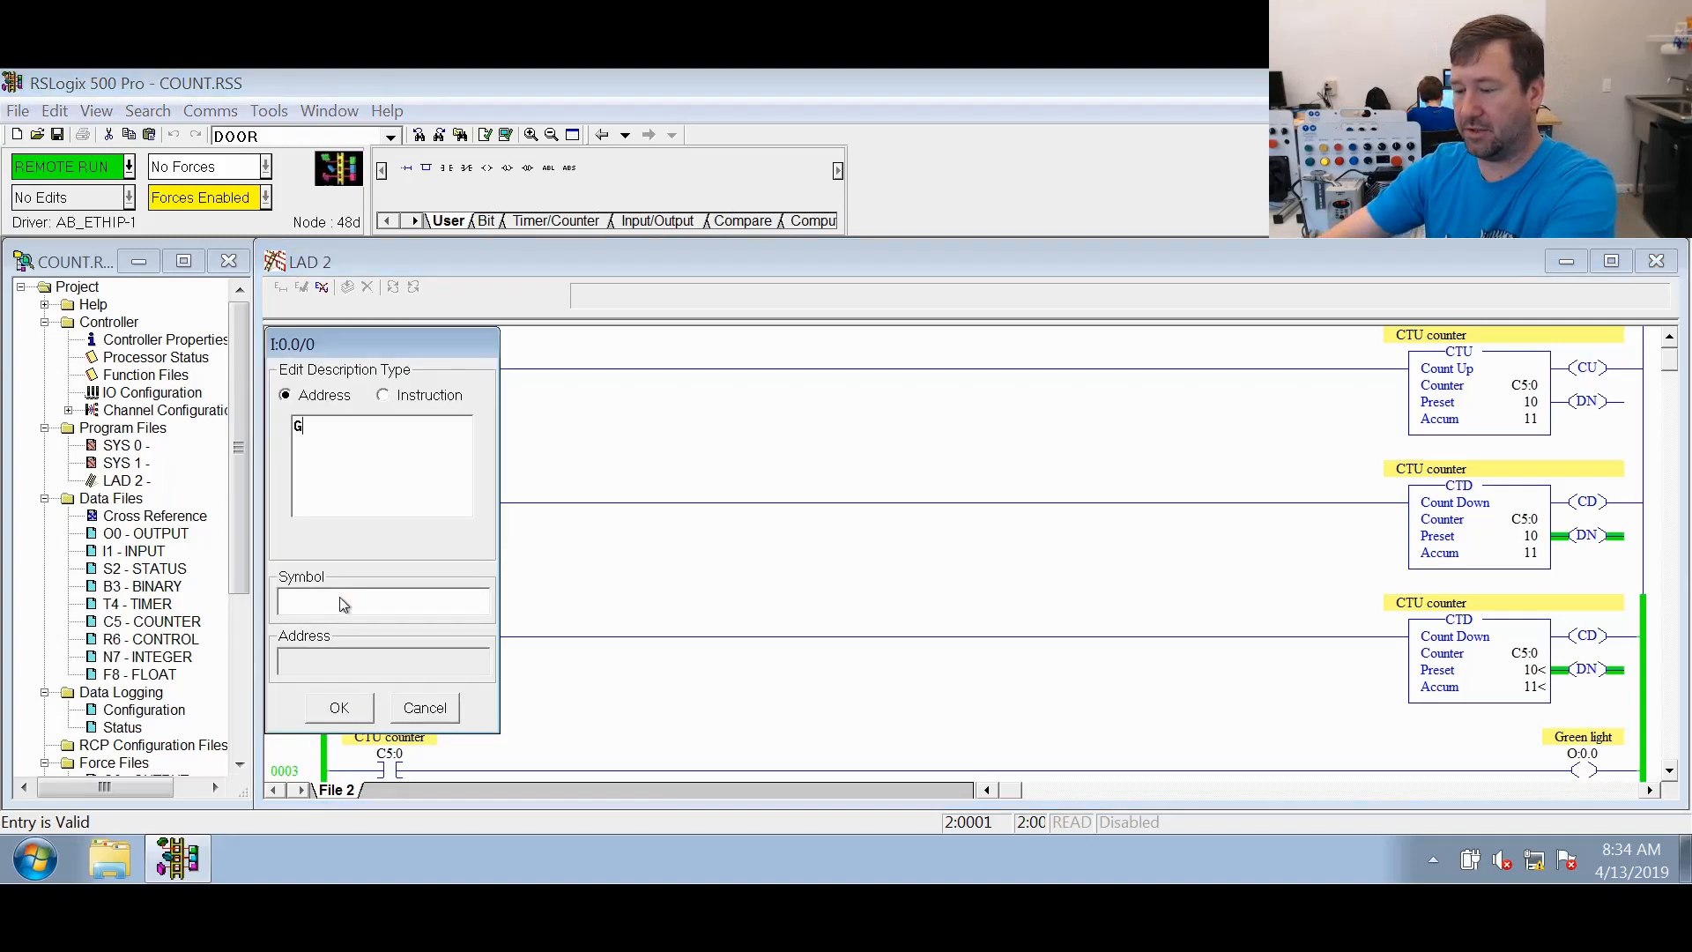
pyautogui.write('reen button')
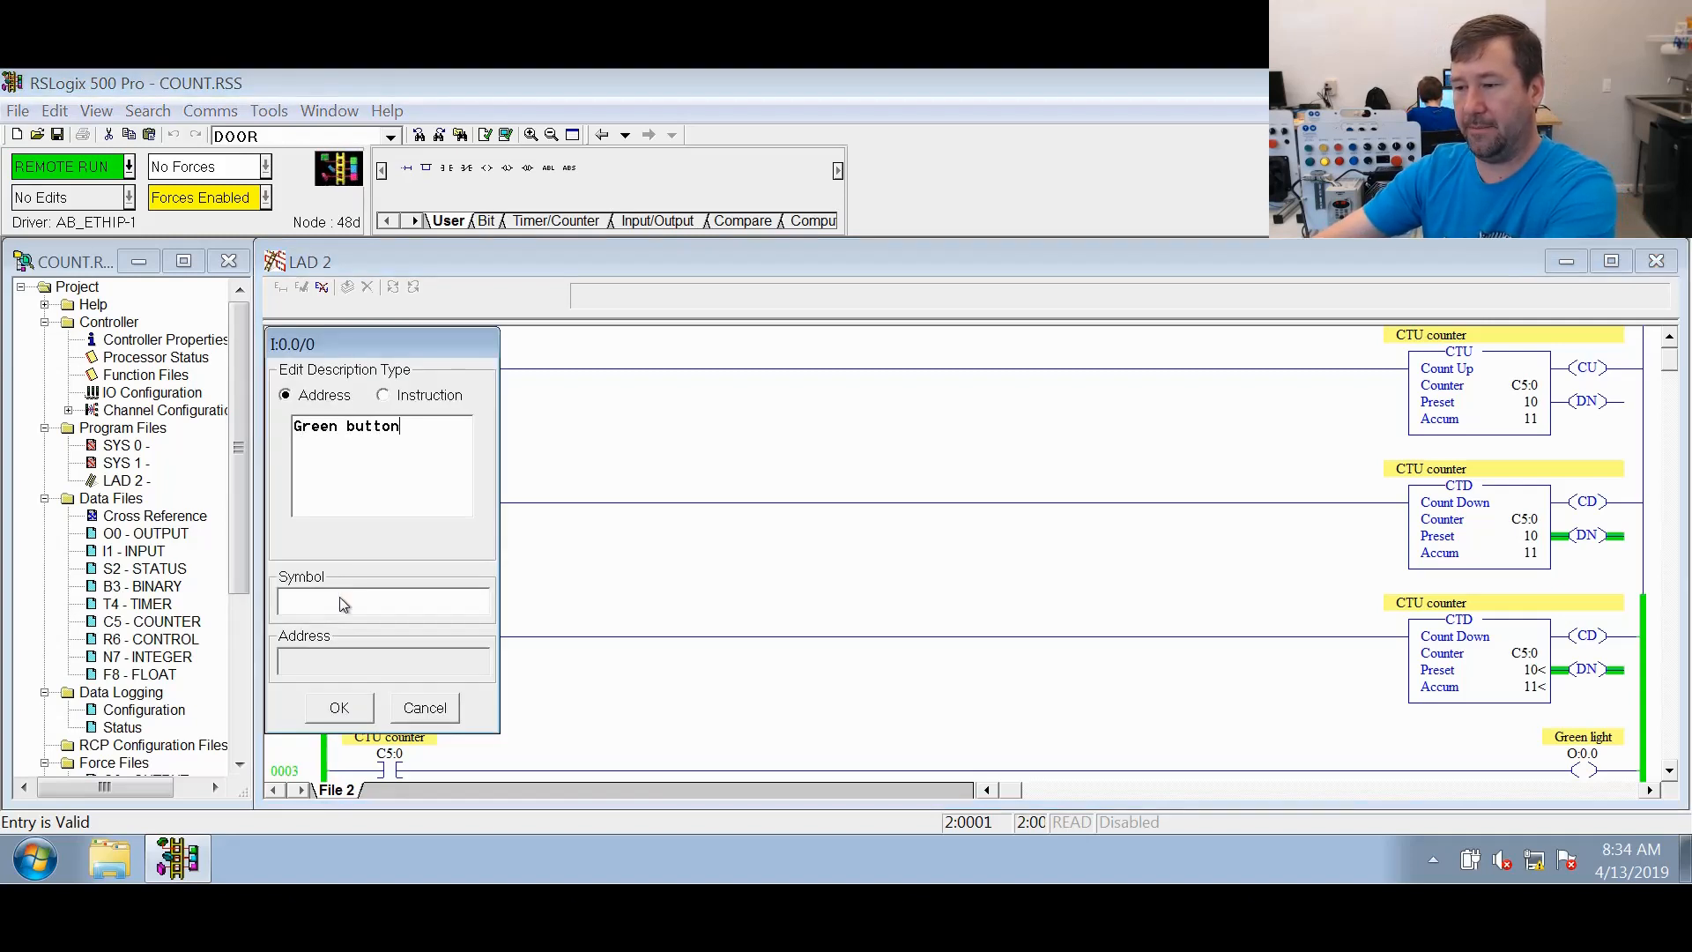
pyautogui.click(338, 707)
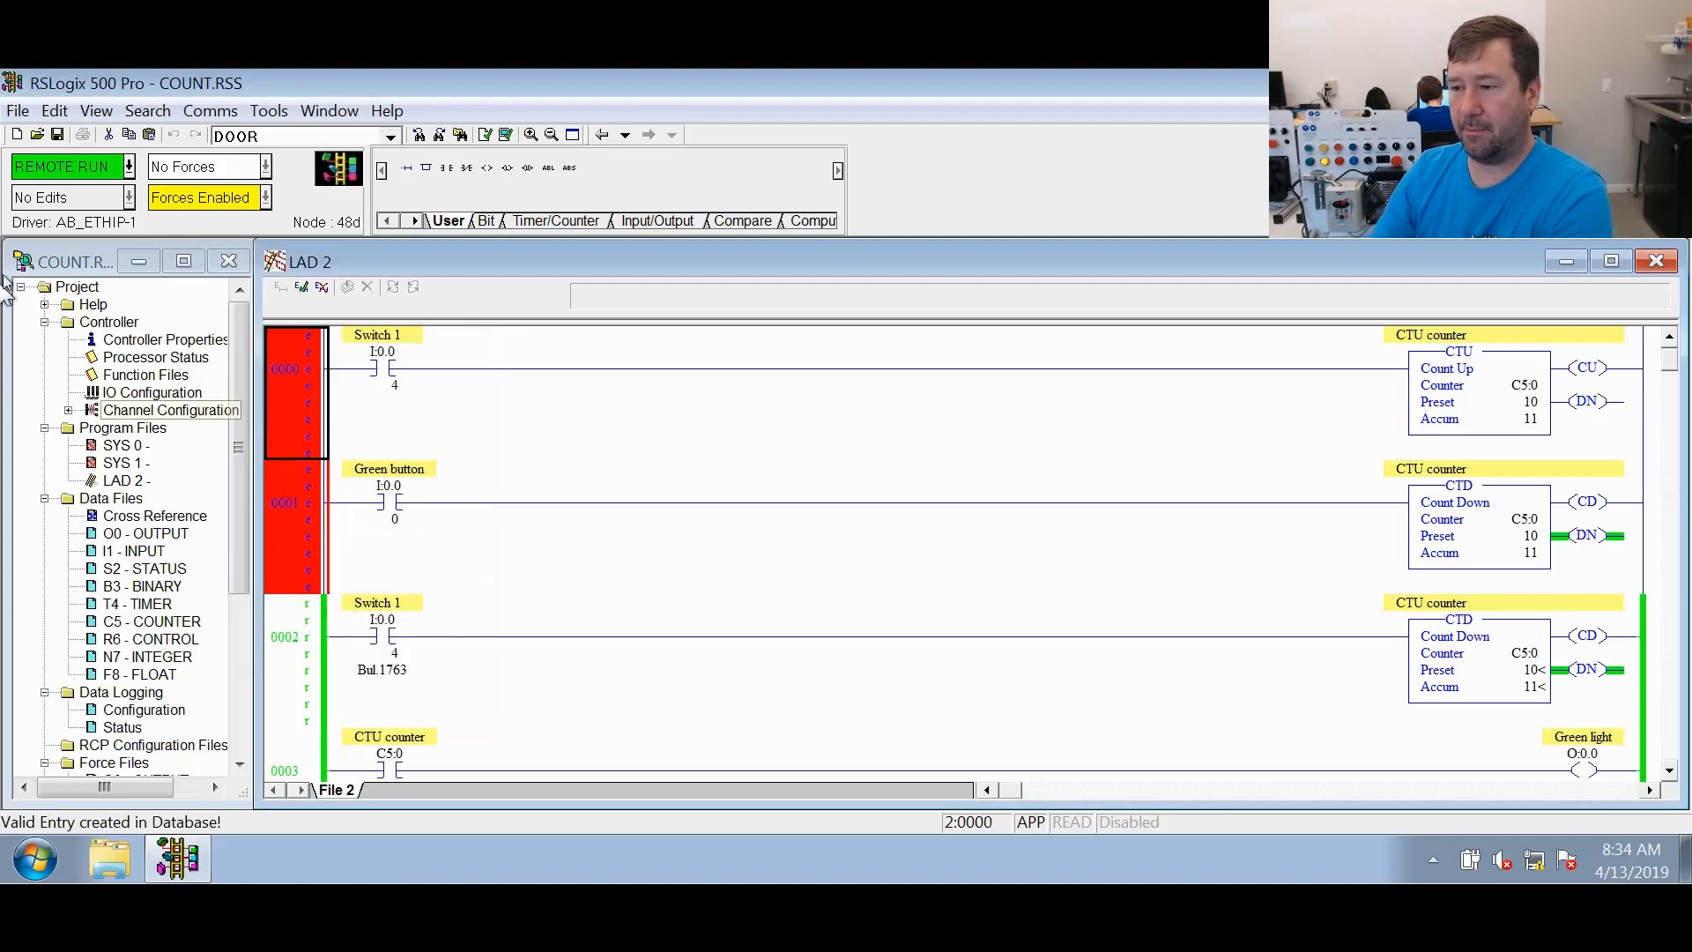
# Accept the Switch 1 CTU and Green button CTD rung edits and confirm testing them online
pyautogui.click(303, 286)
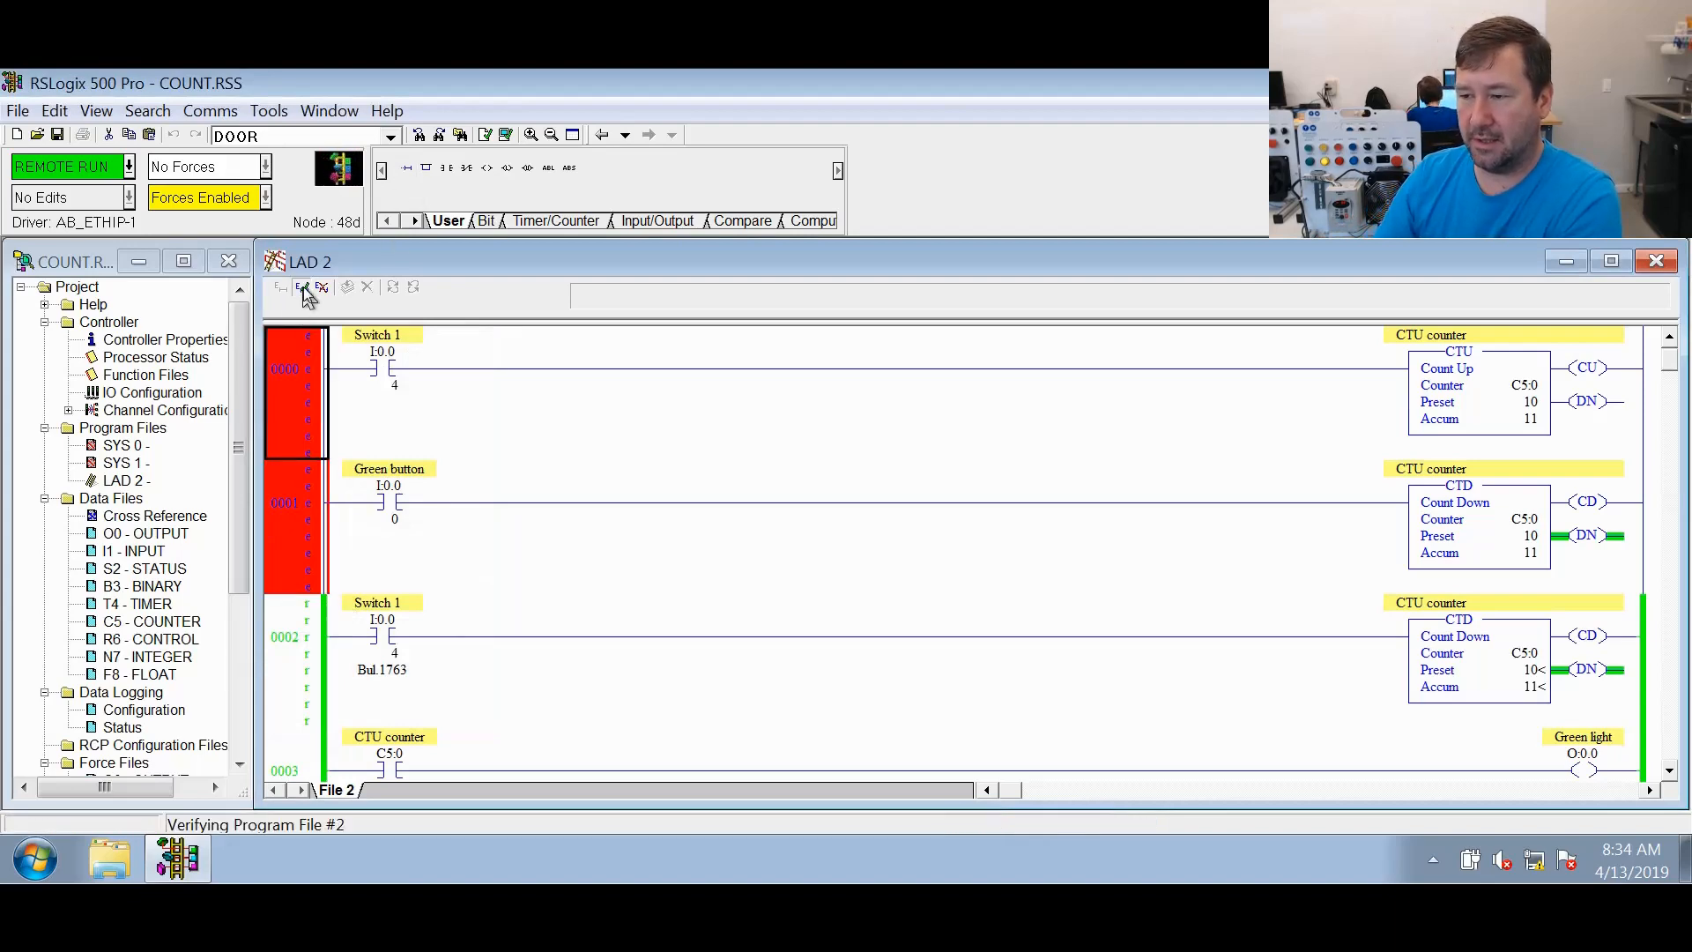
pyautogui.click(393, 286)
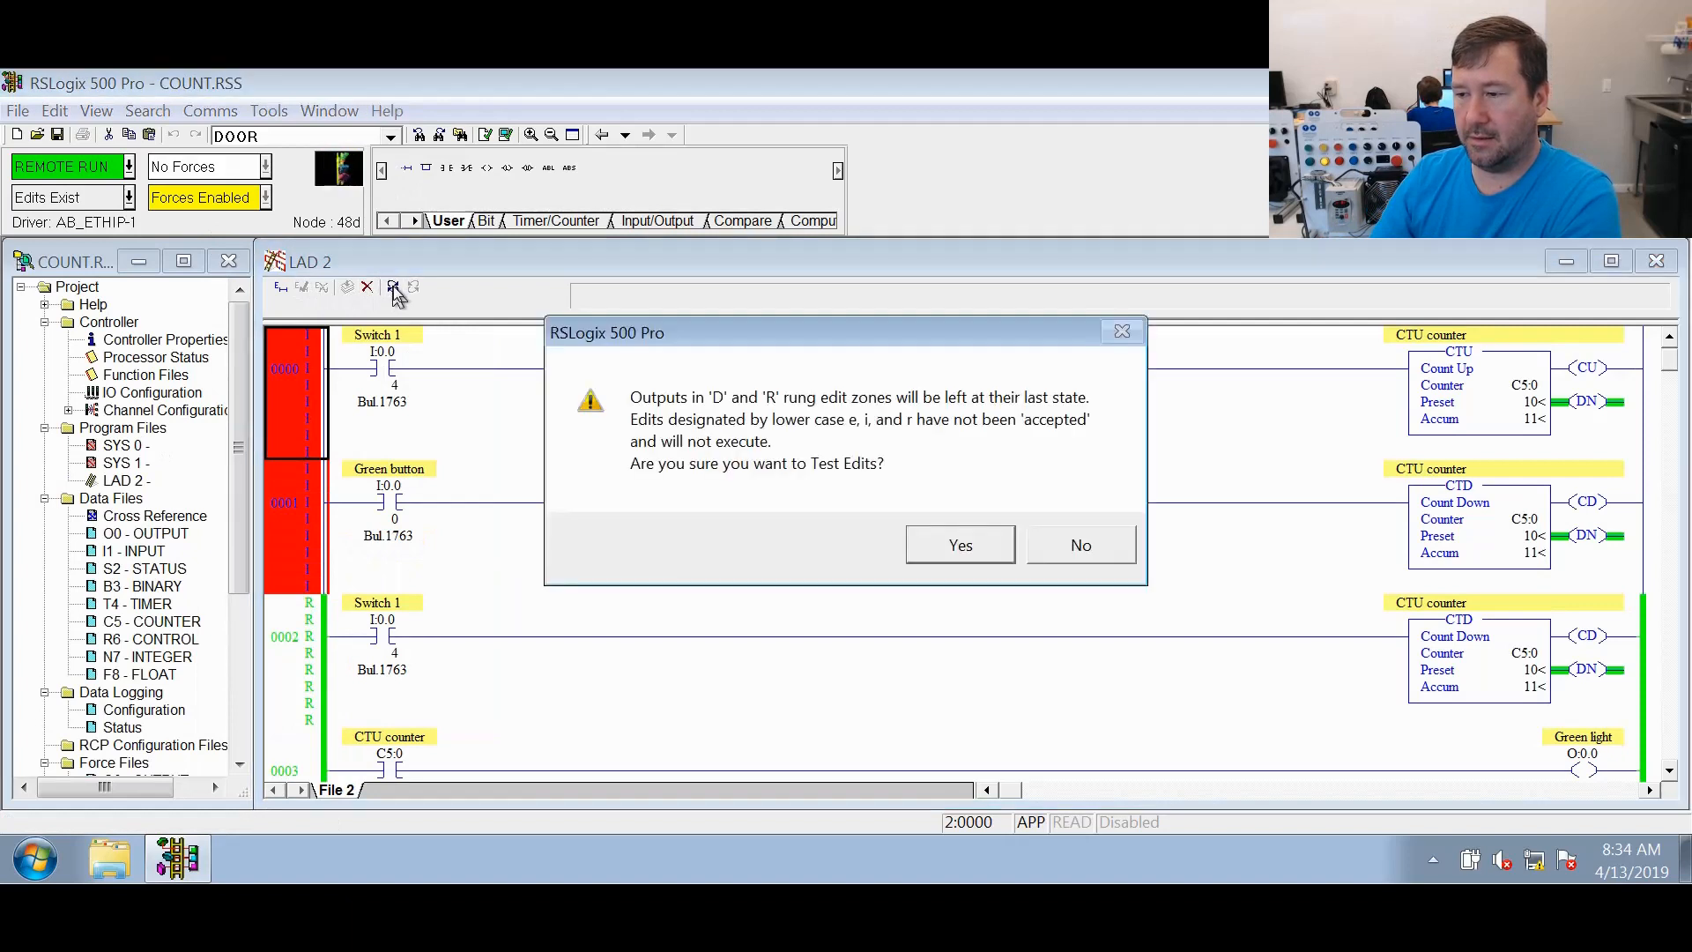
pyautogui.click(960, 544)
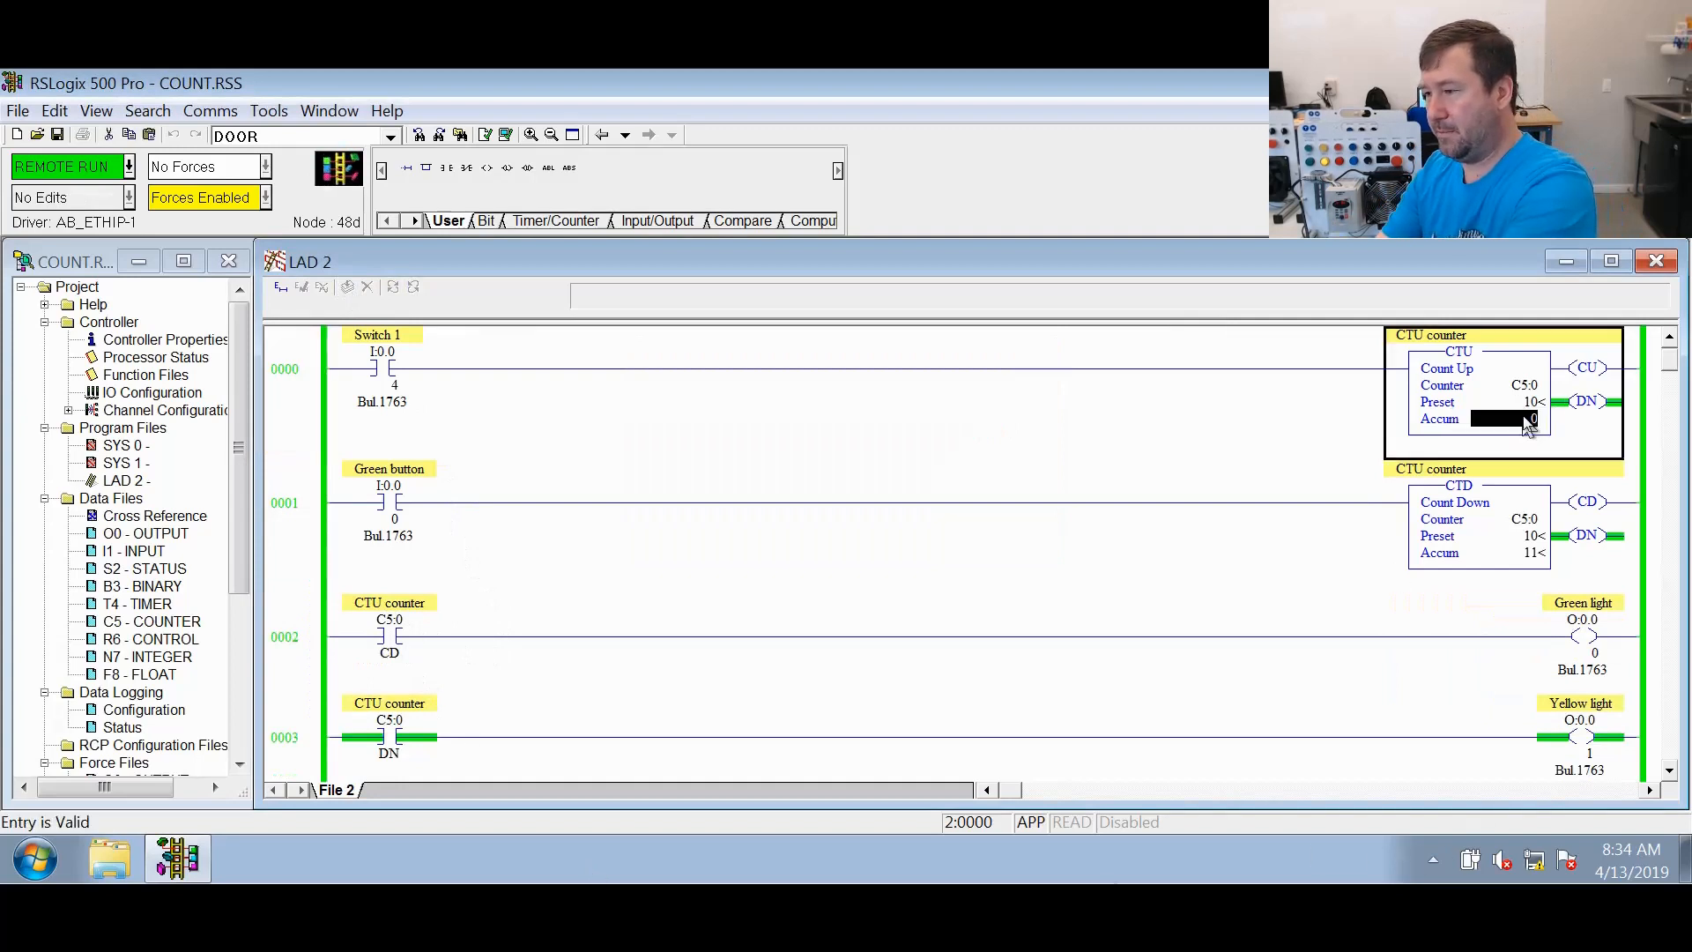
# Reset counter C5:0's accumulated value to 0
pyautogui.click(297, 501)
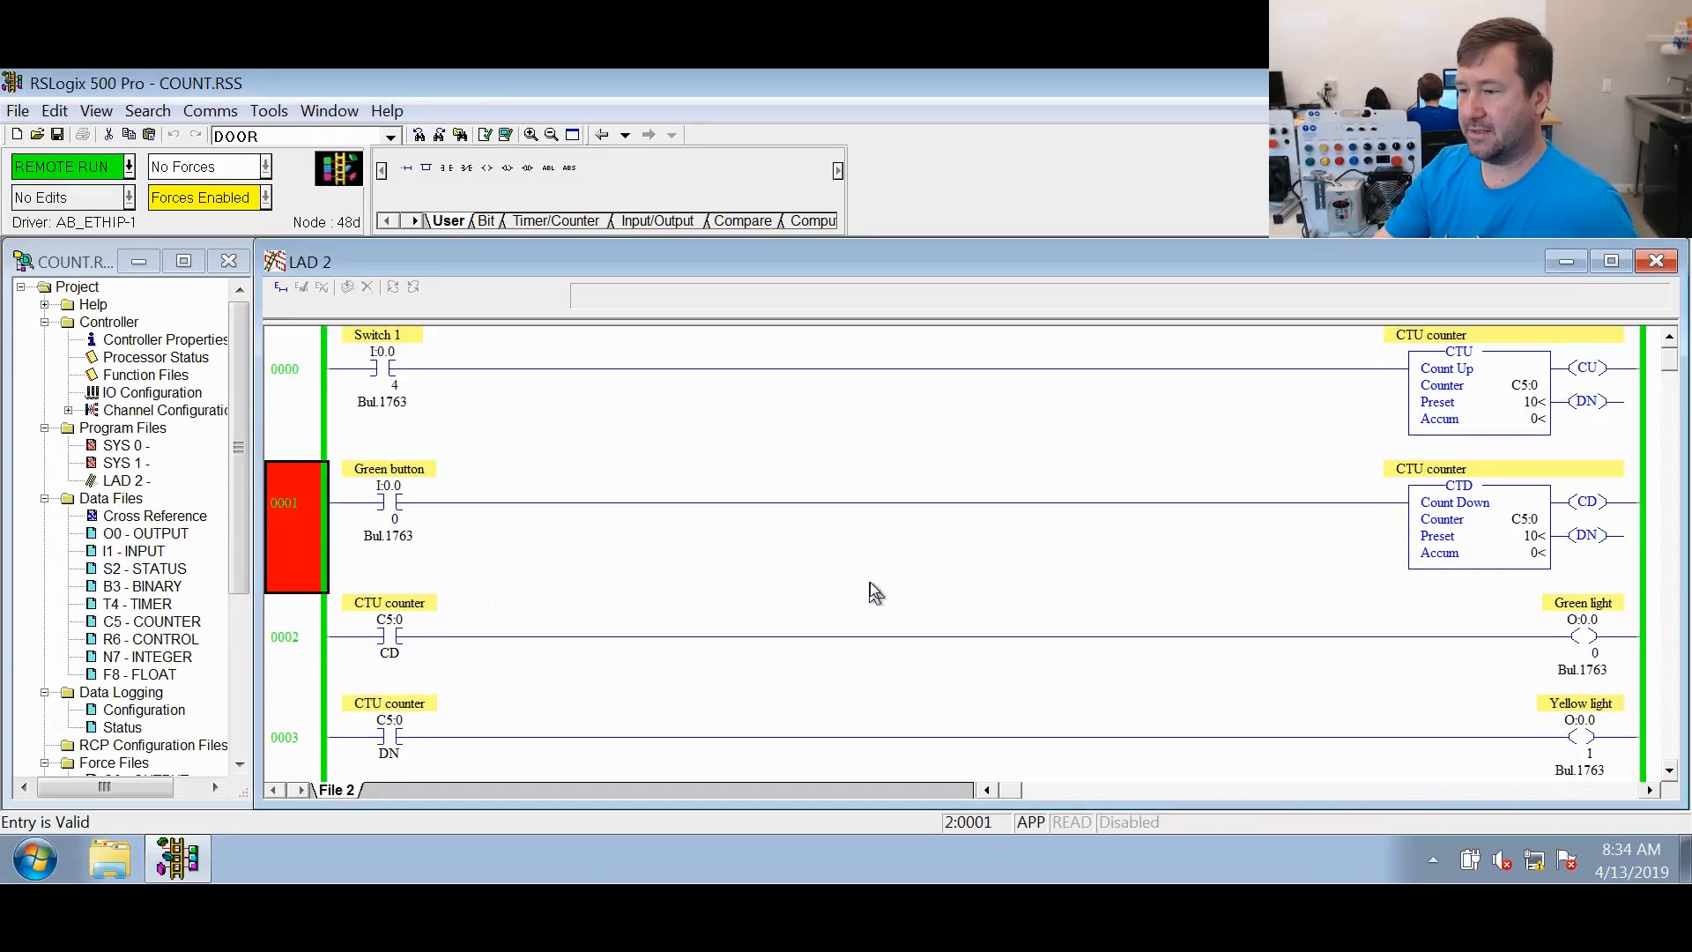
pyautogui.click(292, 636)
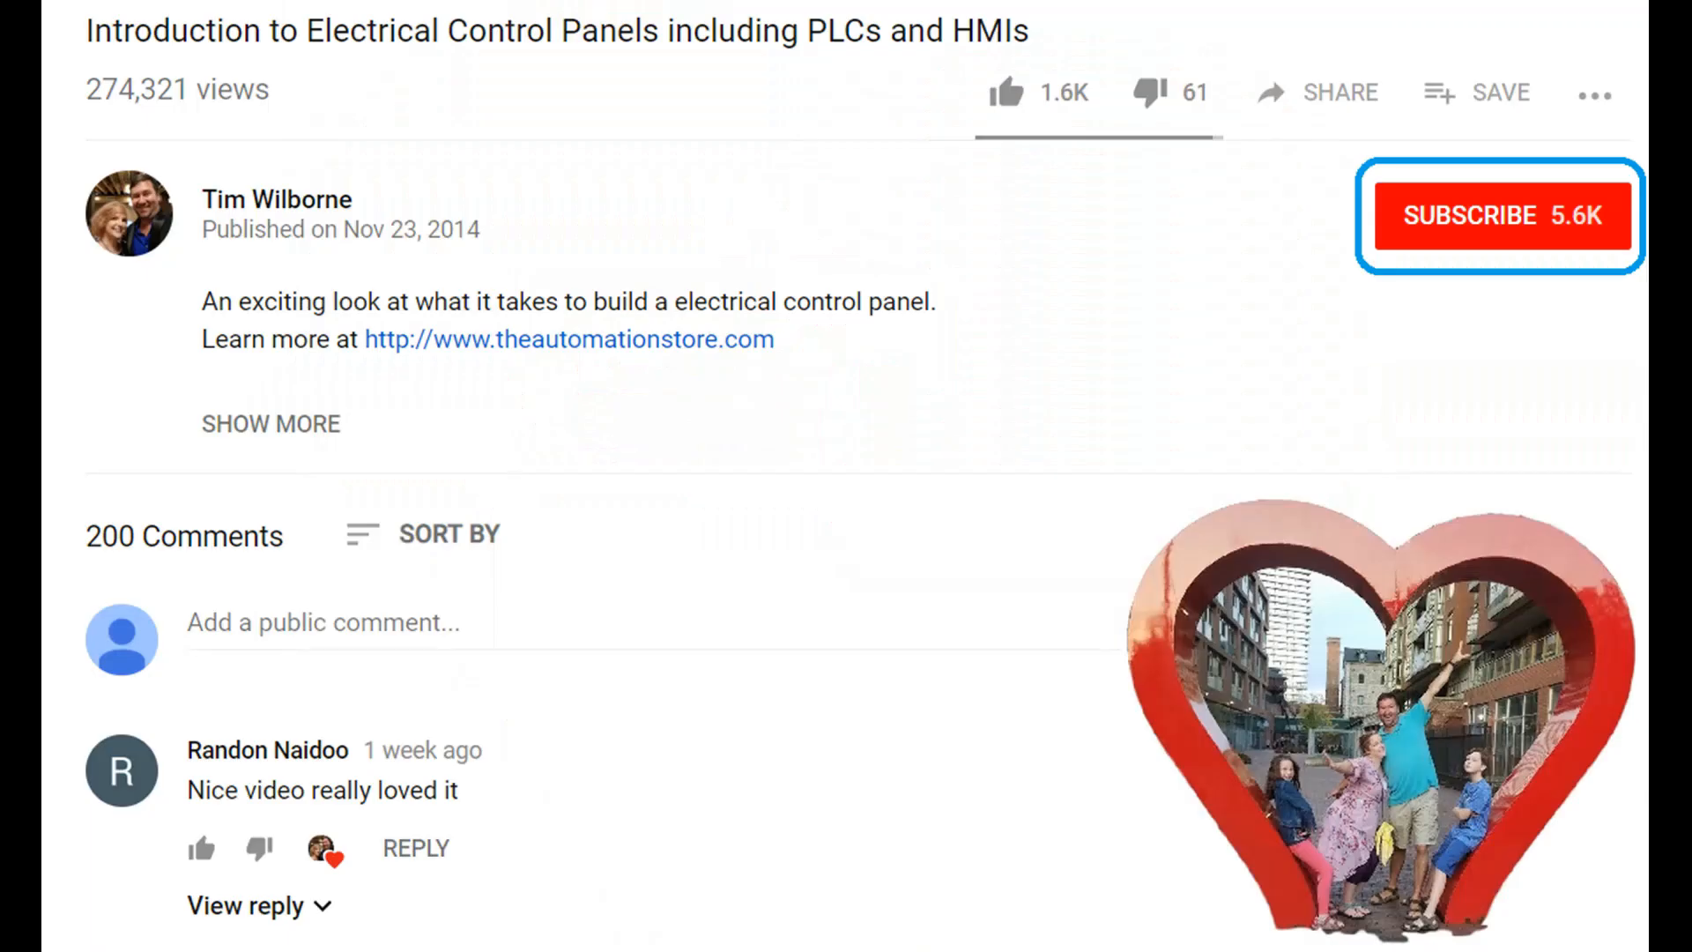
pyautogui.click(1035, 94)
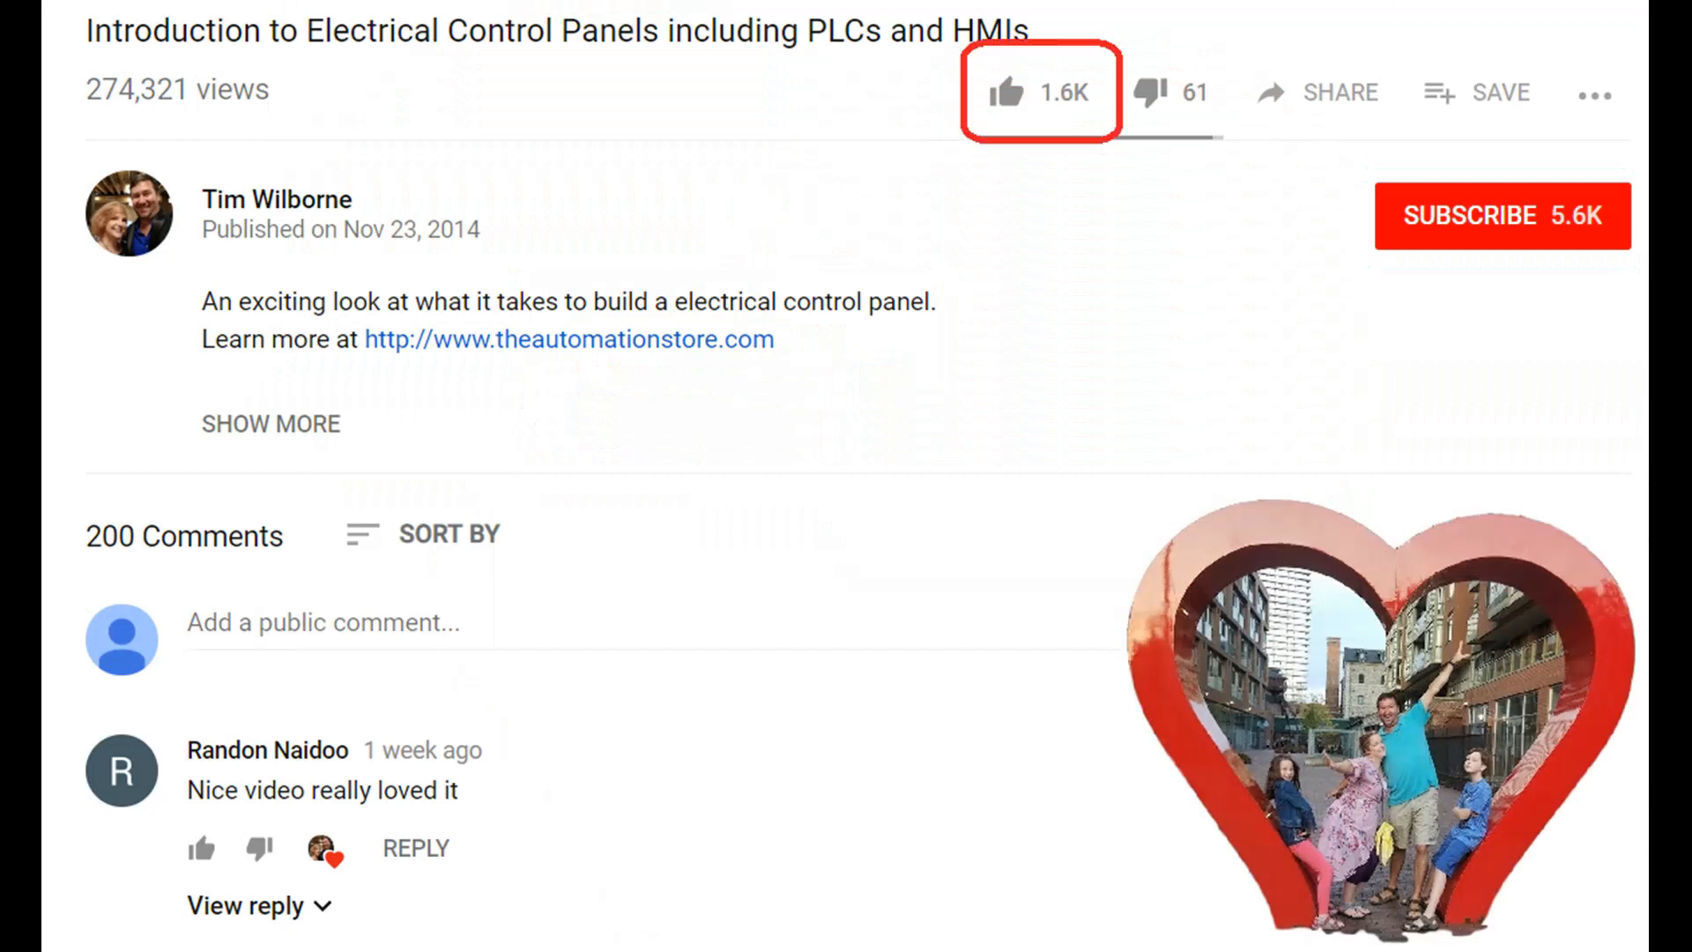